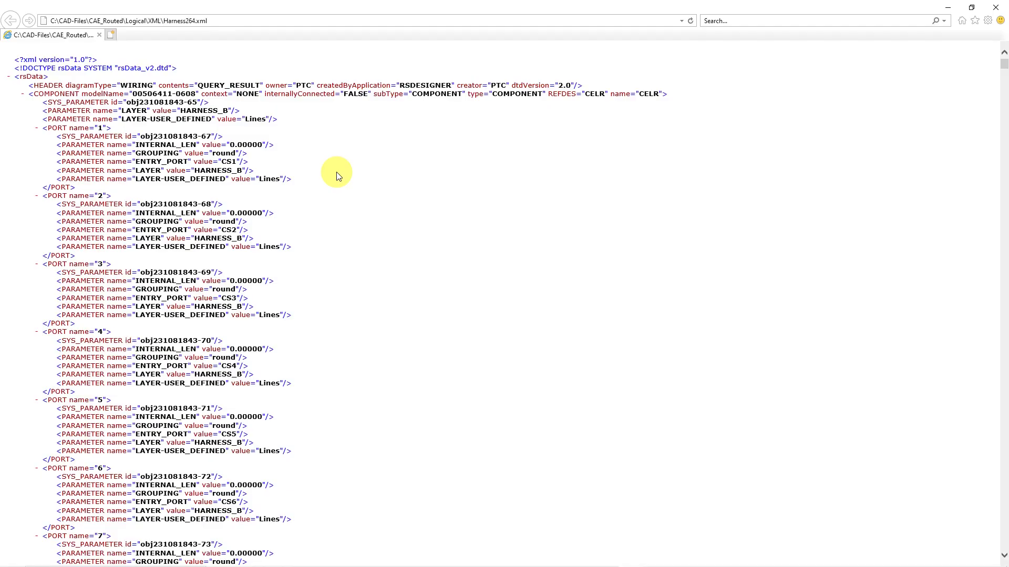
mouse_move(939, 144)
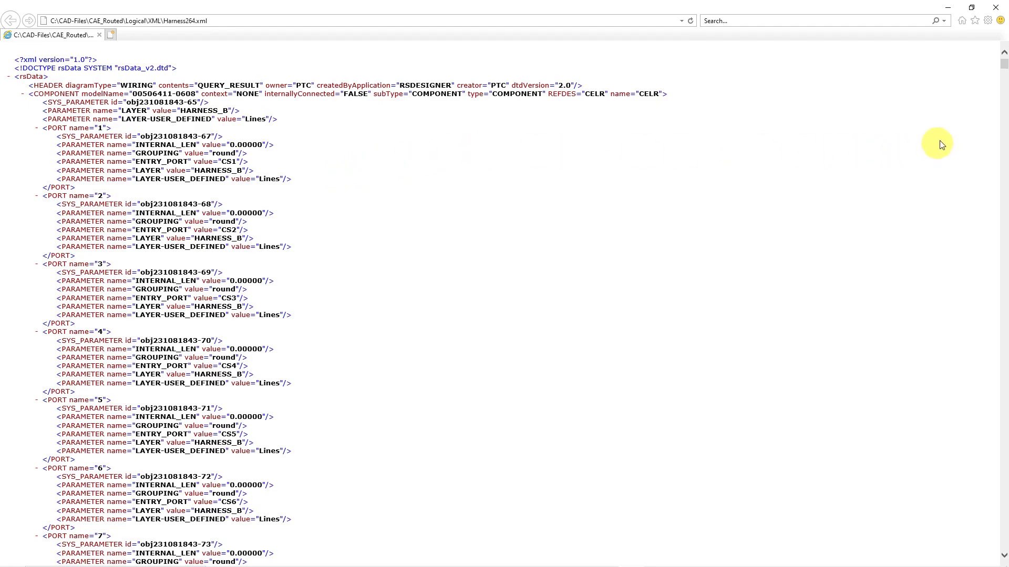
Scroll the Model Tree and select the HARNESS_2364.ASM subassembly.
scroll(down, 3)
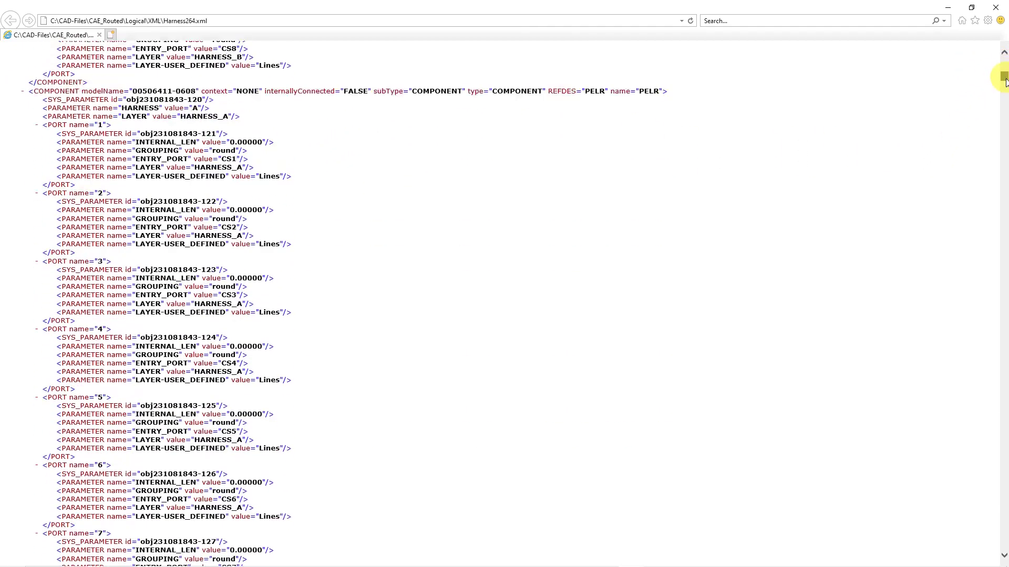
scroll(down, 3)
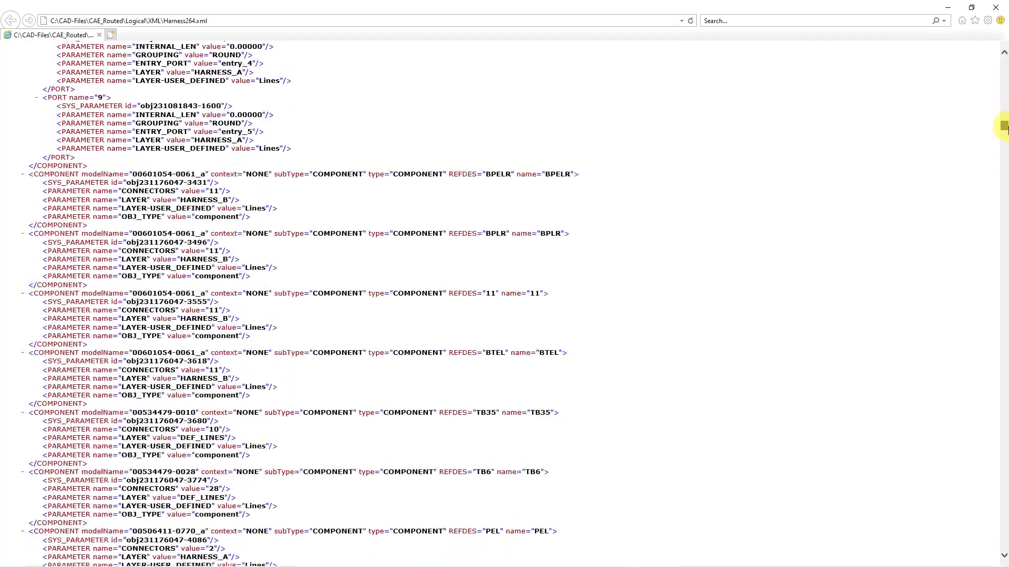
scroll(down, 3)
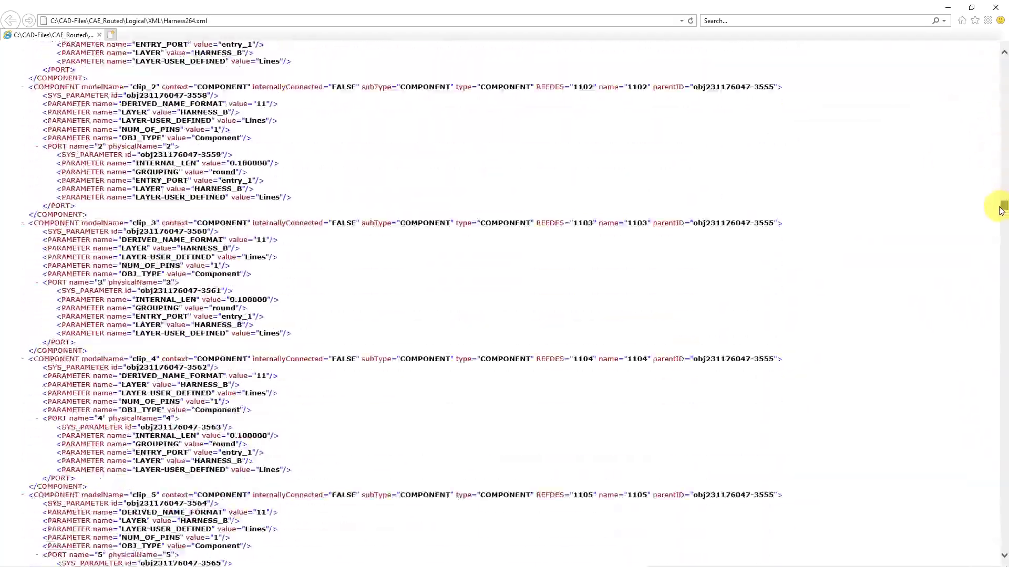
scroll(down, 3)
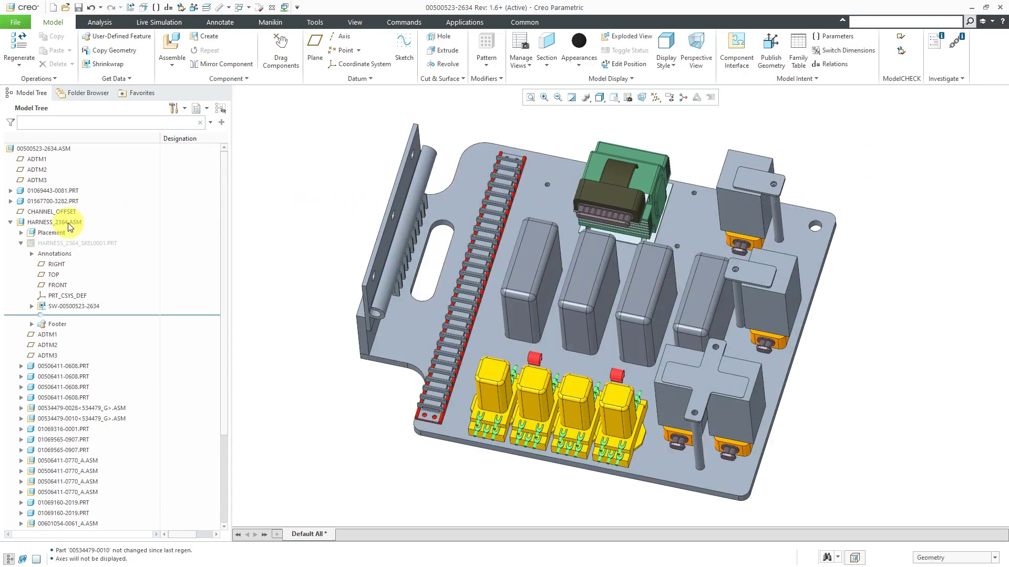
mouse_move(80, 250)
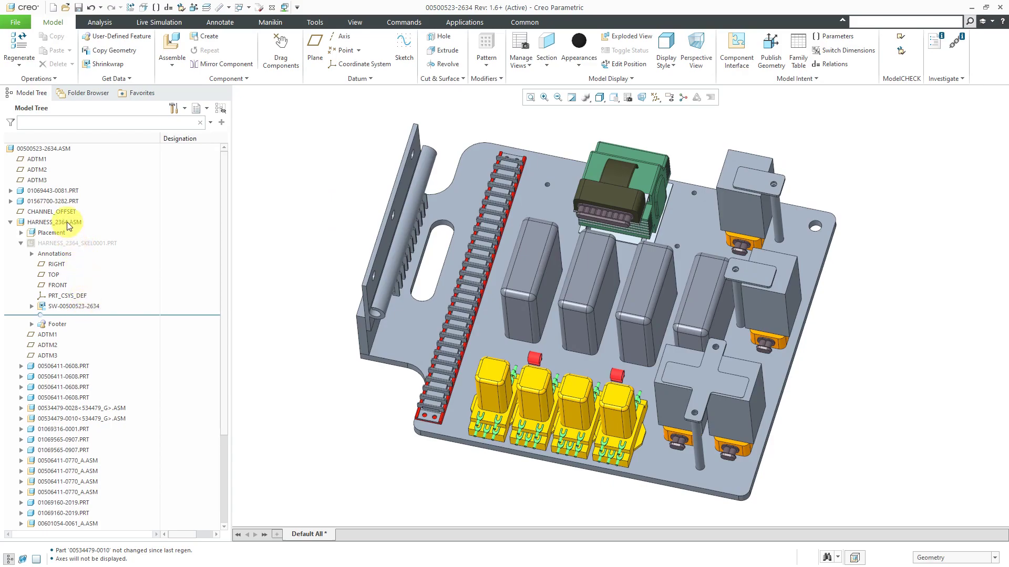
click(47, 221)
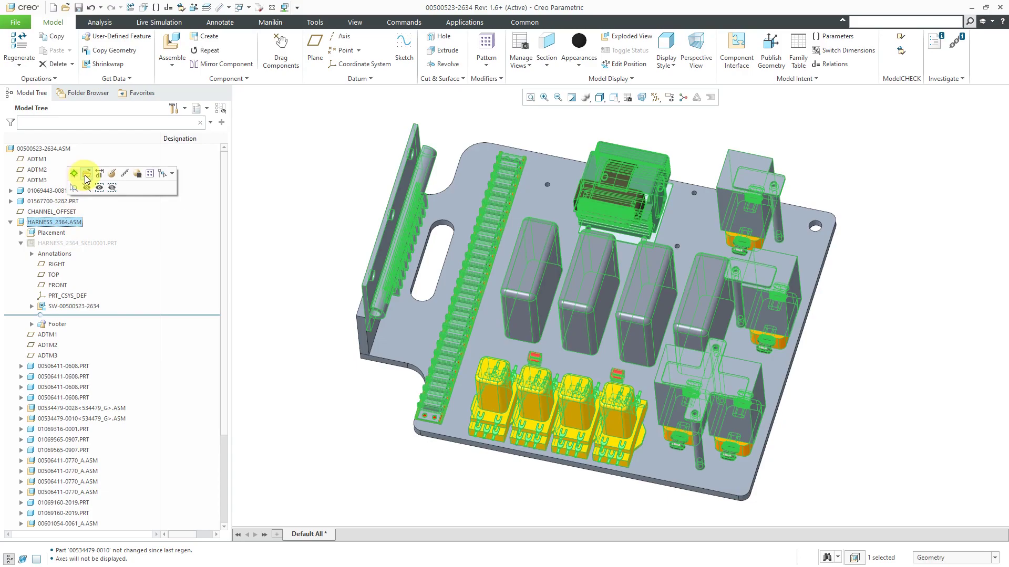
mouse_move(99, 175)
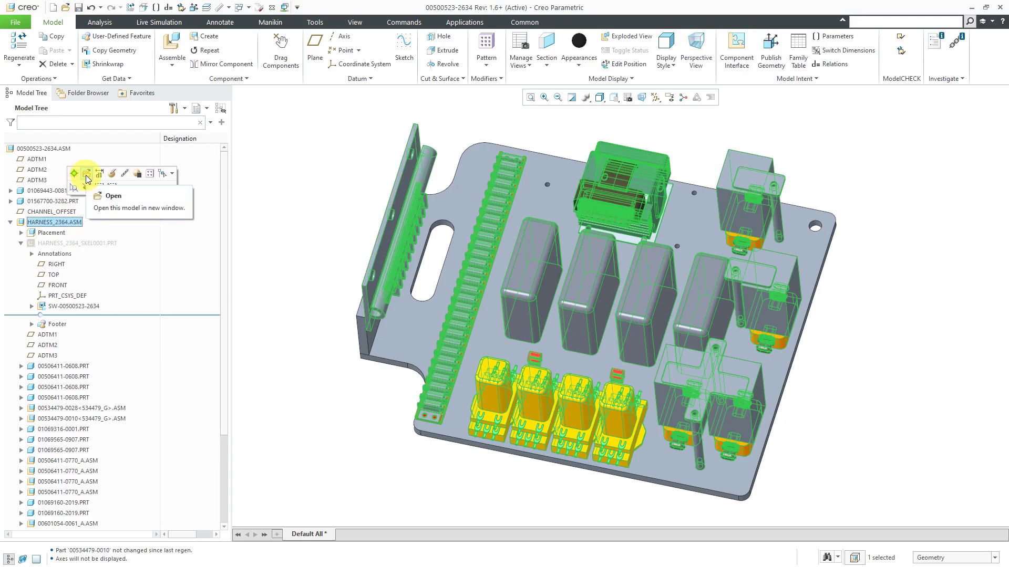
Open HARNESS_2364 in its own window and show HARNESS_2364_SKEL0001.PRT.
click(112, 195)
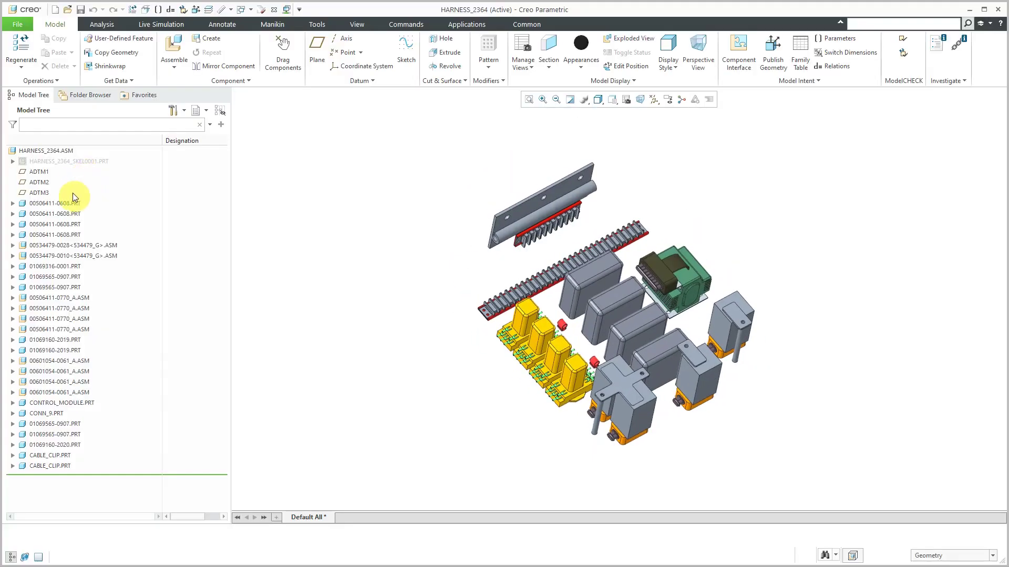
click(69, 161)
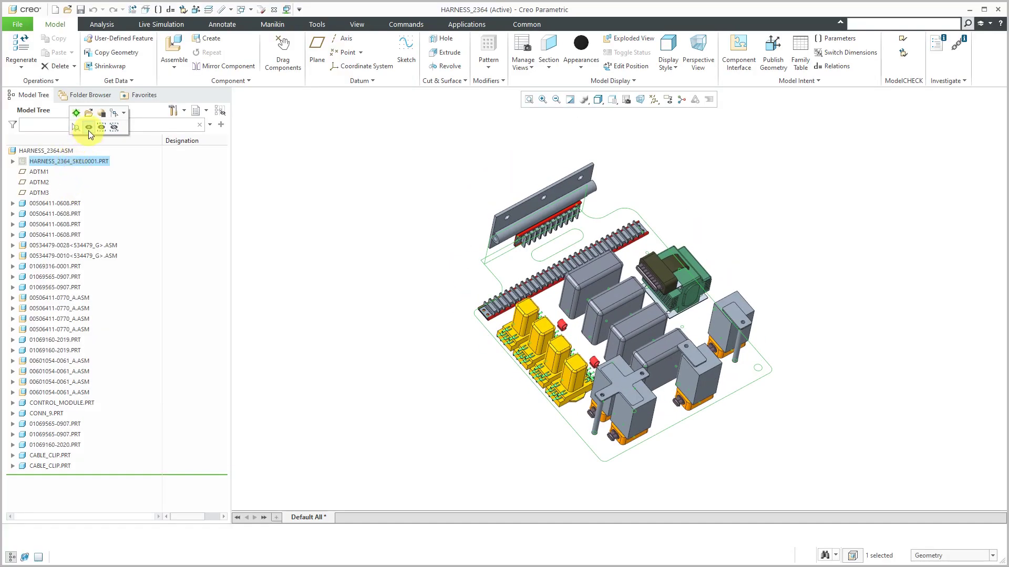
drag(579, 290, 405, 222)
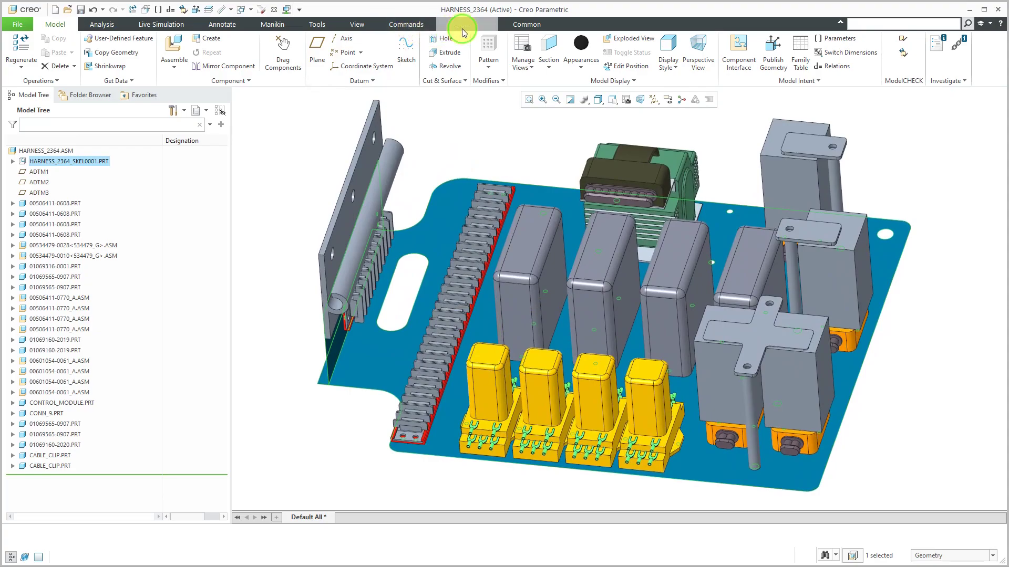
Enter Cabling, start Import from Creo Schematics and choose the REF XML option.
click(449, 24)
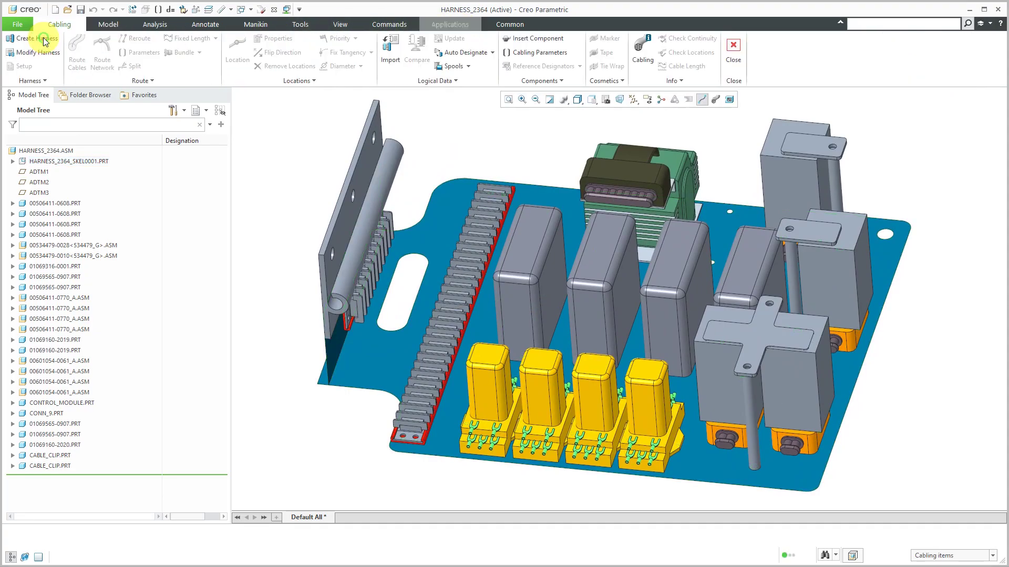
mouse_move(273, 139)
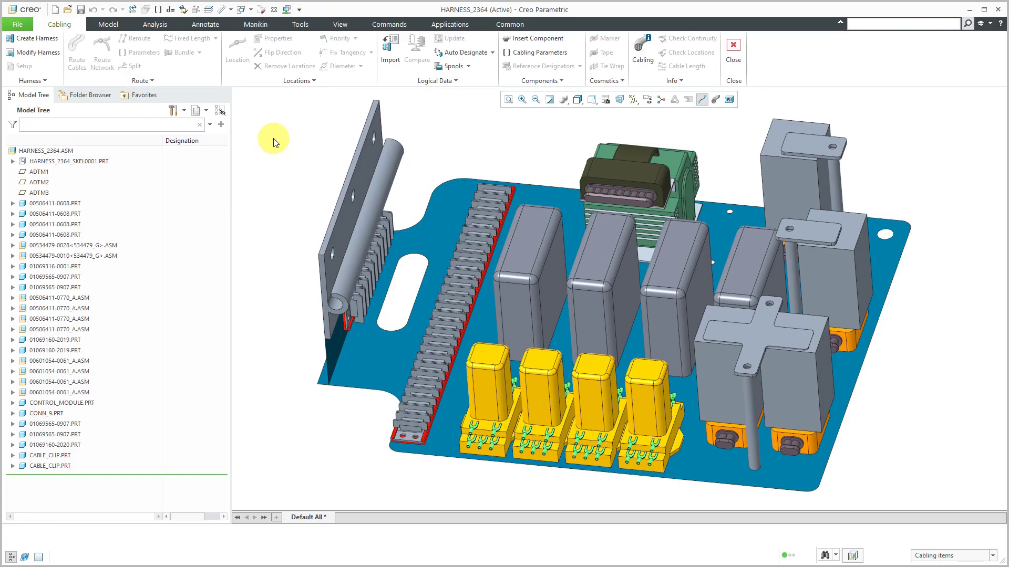
click(389, 47)
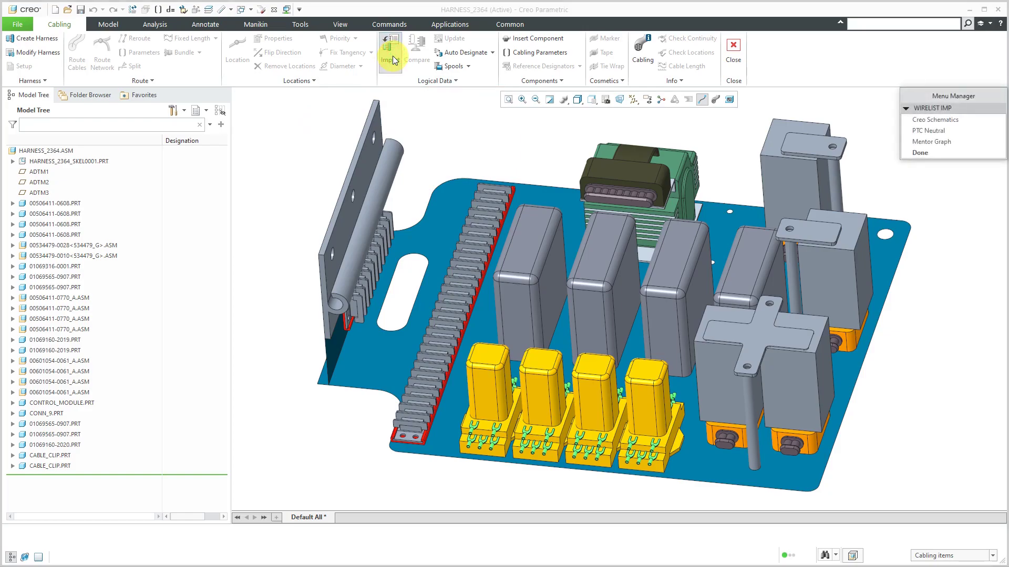
mouse_move(935, 120)
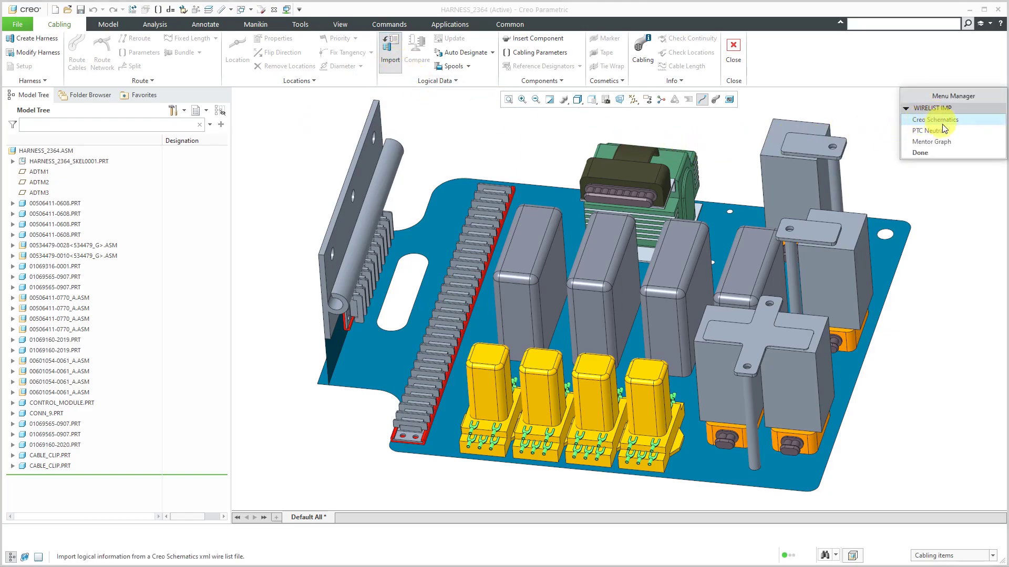
mouse_move(931, 141)
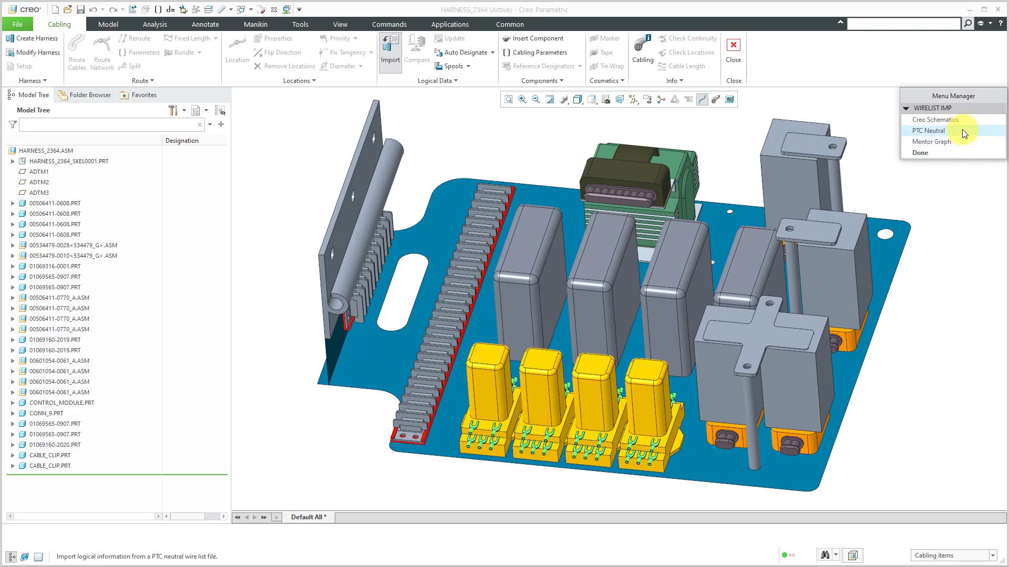
mouse_move(934, 120)
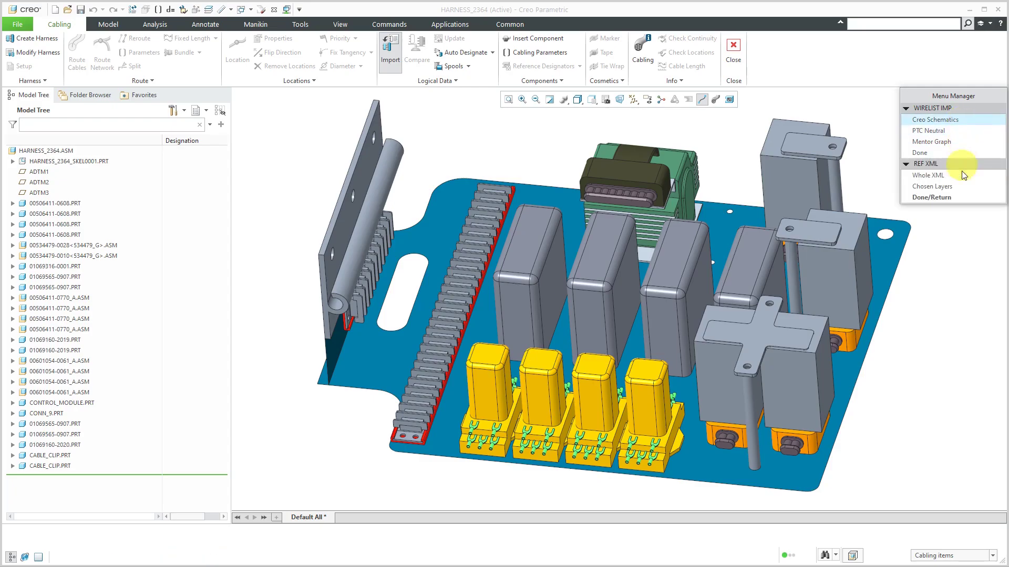
click(932, 187)
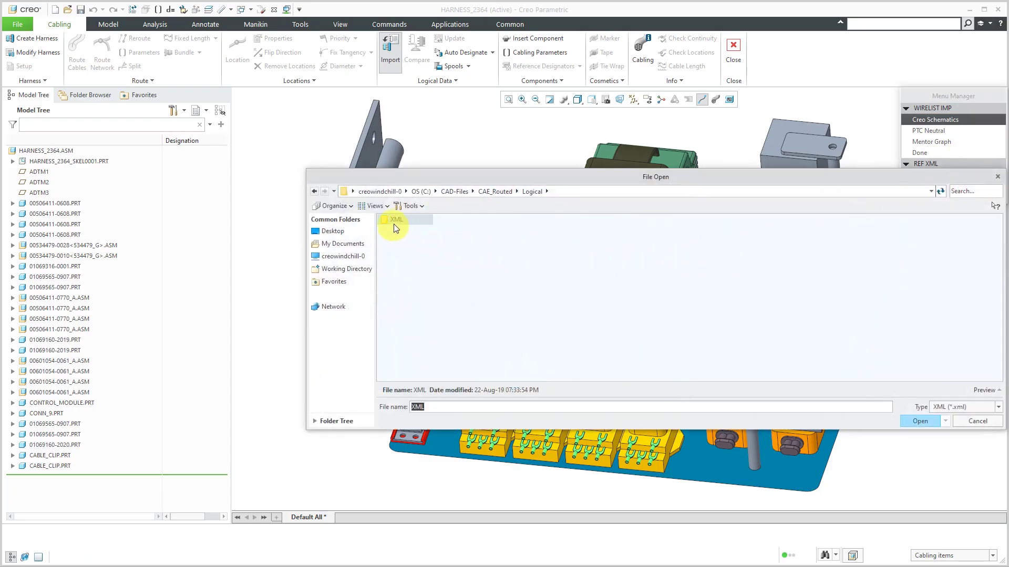
Load Harness264.xml from the XML folder as the logical wire list.
double_click(396, 220)
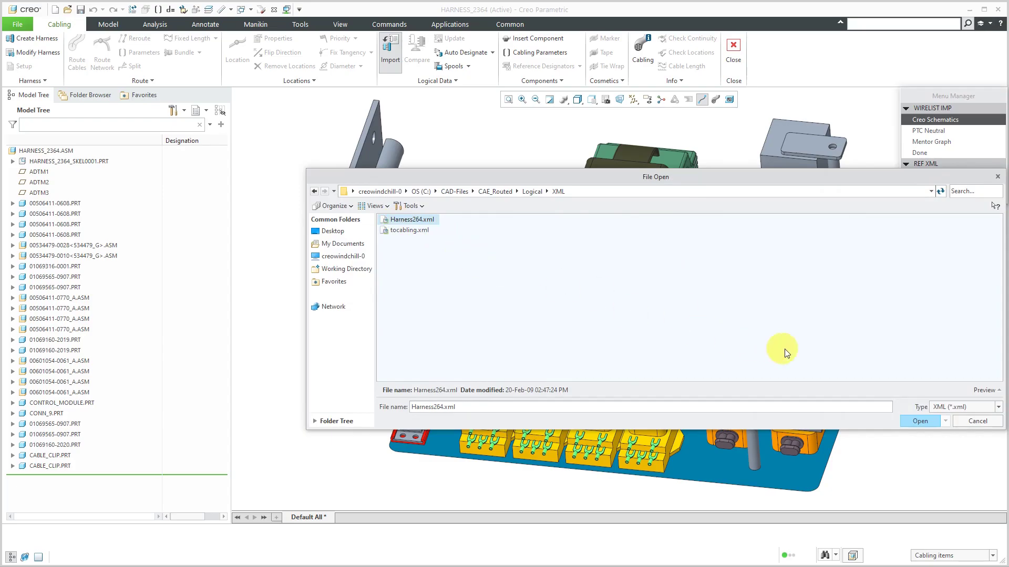
mouse_move(920, 420)
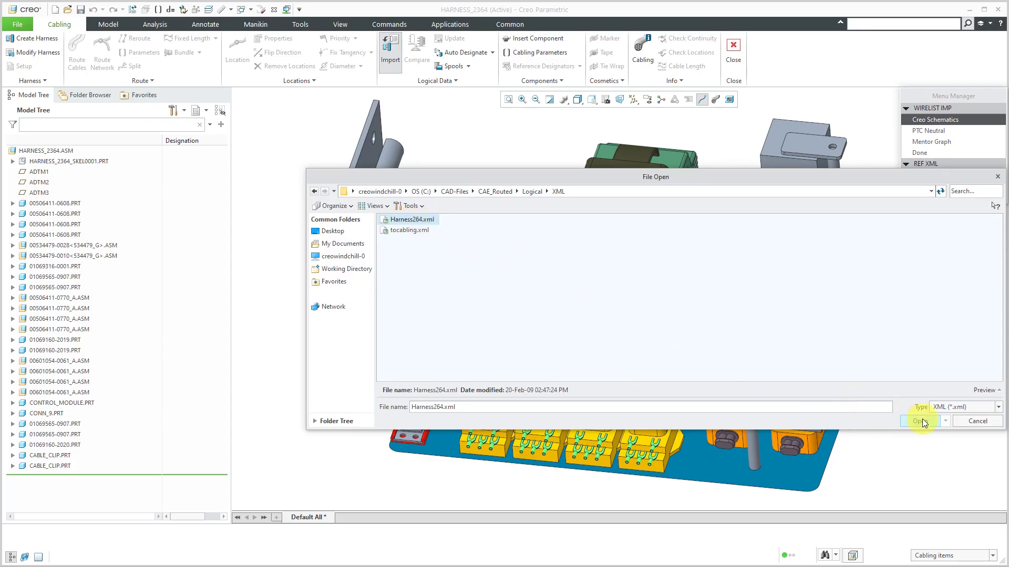
click(918, 420)
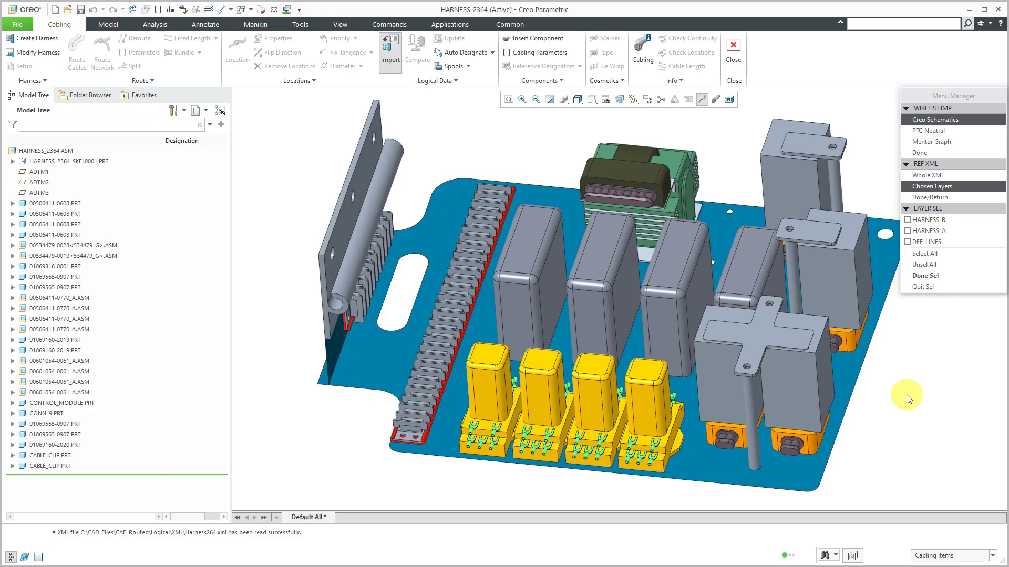
mouse_move(927, 305)
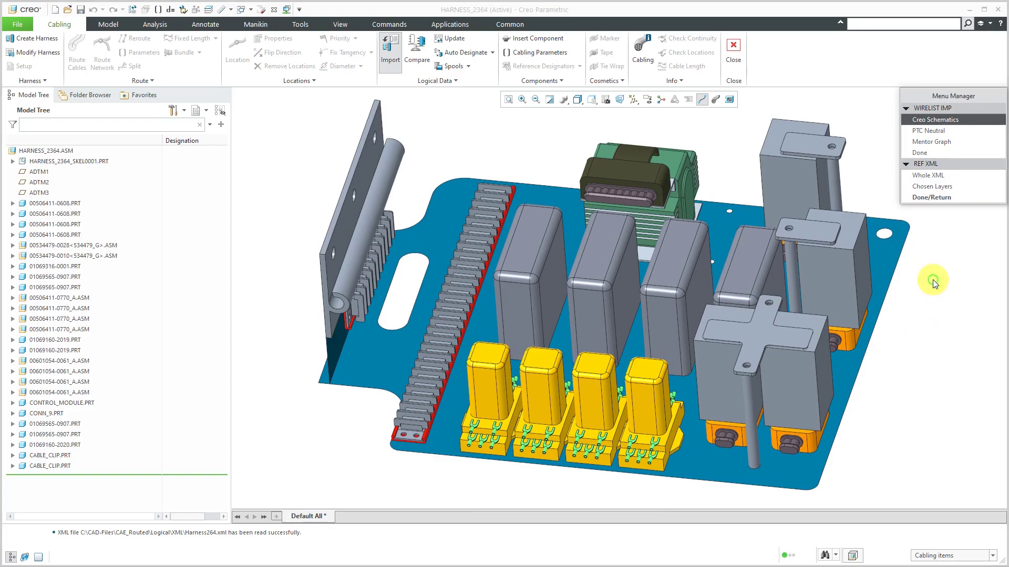
mouse_move(933, 285)
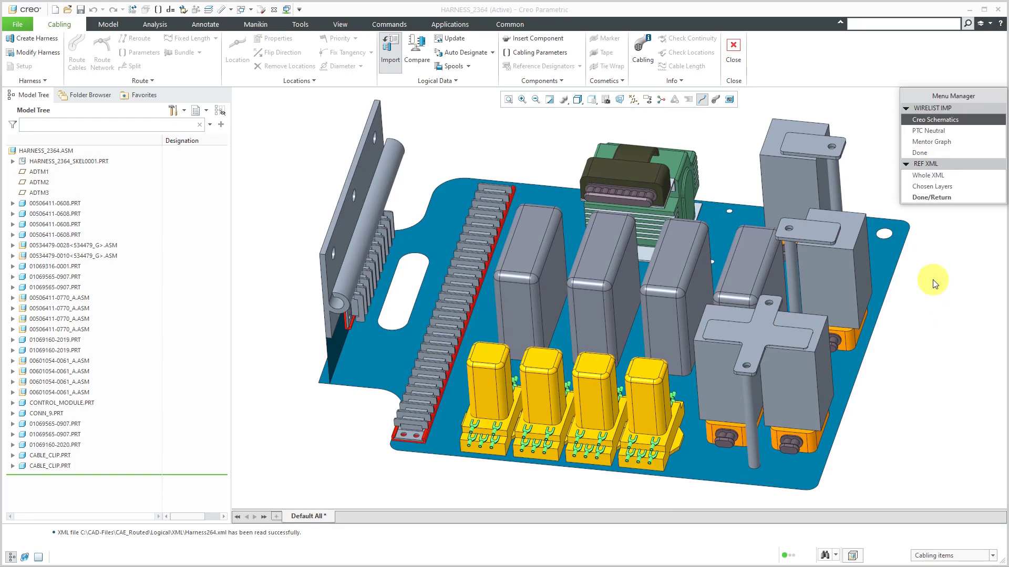
mouse_move(932, 197)
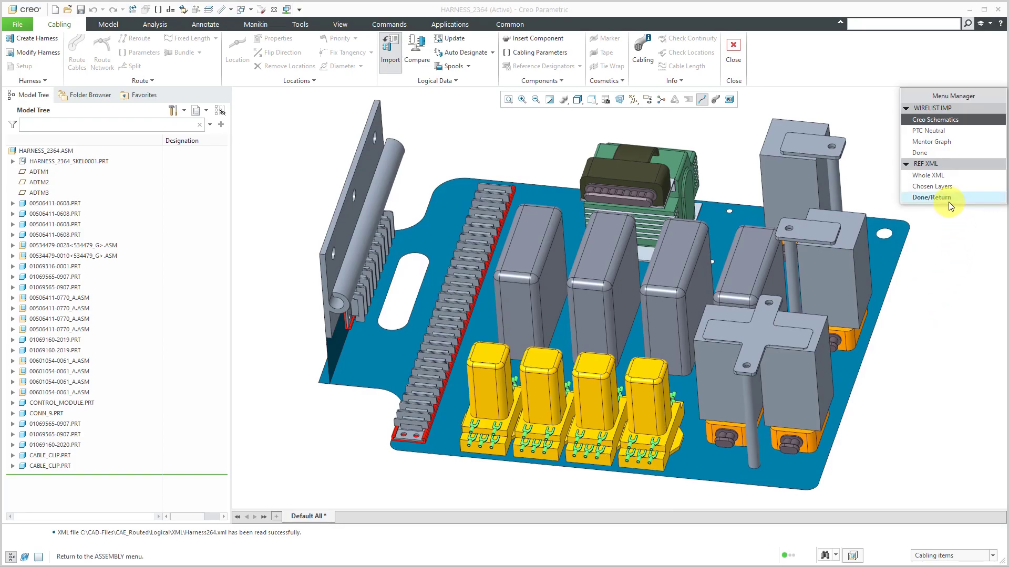
mouse_move(946, 202)
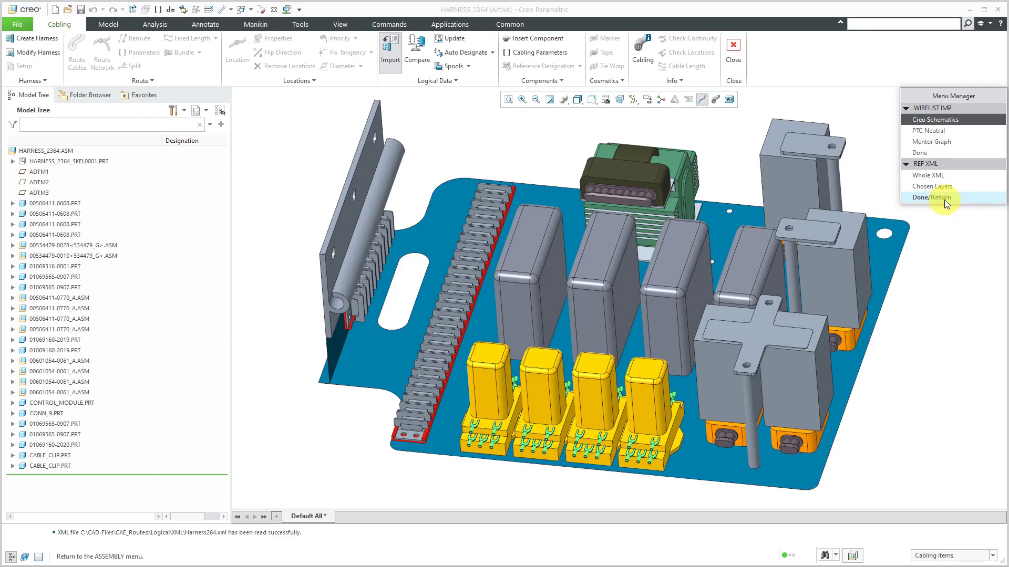
Confirm Done/Return to finish layer selection and exit the import menus.
click(932, 196)
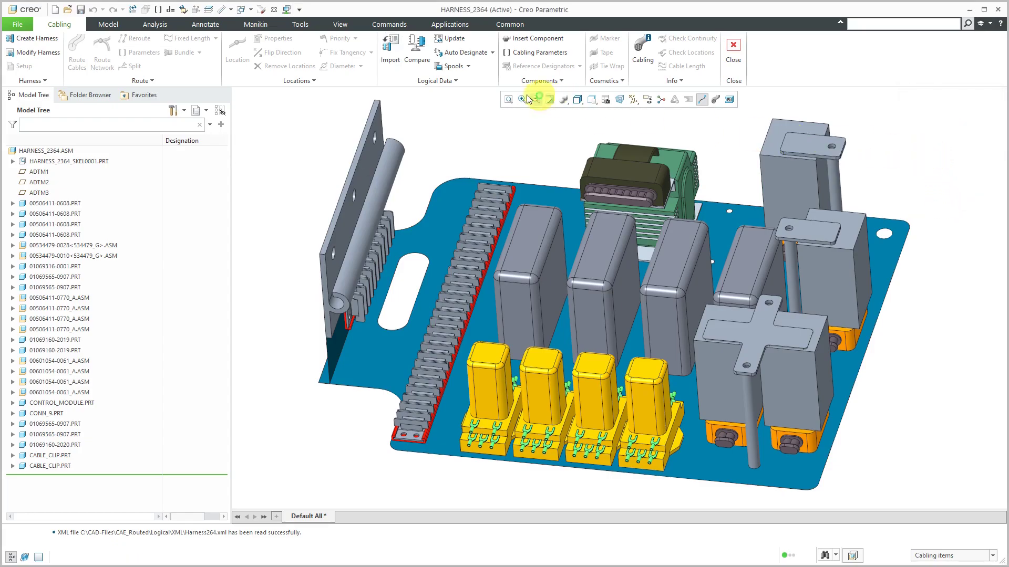
mouse_move(416, 49)
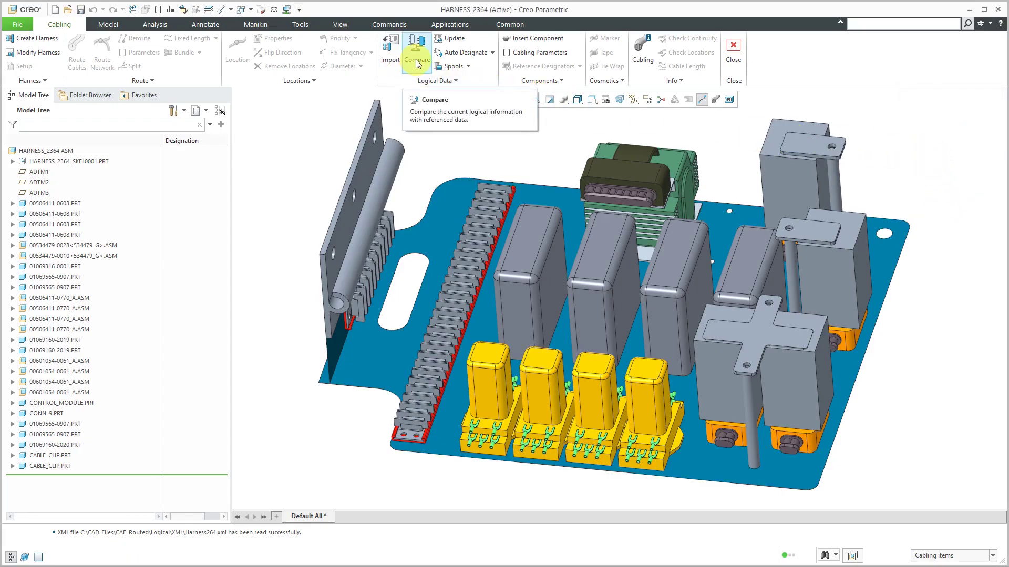
Include Conns/Comps and spools in the logical comparison and execute it.
click(416, 48)
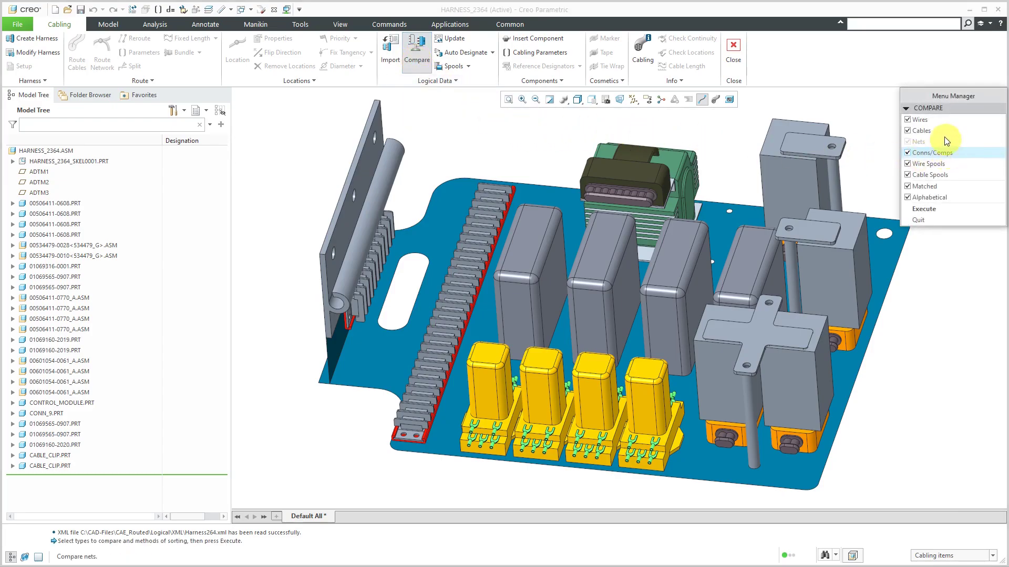
mouse_move(958, 159)
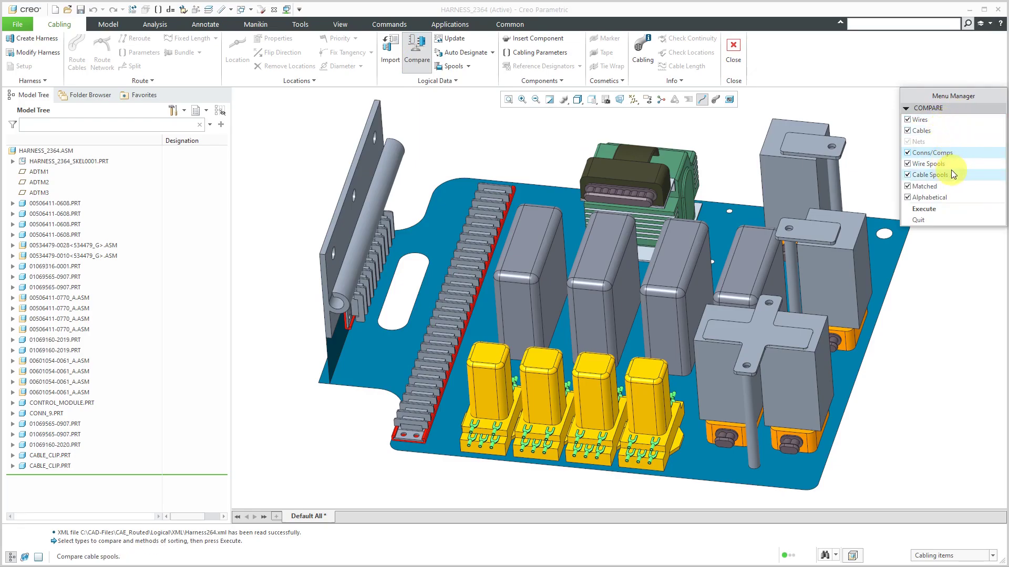
mouse_move(925, 186)
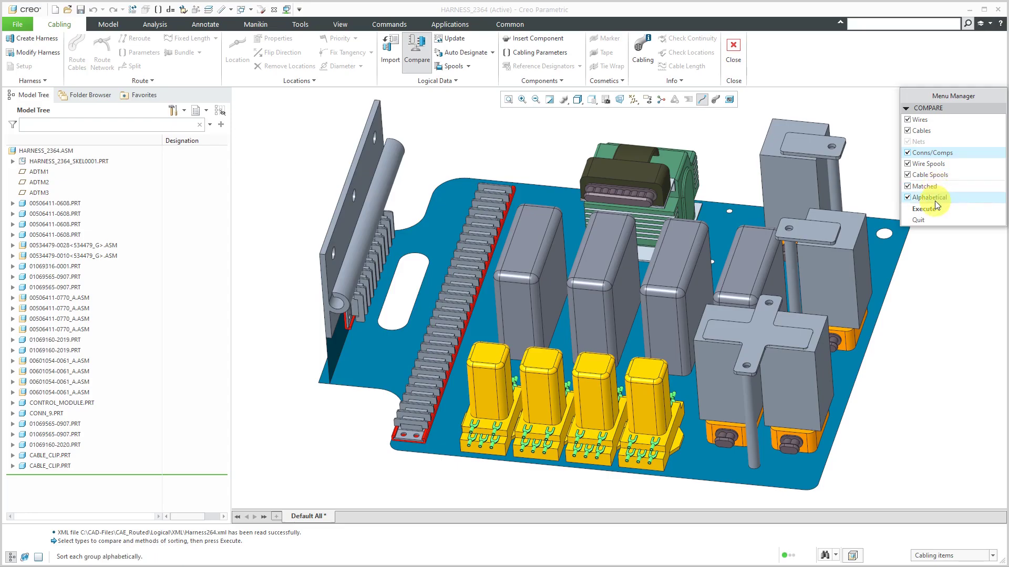
mouse_move(926, 209)
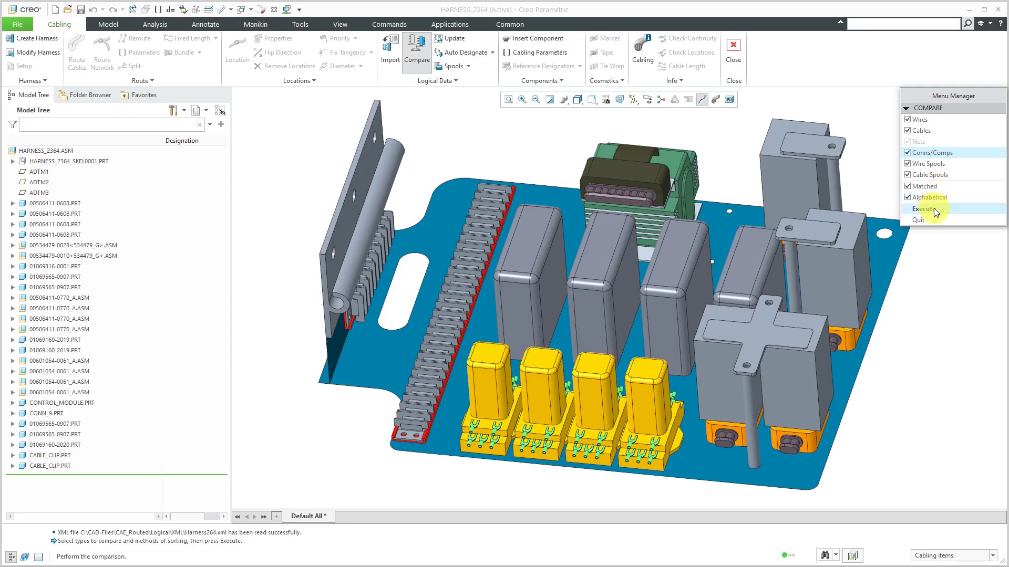
click(924, 208)
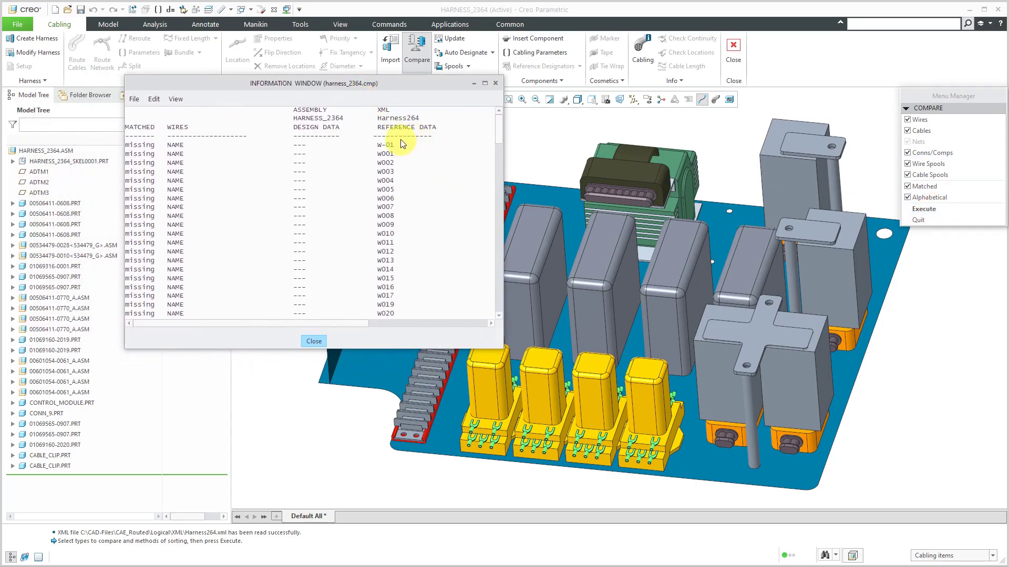
mouse_move(406, 185)
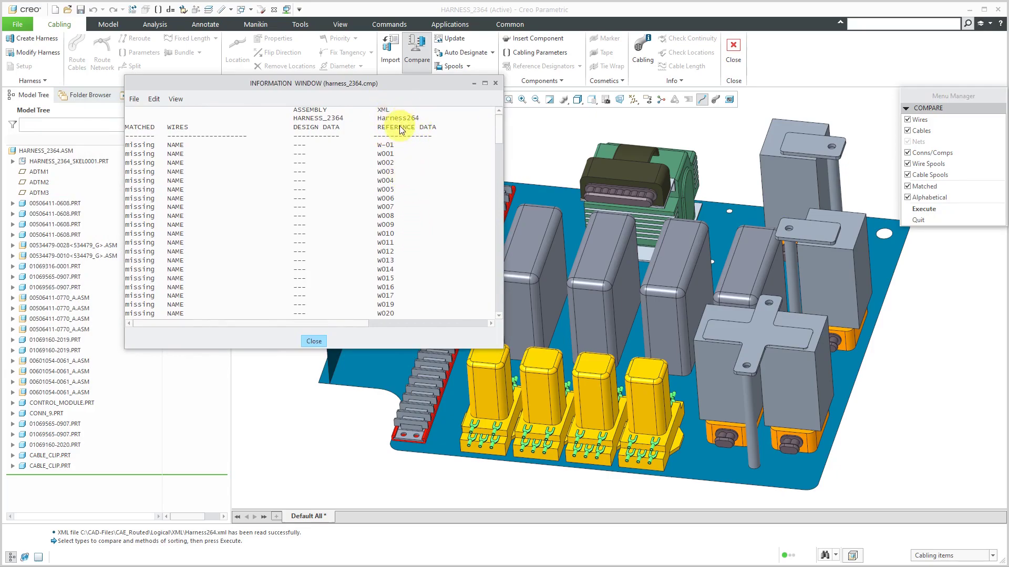
mouse_move(316, 88)
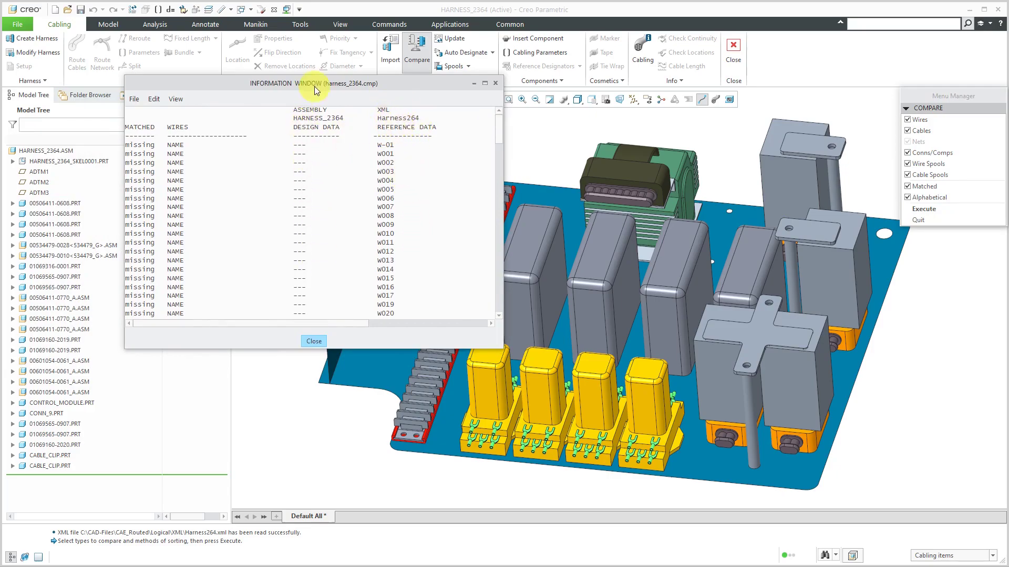
mouse_move(316, 260)
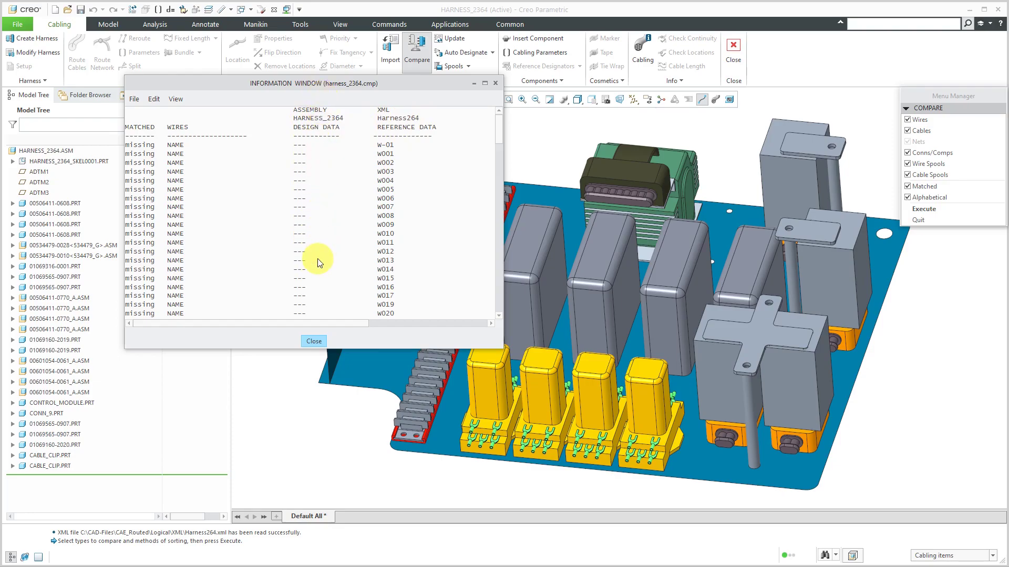
mouse_move(295, 157)
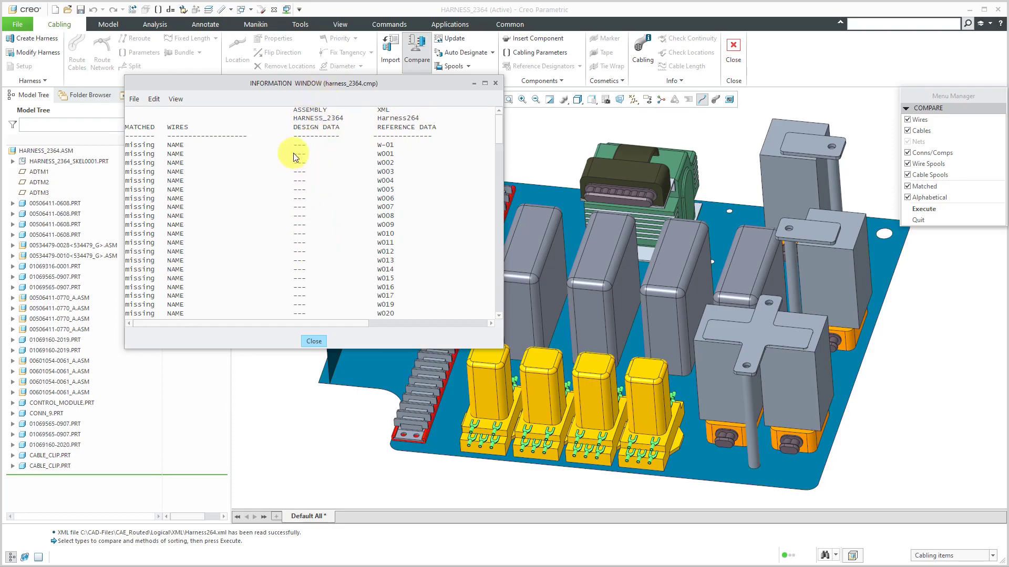
mouse_move(294, 152)
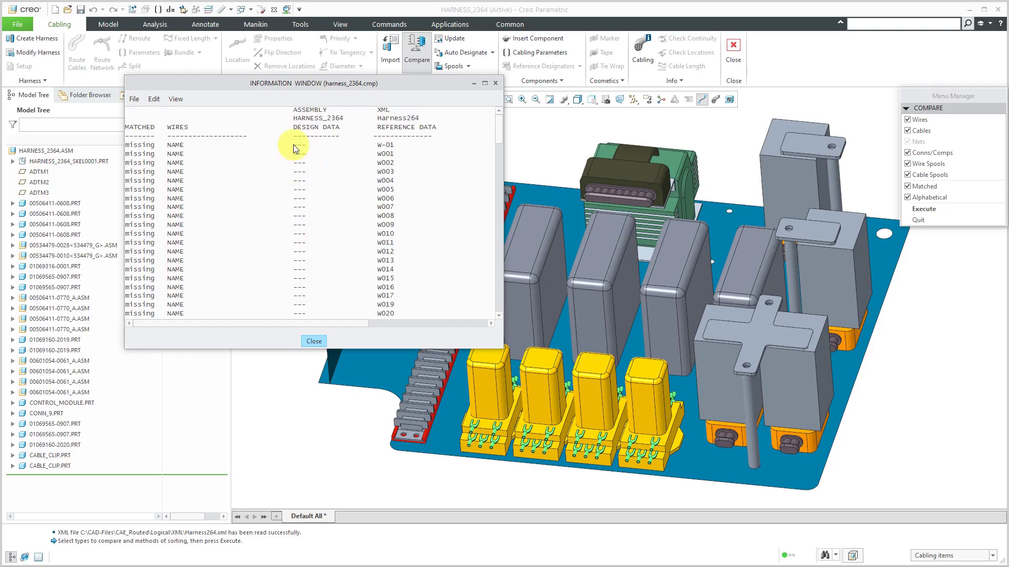
mouse_move(500, 143)
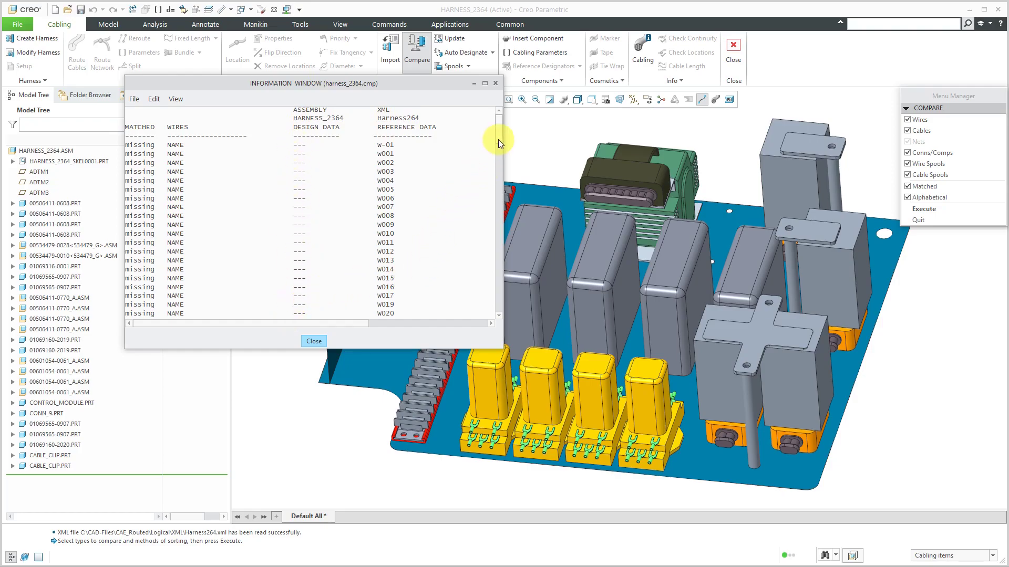
Scroll through the missing wires, cables, connectors and spools report, then close it.
scroll(down, 3)
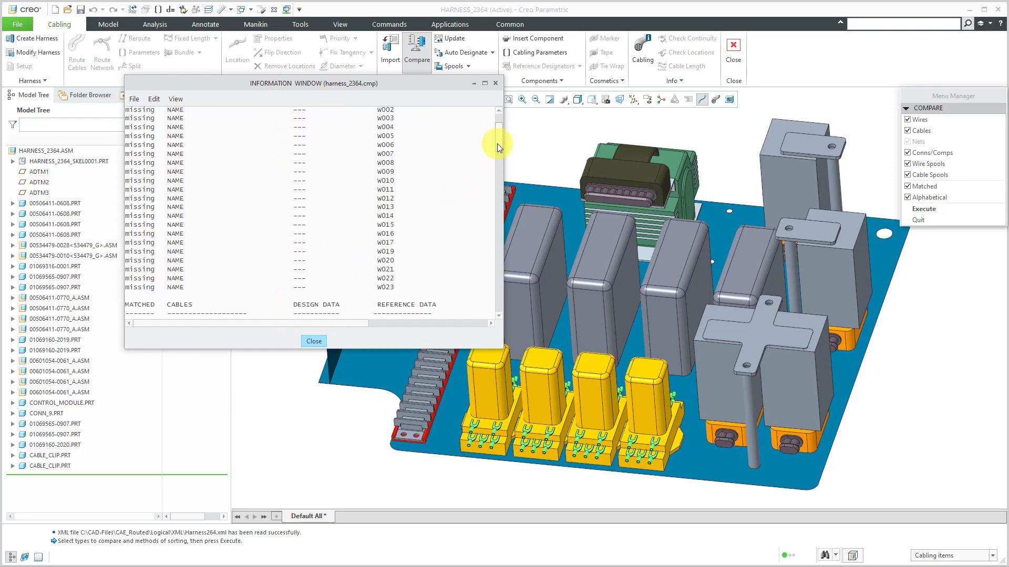
mouse_move(485, 173)
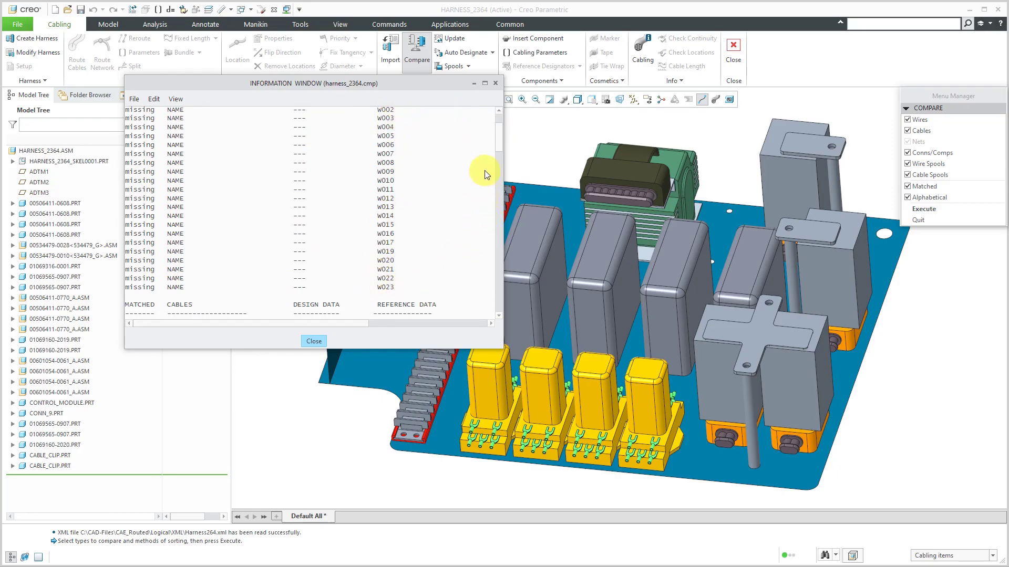
scroll(up, 3)
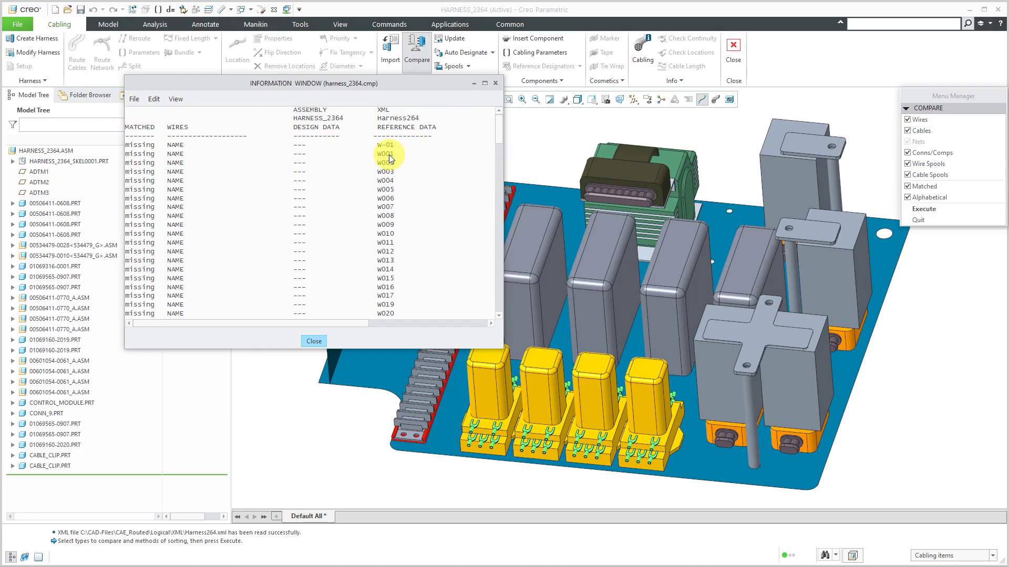
scroll(down, 3)
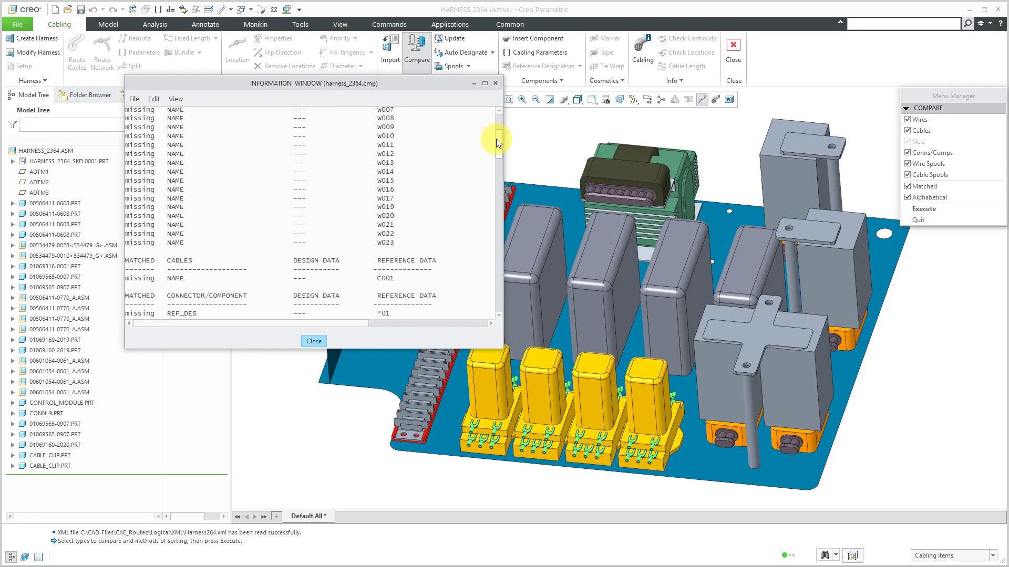
scroll(down, 3)
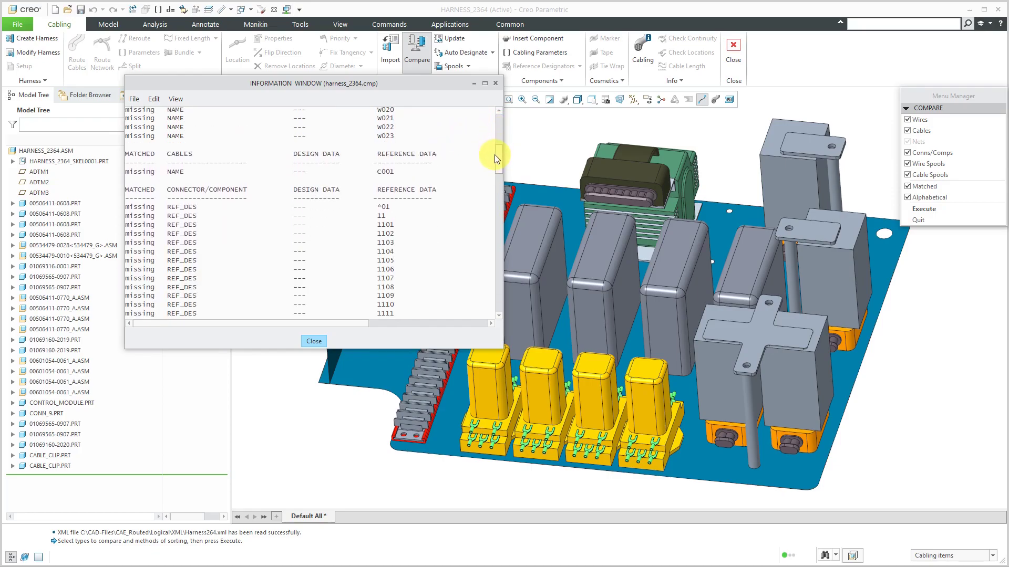
mouse_move(392, 154)
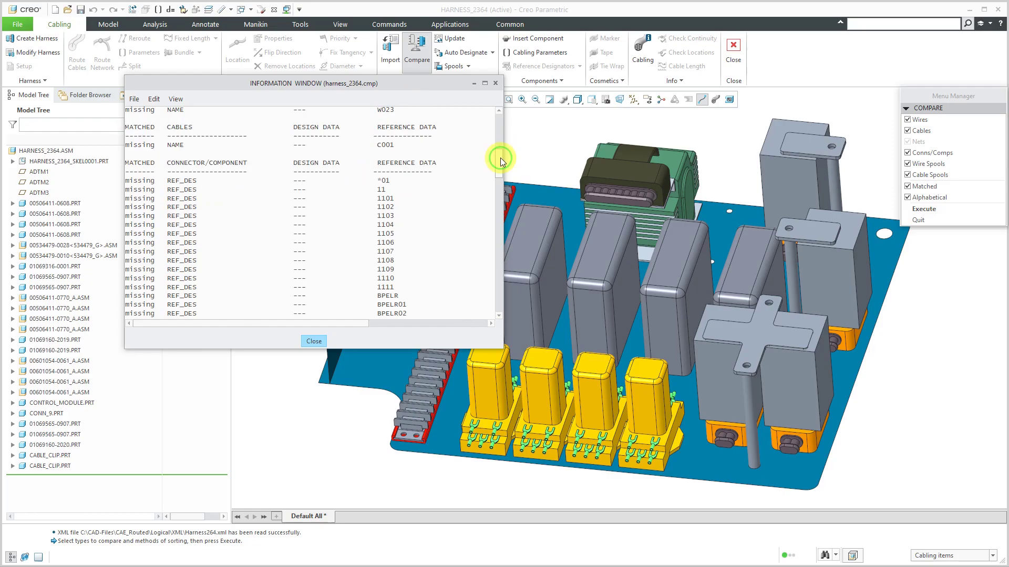
scroll(down, 3)
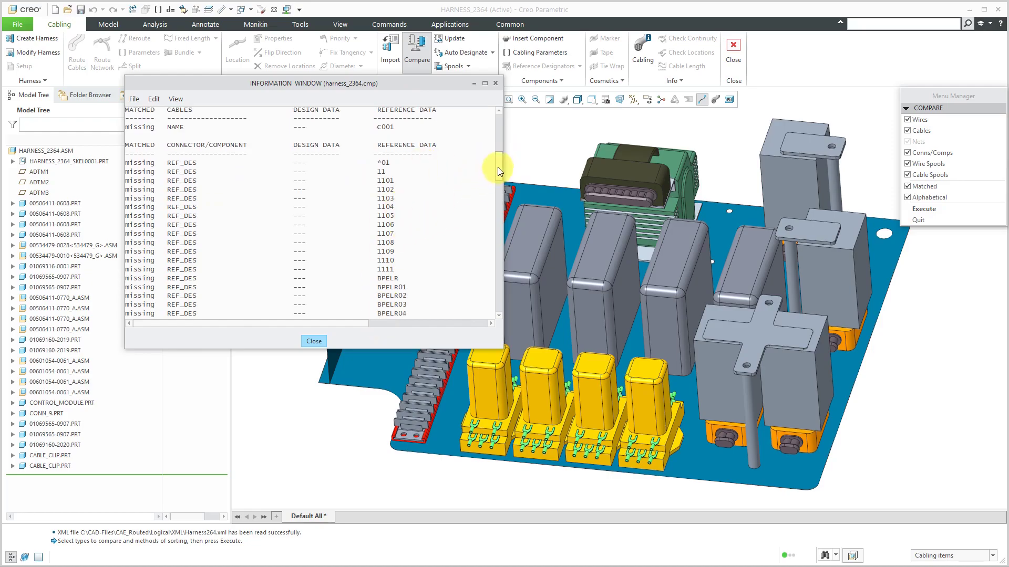
scroll(down, 3)
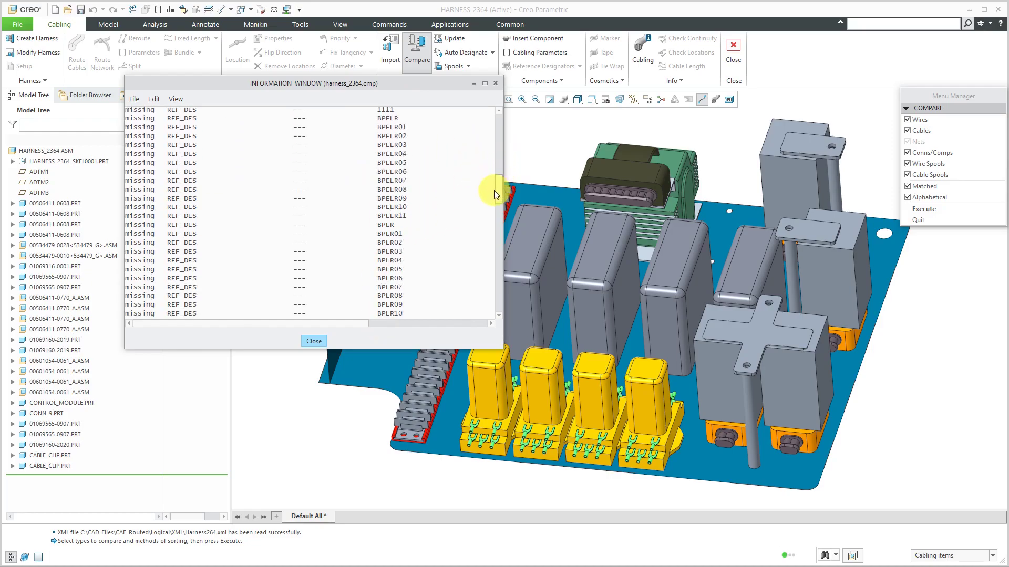
scroll(down, 3)
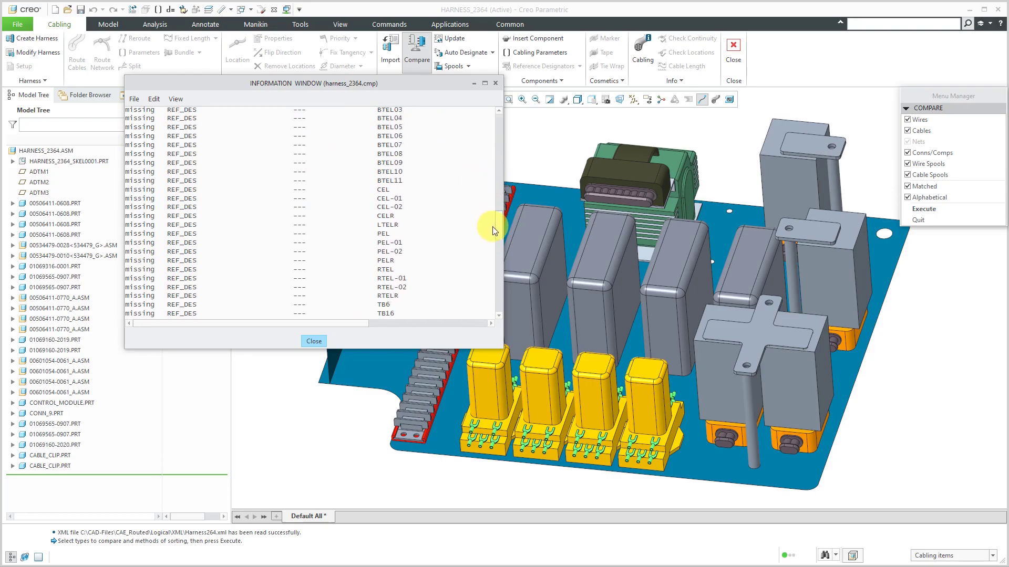
scroll(down, 3)
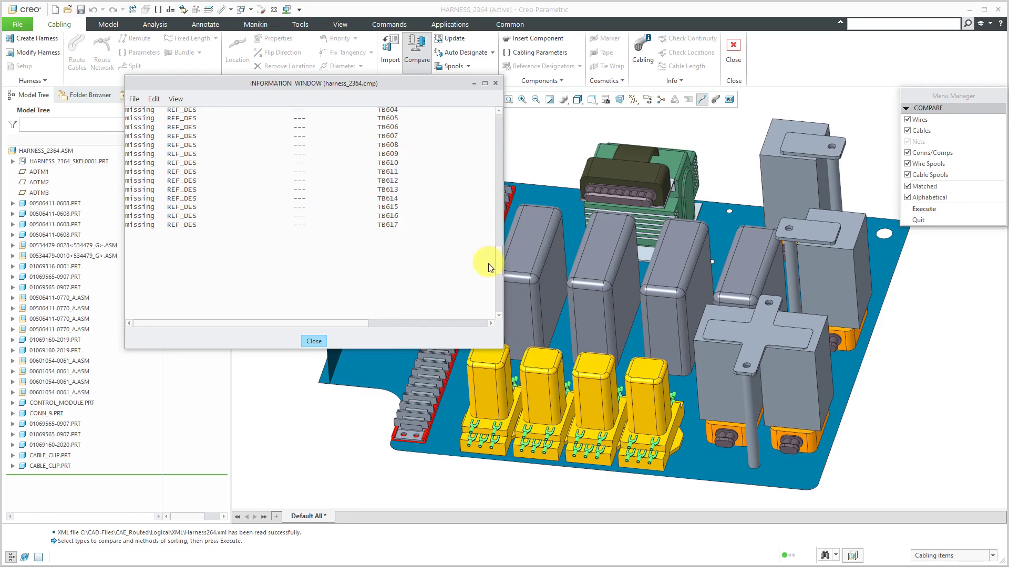
scroll(down, 3)
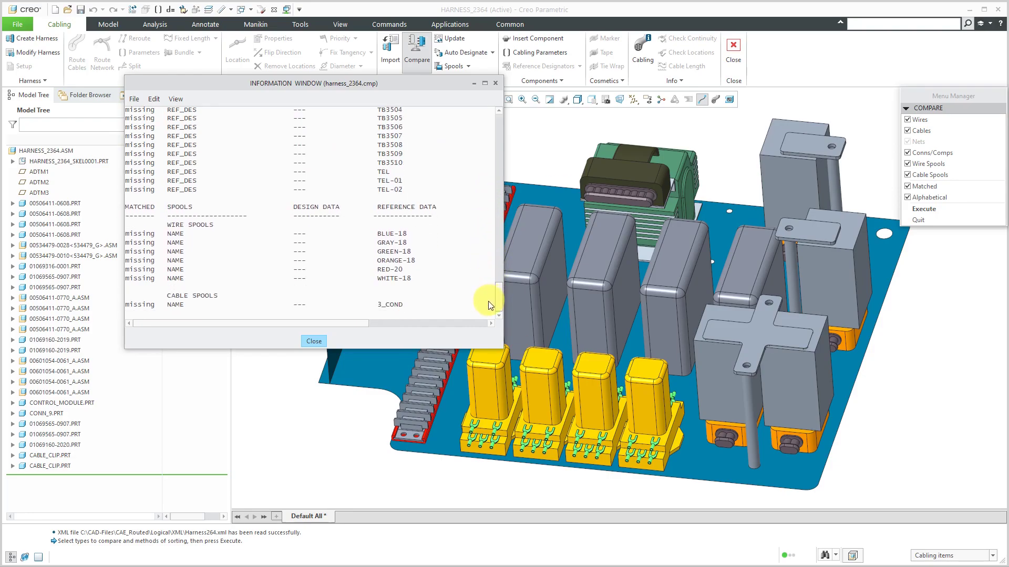
mouse_move(218, 258)
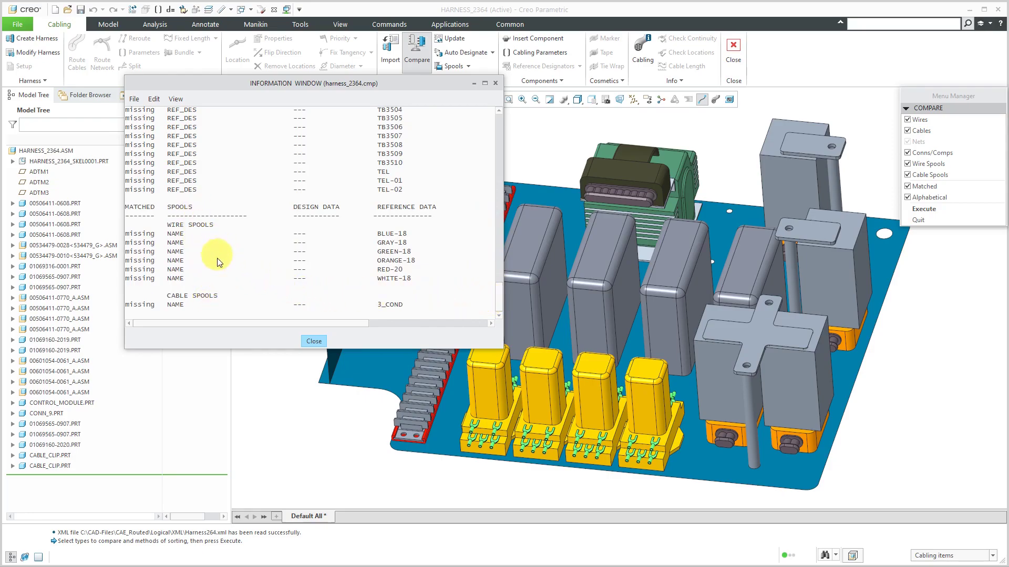
mouse_move(376, 309)
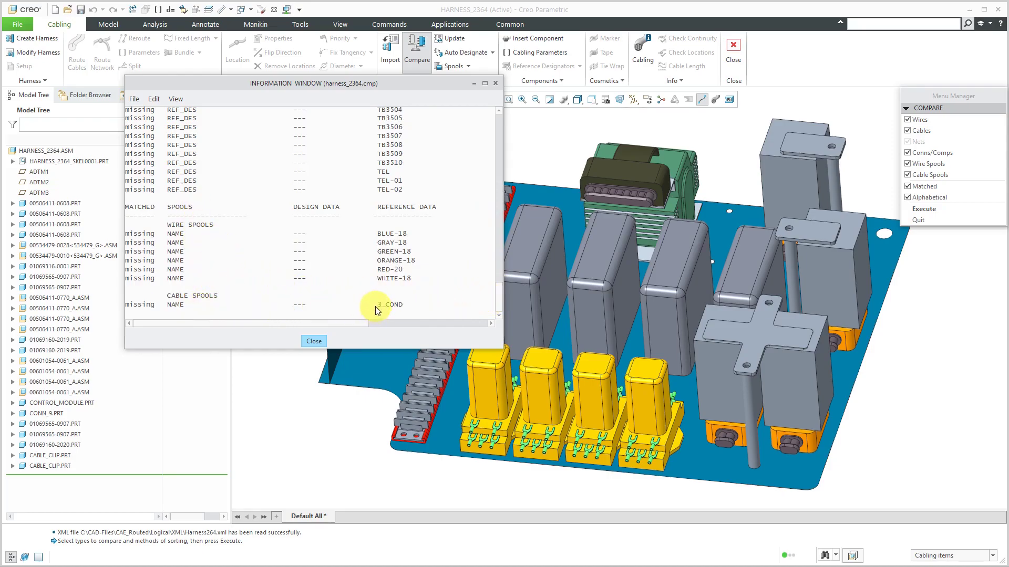
mouse_move(314, 341)
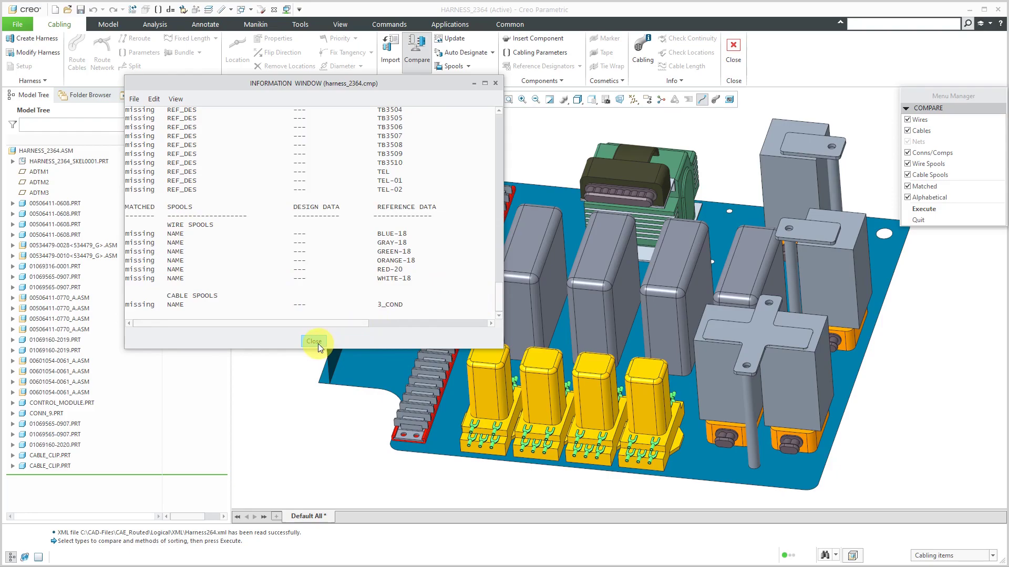
click(314, 341)
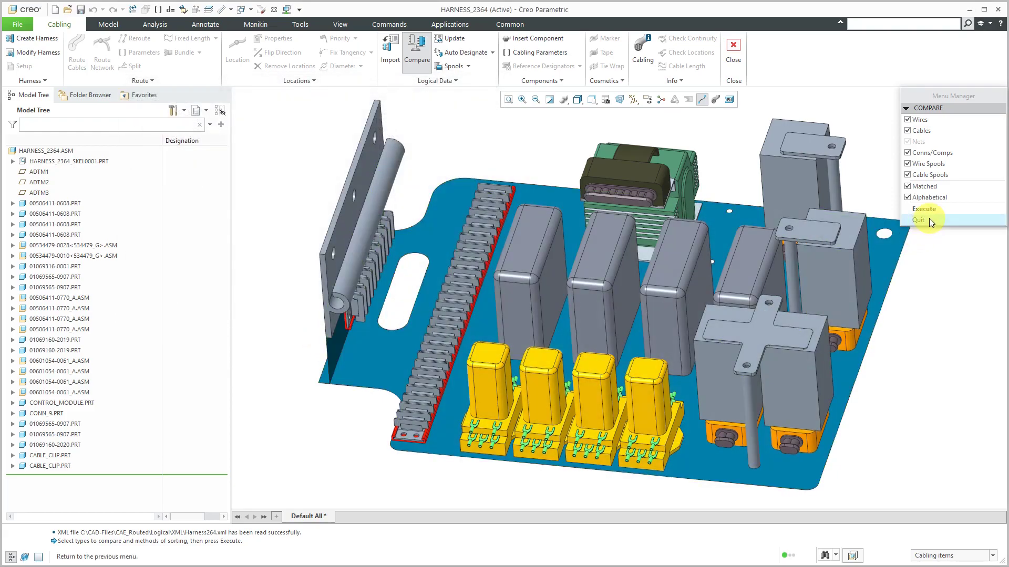
Create spools From Logical for all reference spools, BLUE-18 through 3_COND.
click(919, 220)
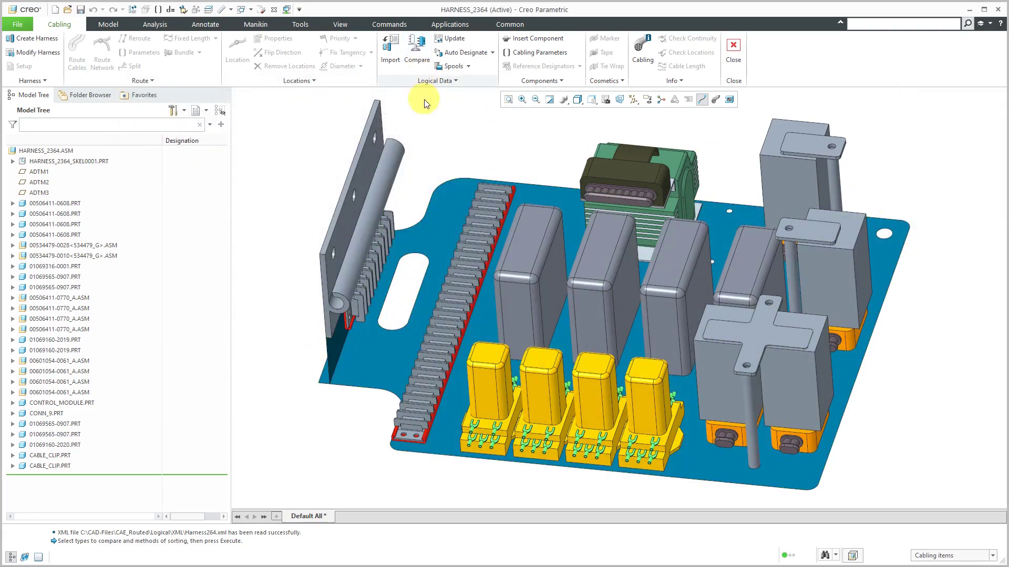
mouse_move(477, 88)
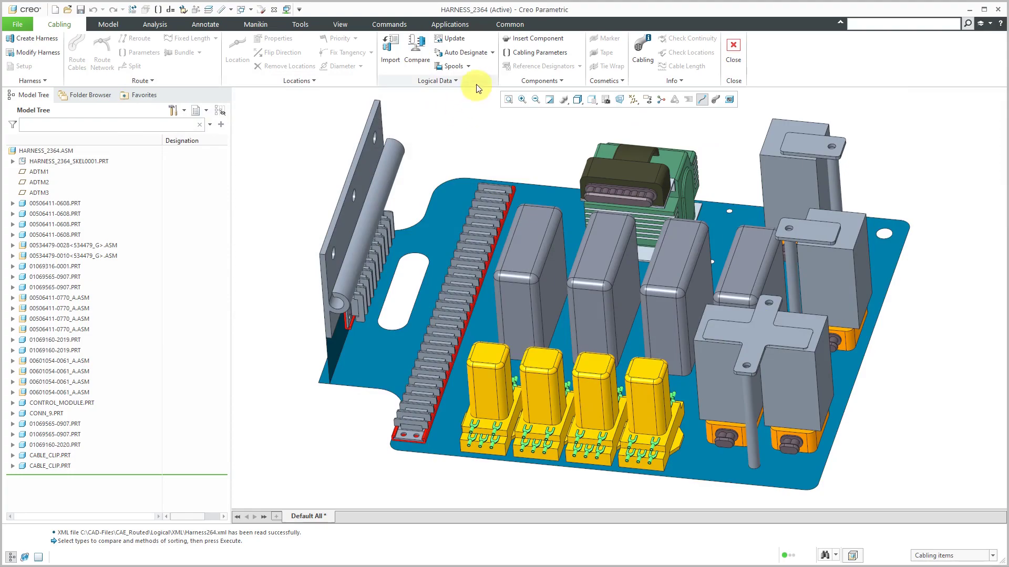
click(452, 65)
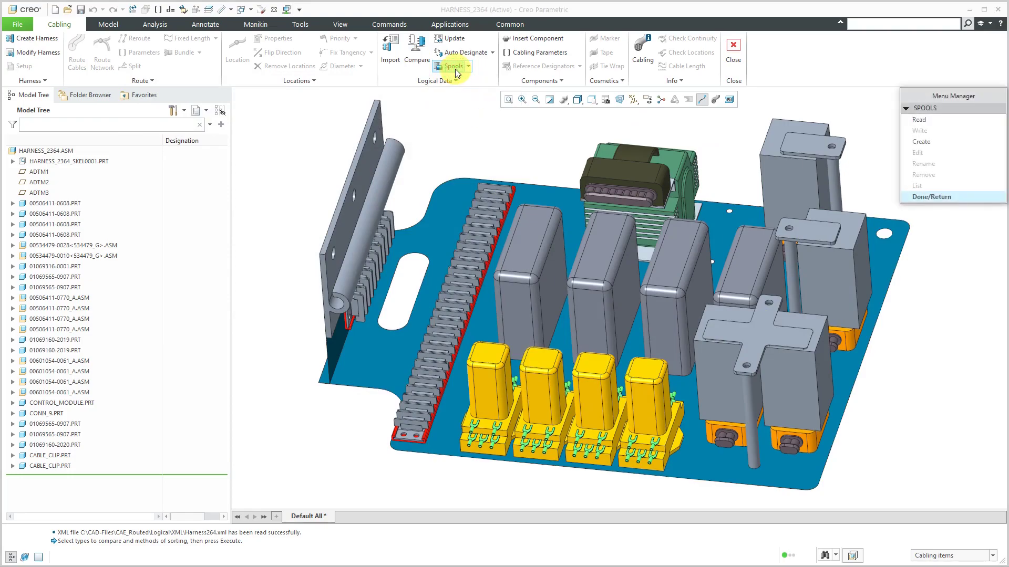
mouse_move(921, 119)
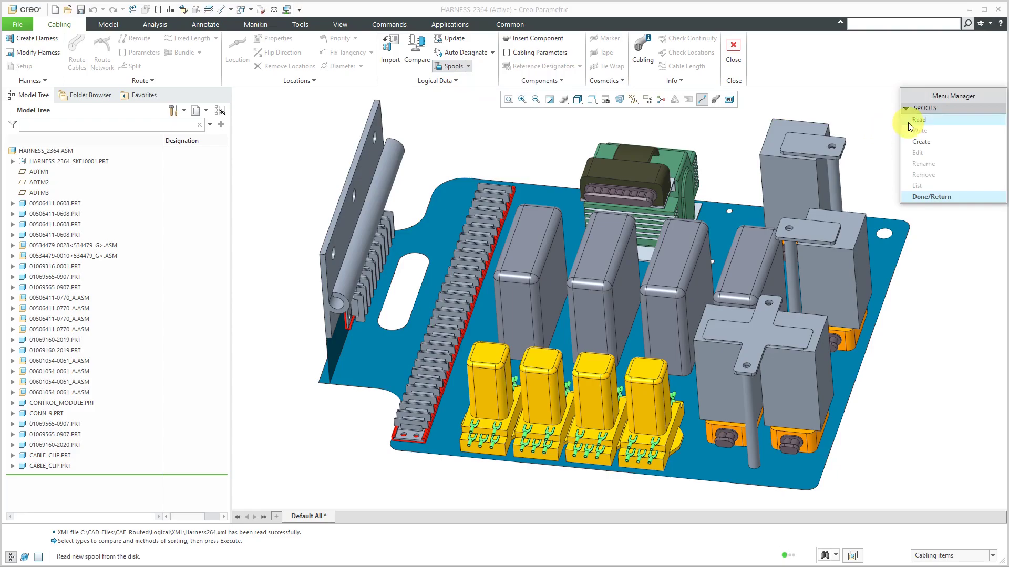
click(922, 142)
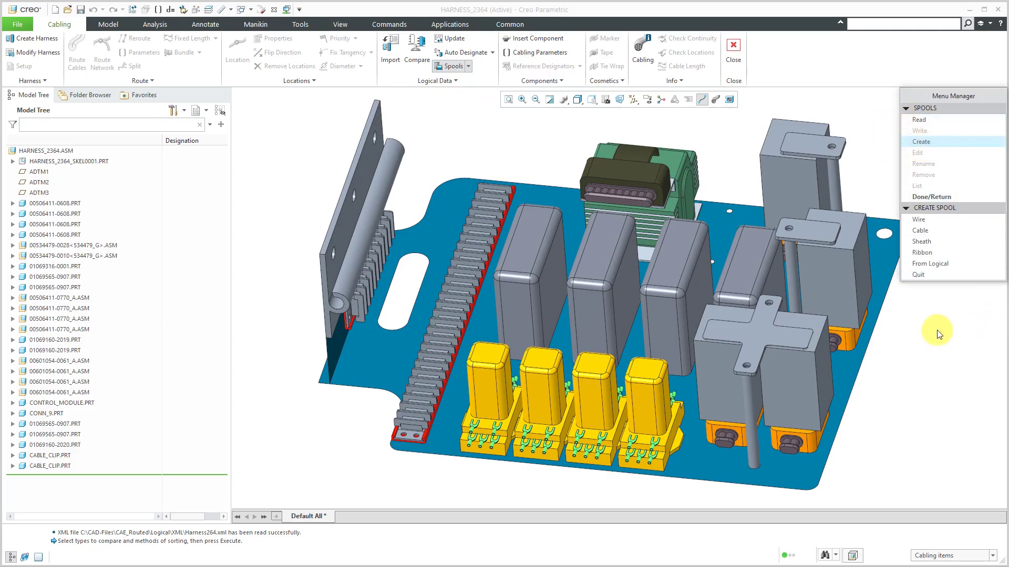
mouse_move(930, 263)
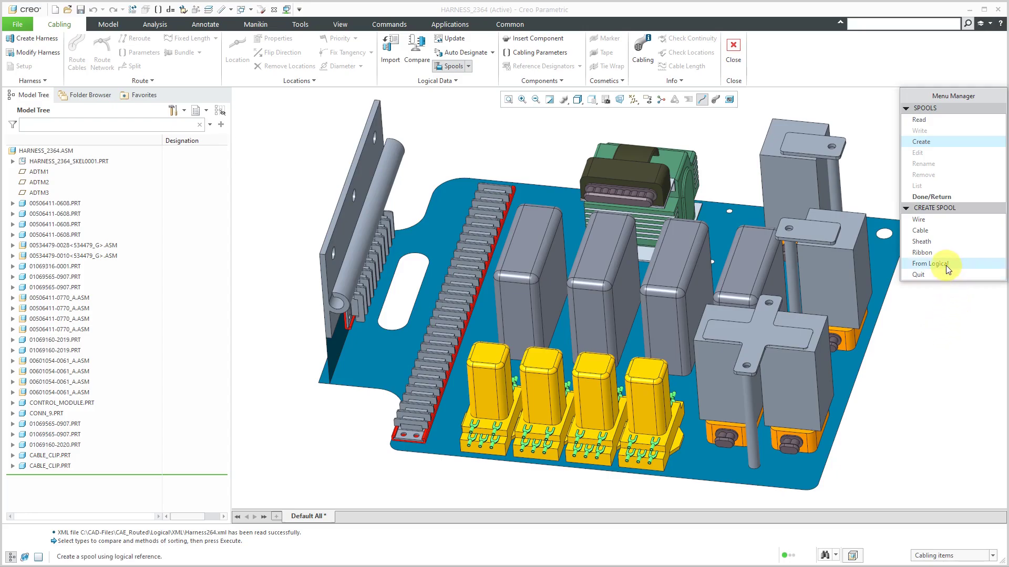
click(943, 263)
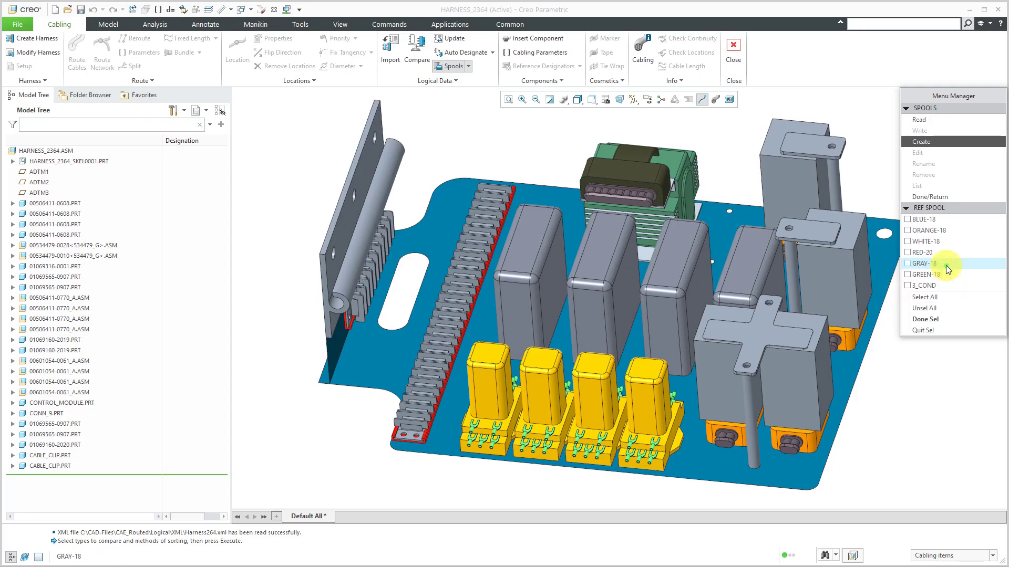
mouse_move(950, 285)
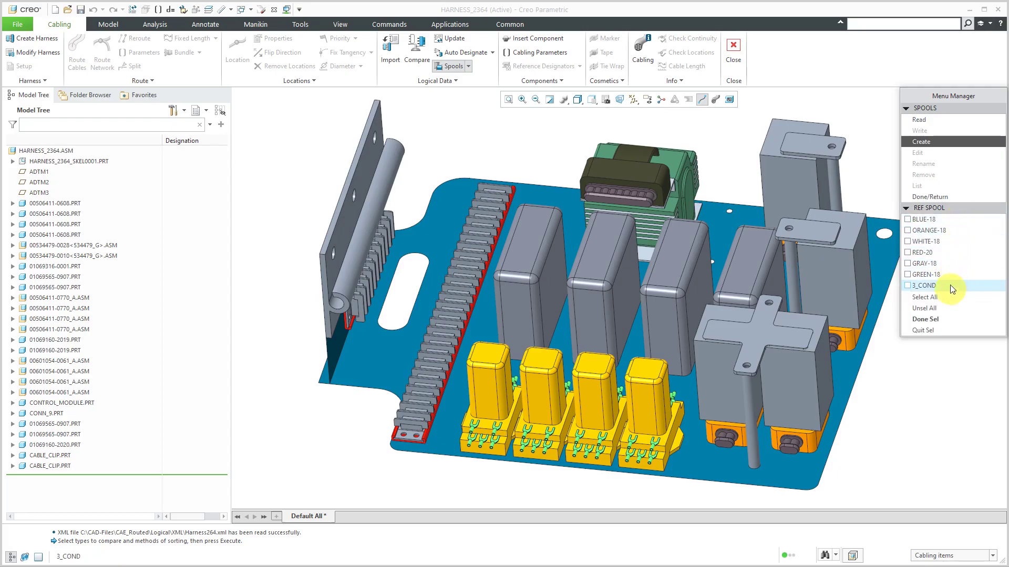
mouse_move(946, 288)
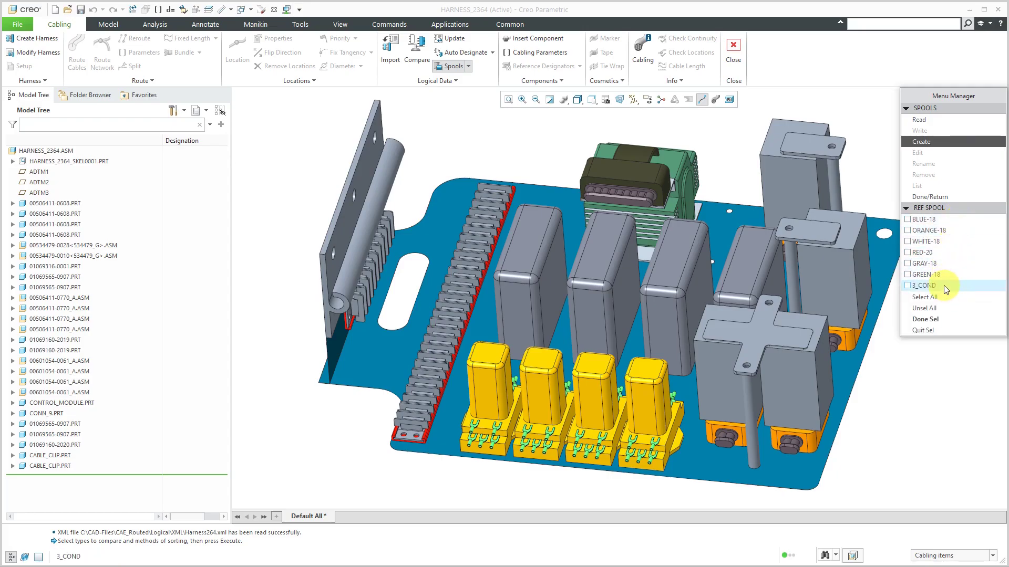
click(927, 297)
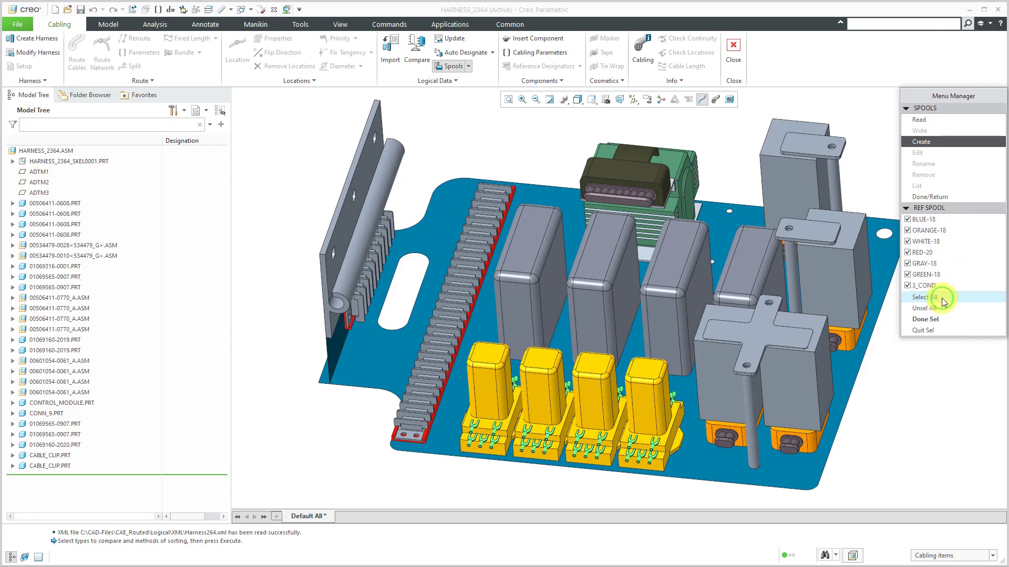
mouse_move(925, 318)
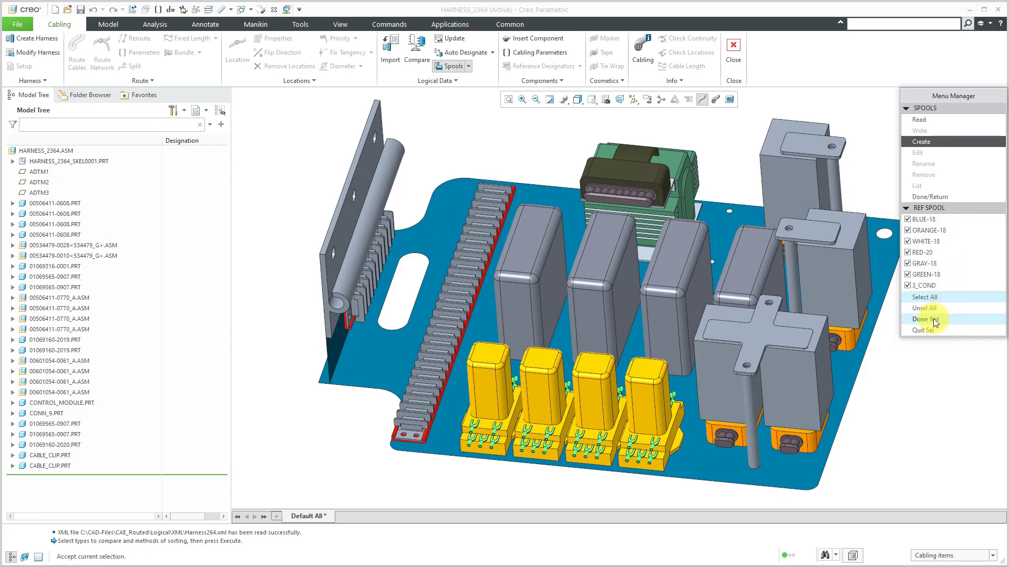
click(926, 320)
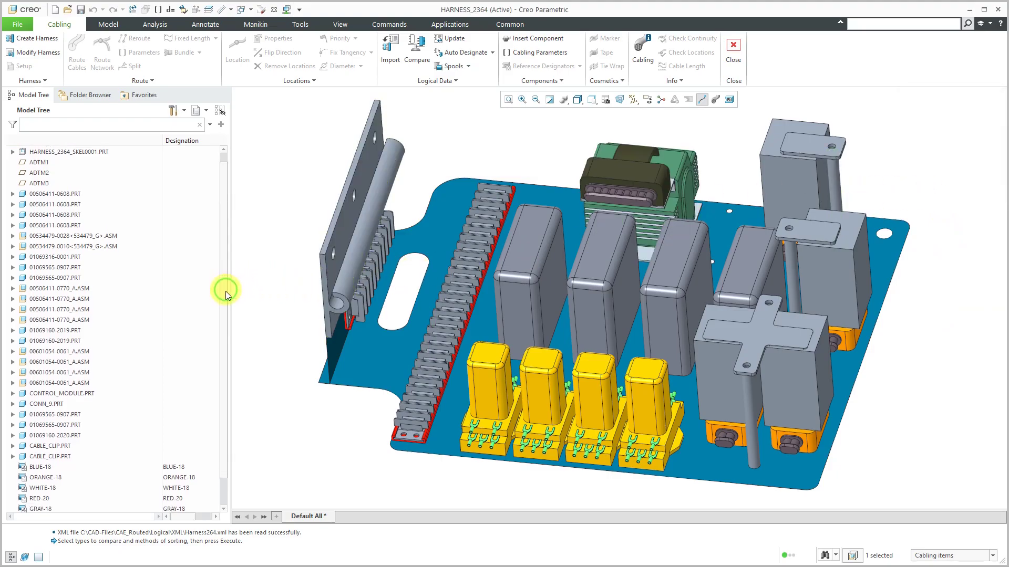
Review the new spools in the Model Tree and launch Auto Designate.
scroll(down, 3)
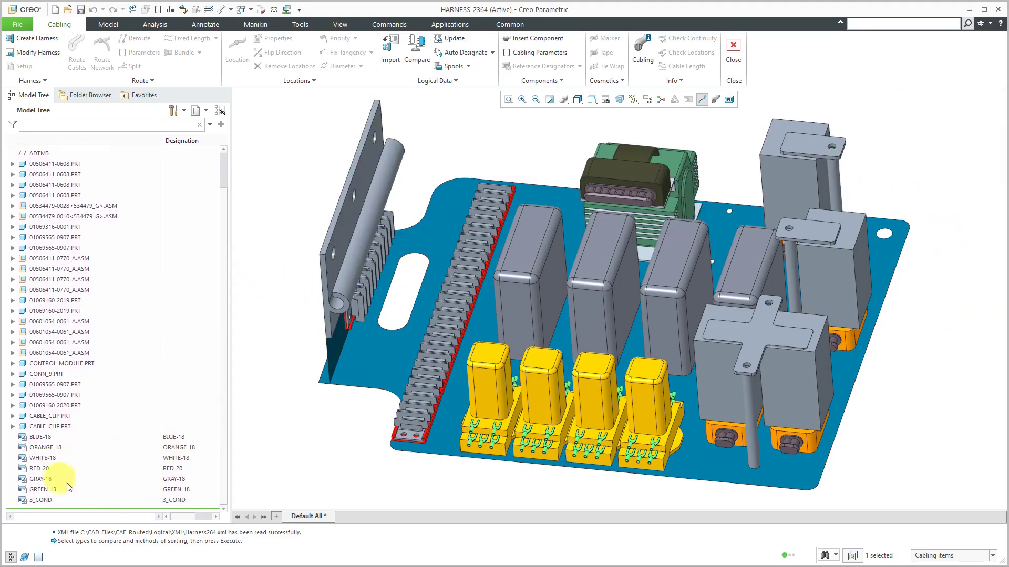
mouse_move(75, 473)
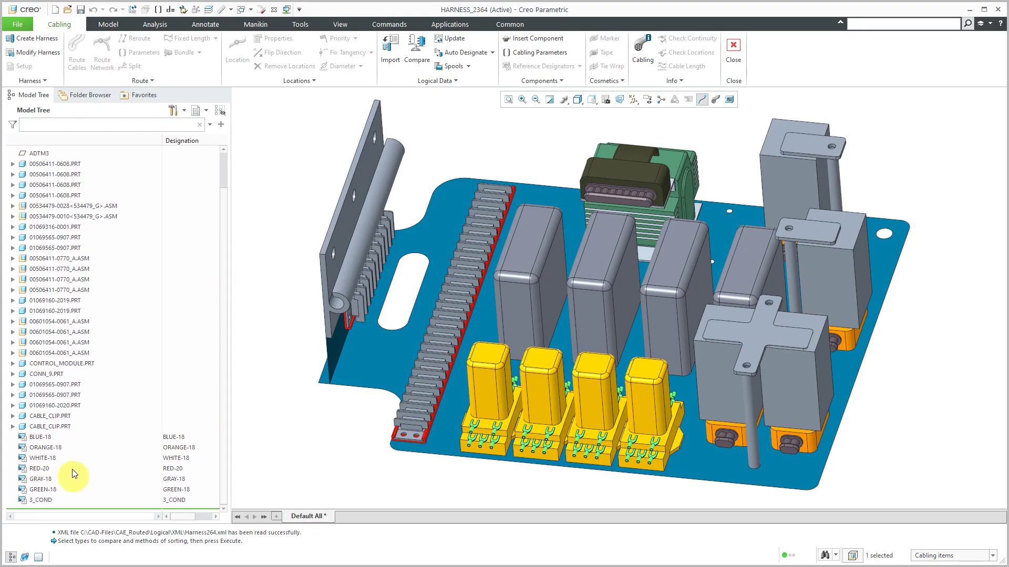
mouse_move(76, 468)
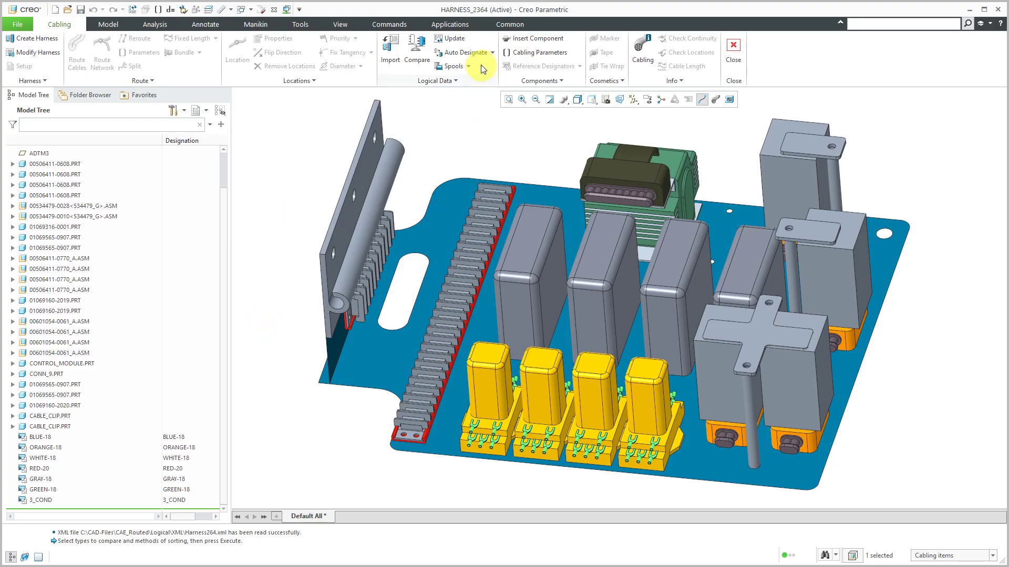
click(458, 52)
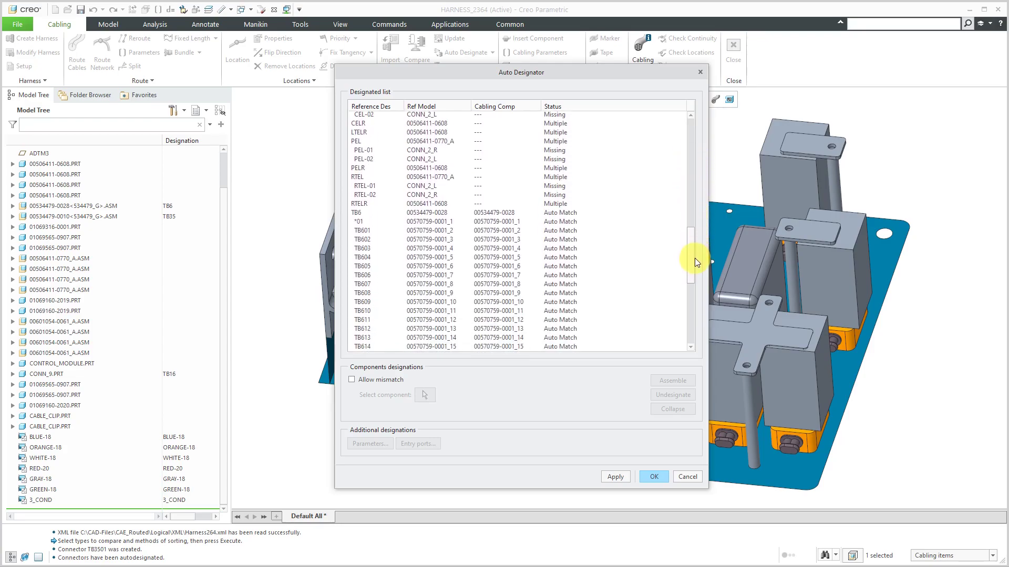
Scroll the Designated list checking TB16, TB35 terminals auto-matched and TEL entries missing.
scroll(down, 3)
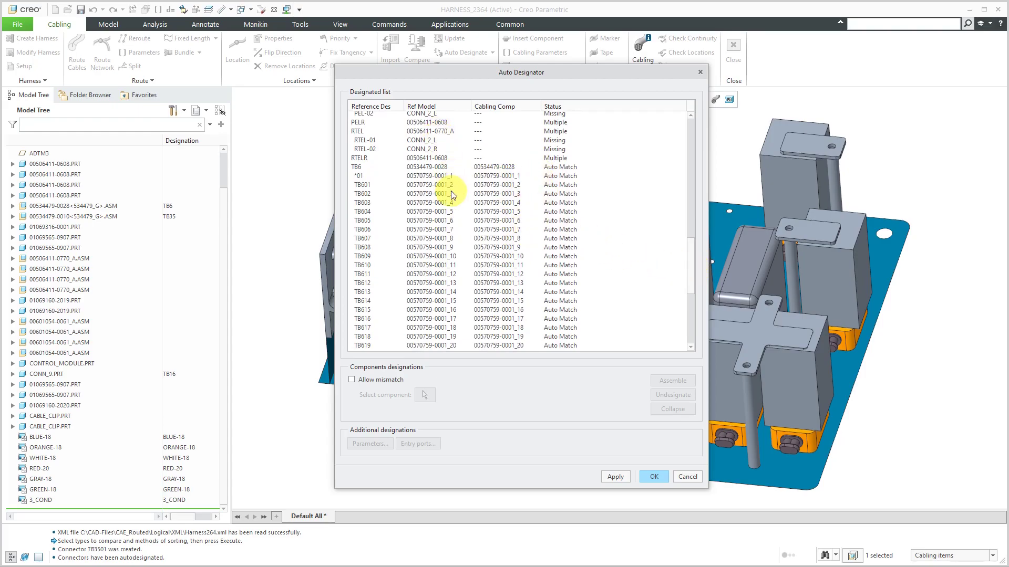
mouse_move(427, 231)
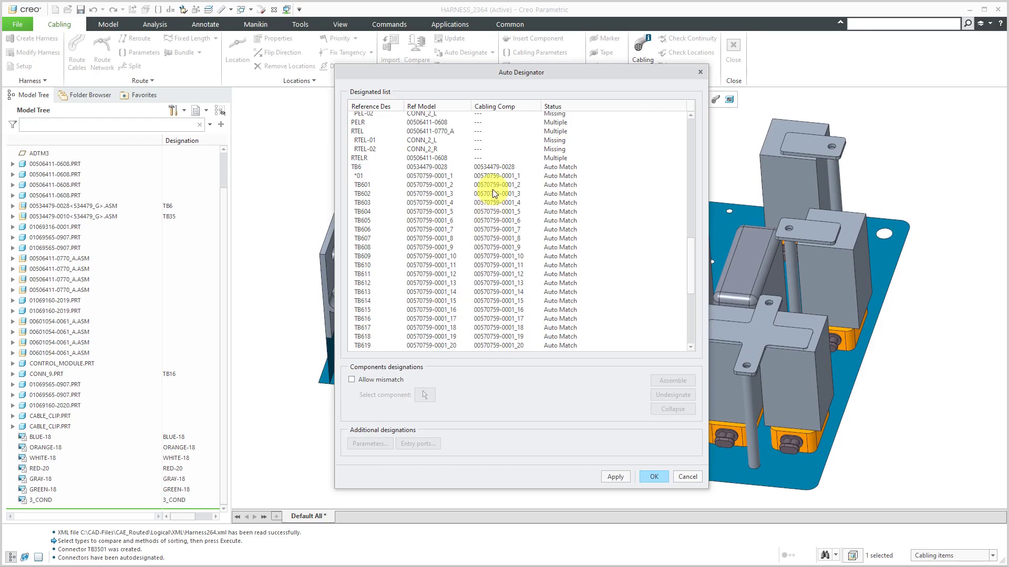
mouse_move(494, 191)
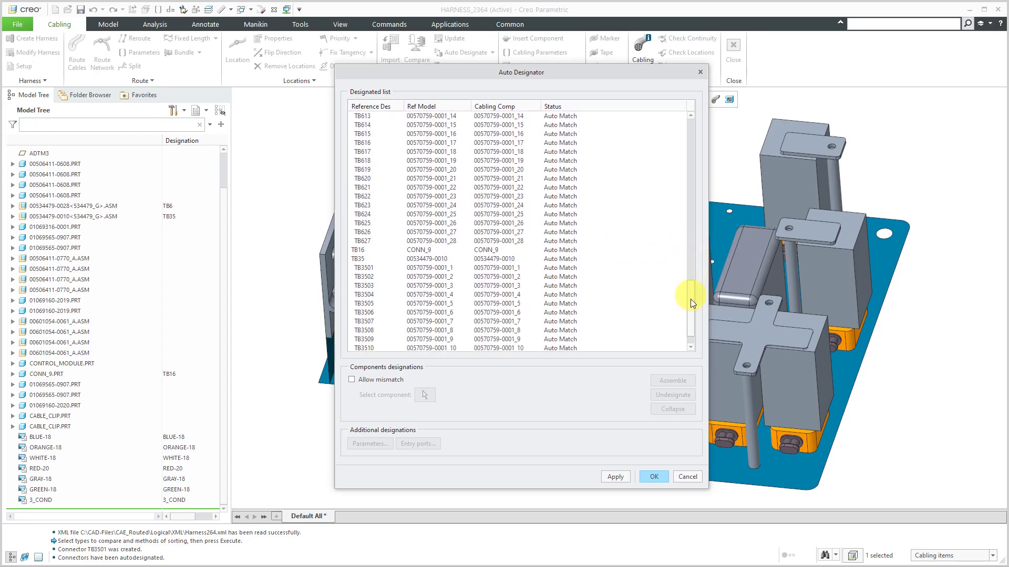
scroll(down, 3)
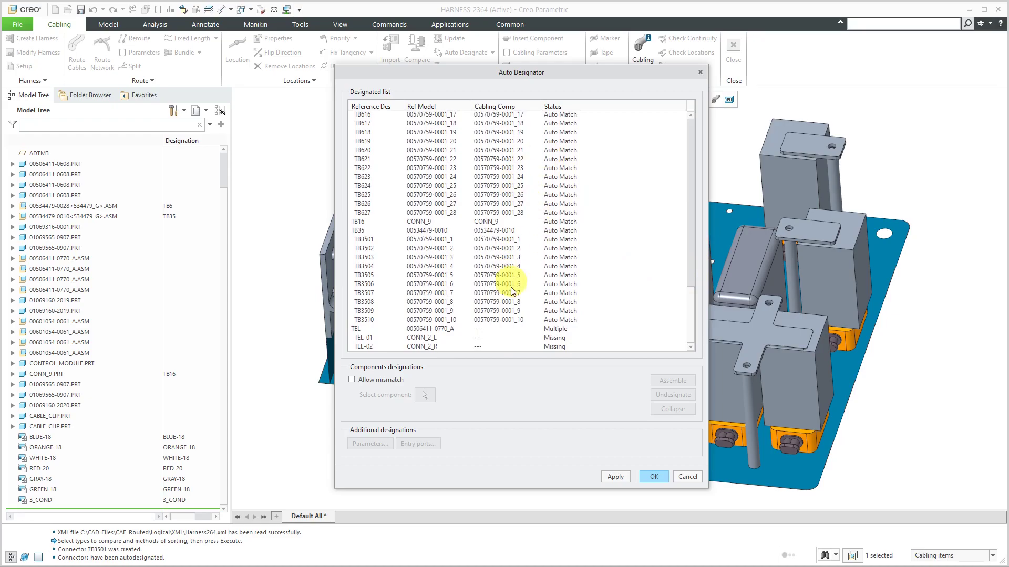
mouse_move(601, 290)
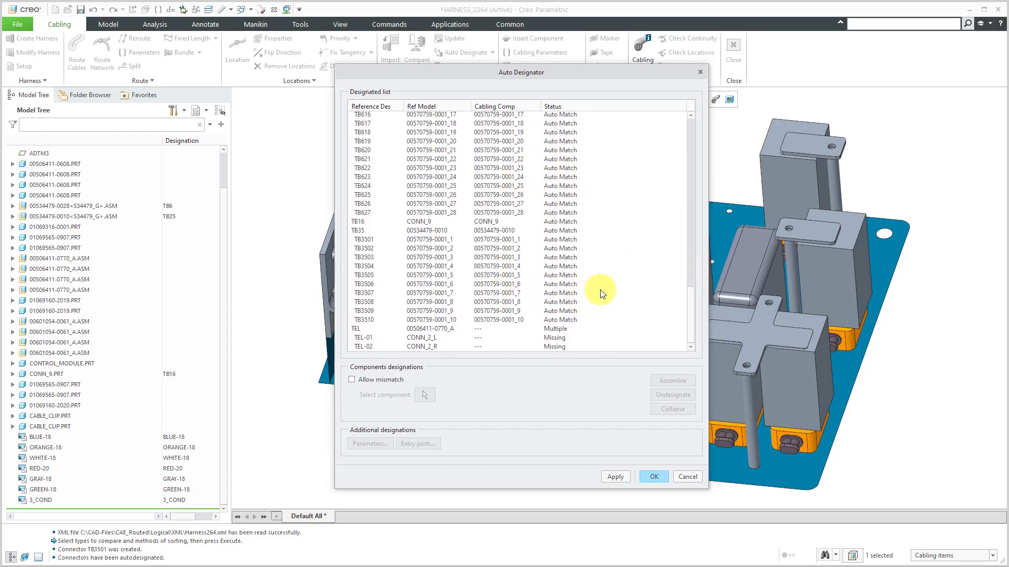
mouse_move(158, 209)
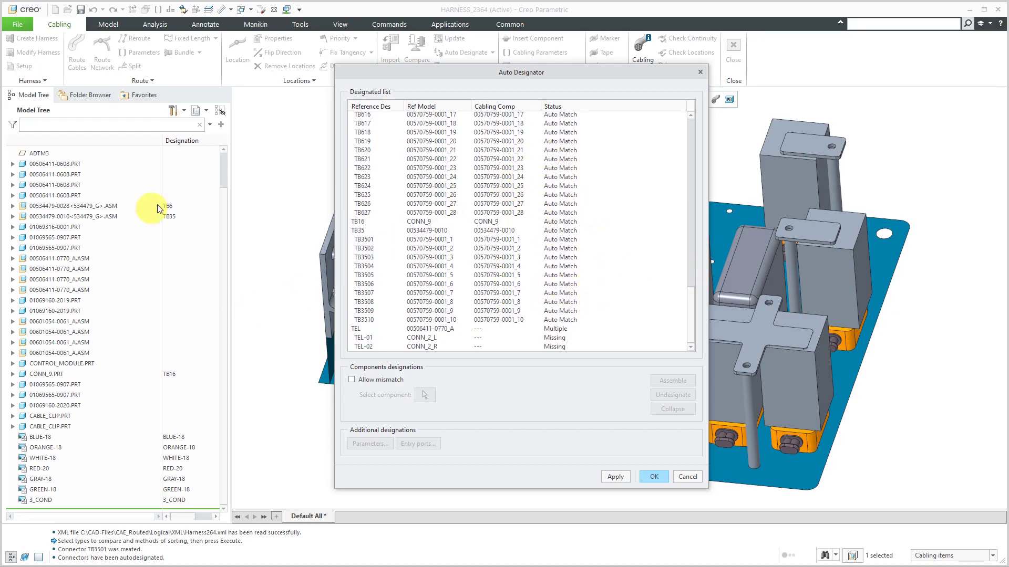
mouse_move(162, 140)
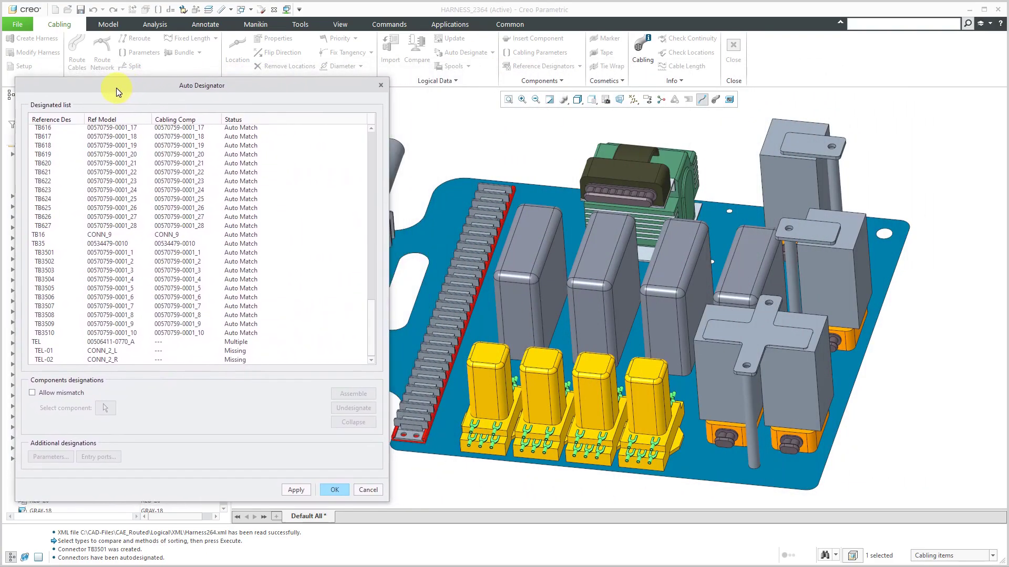
mouse_move(345, 337)
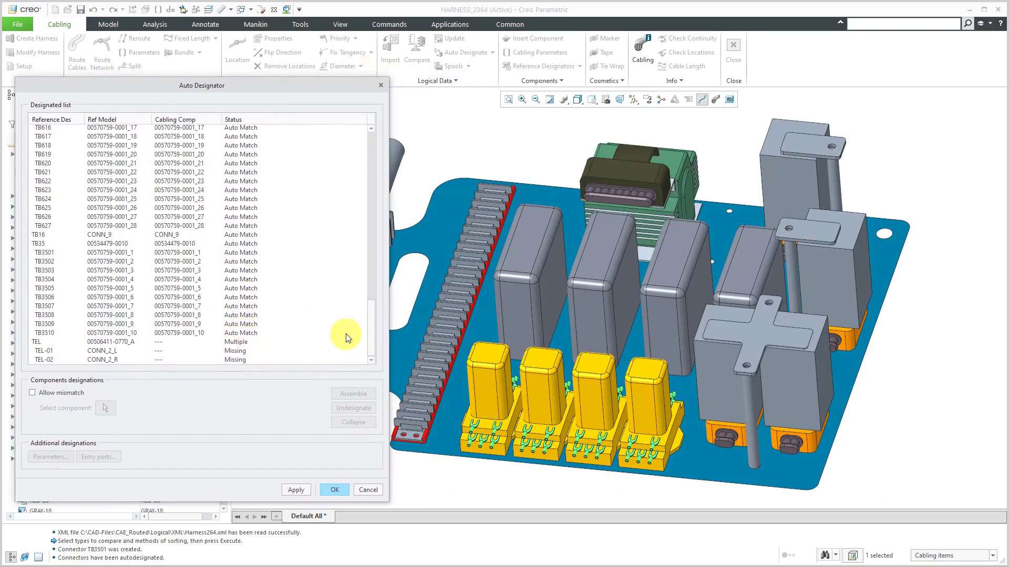
Select the TEL row with Multiple status to highlight its candidate components.
click(37, 342)
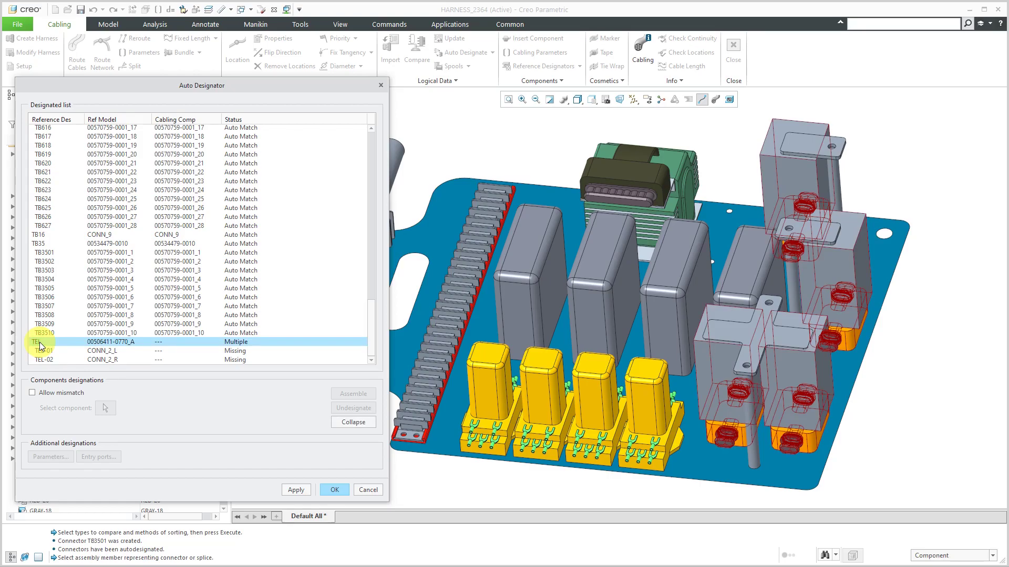
click(35, 342)
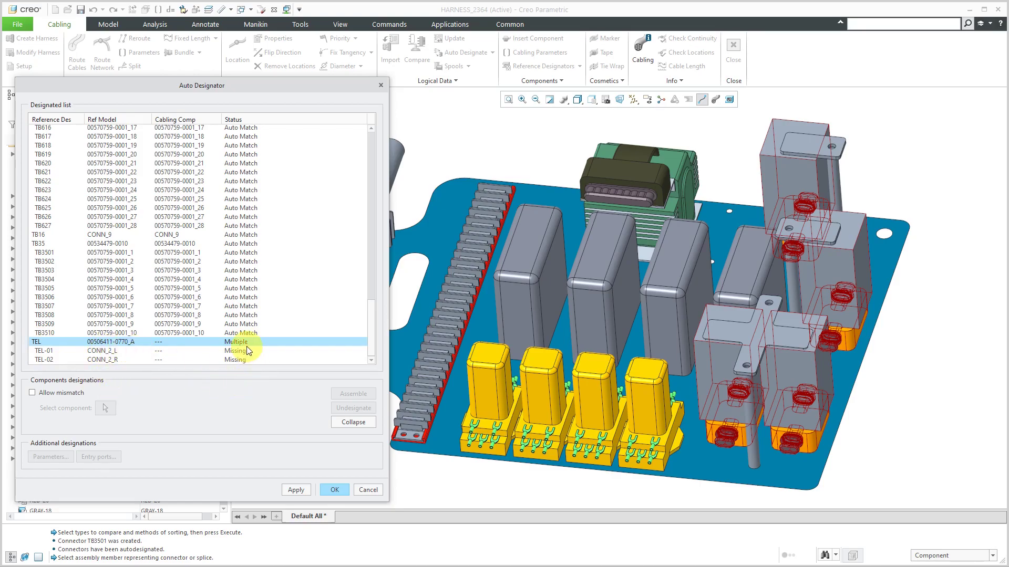
mouse_move(246, 347)
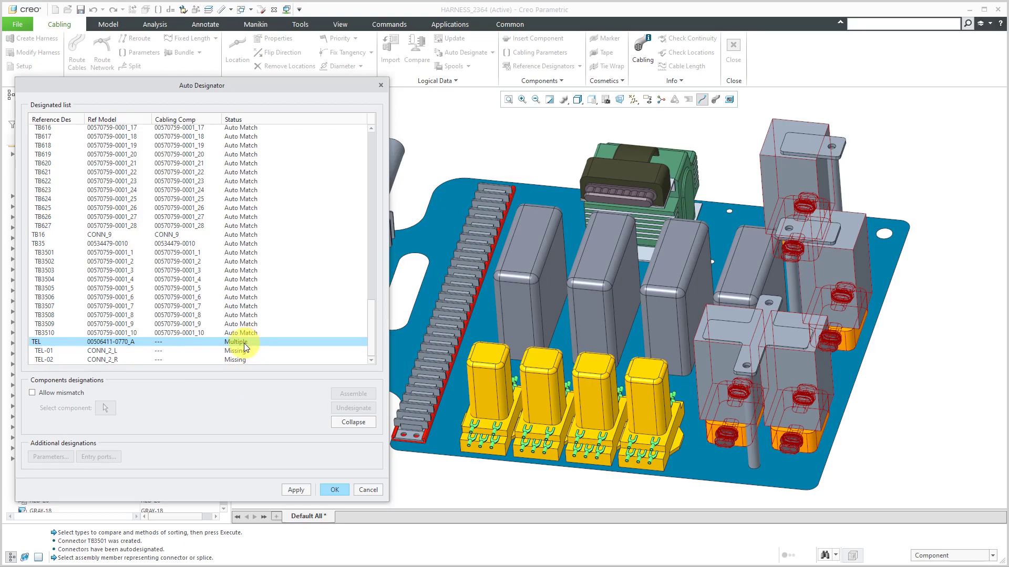
mouse_move(890, 430)
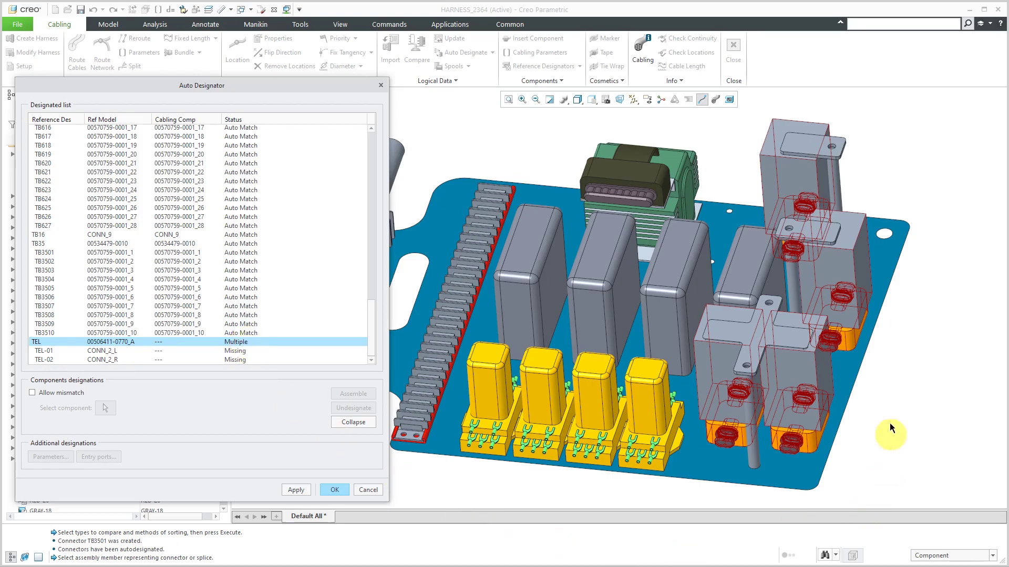
mouse_move(801, 381)
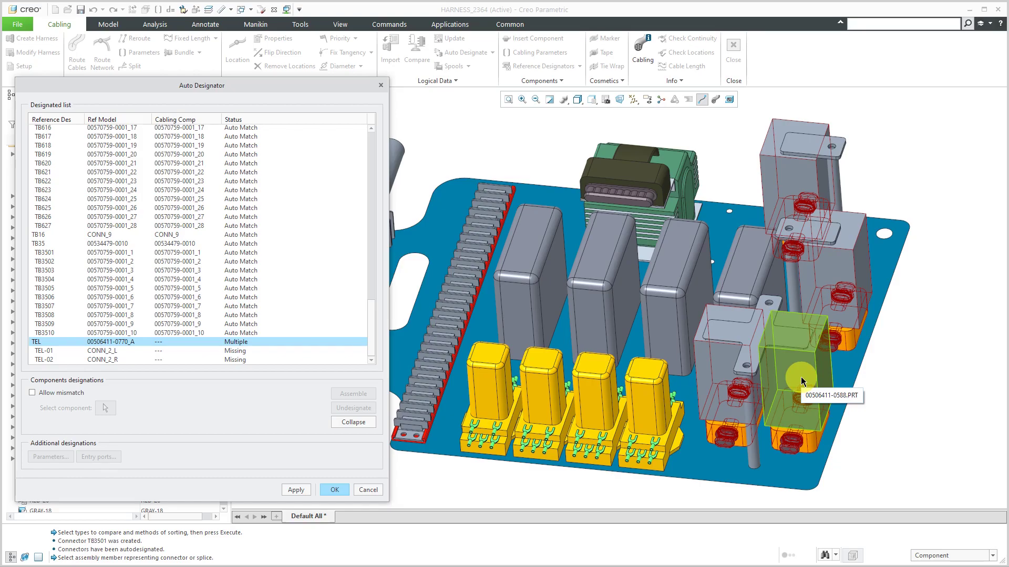
mouse_move(801, 382)
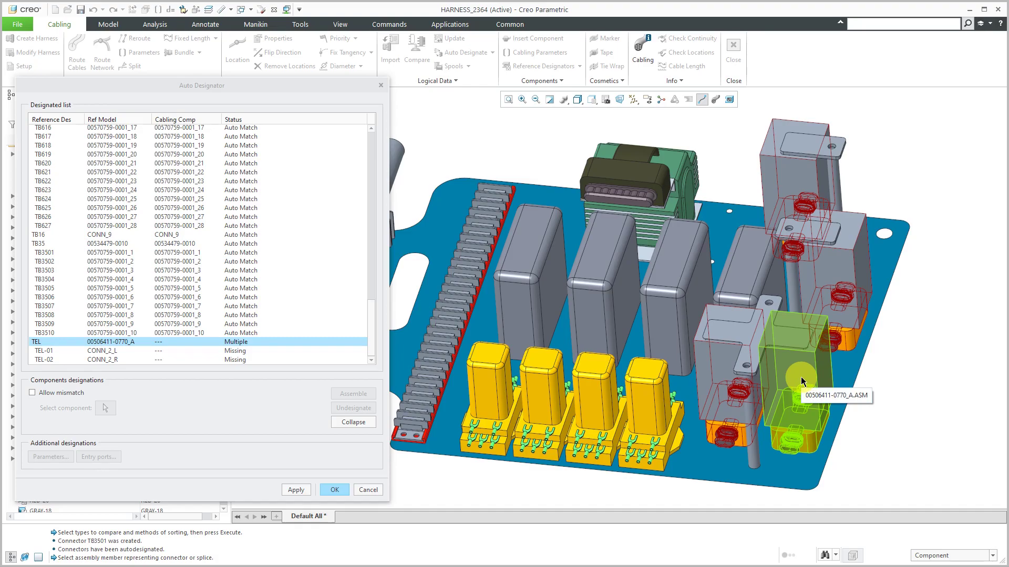
click(801, 381)
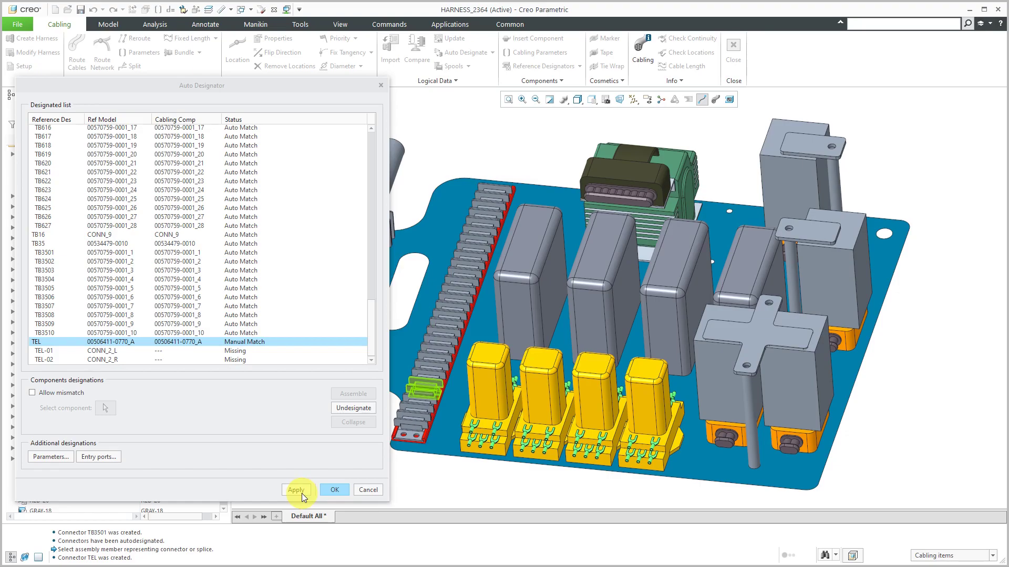
click(295, 490)
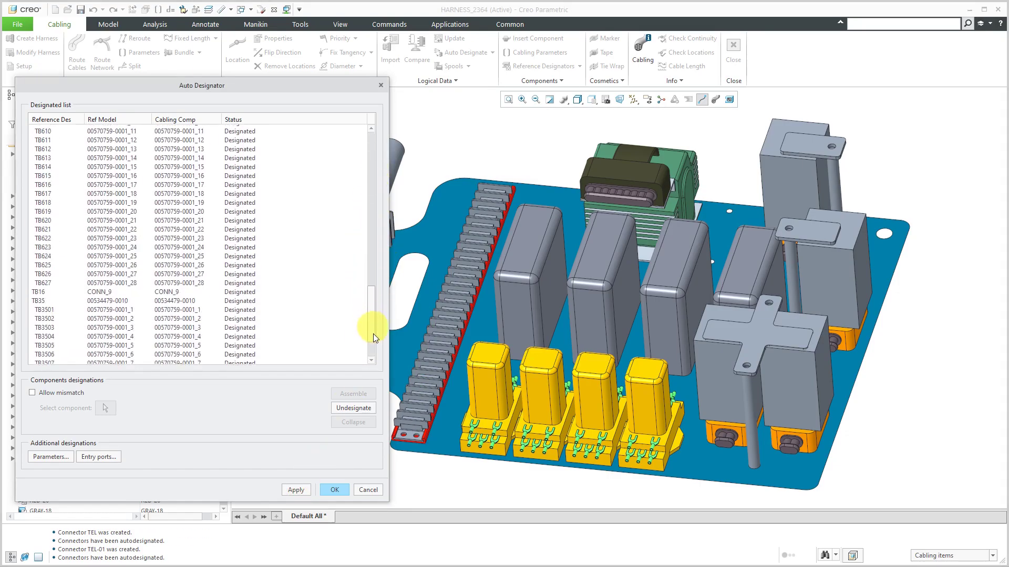
scroll(down, 3)
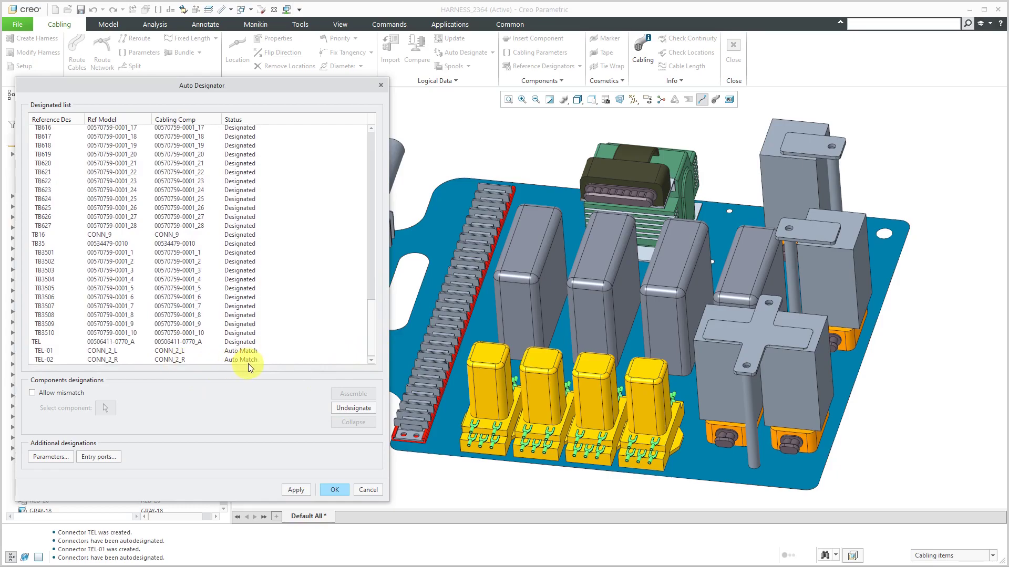
mouse_move(141, 383)
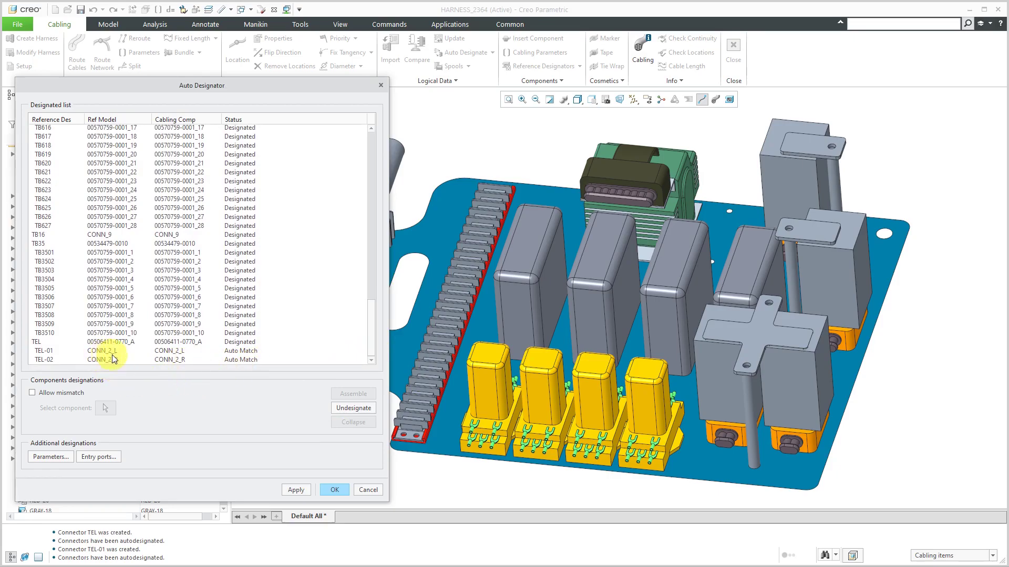
mouse_move(107, 367)
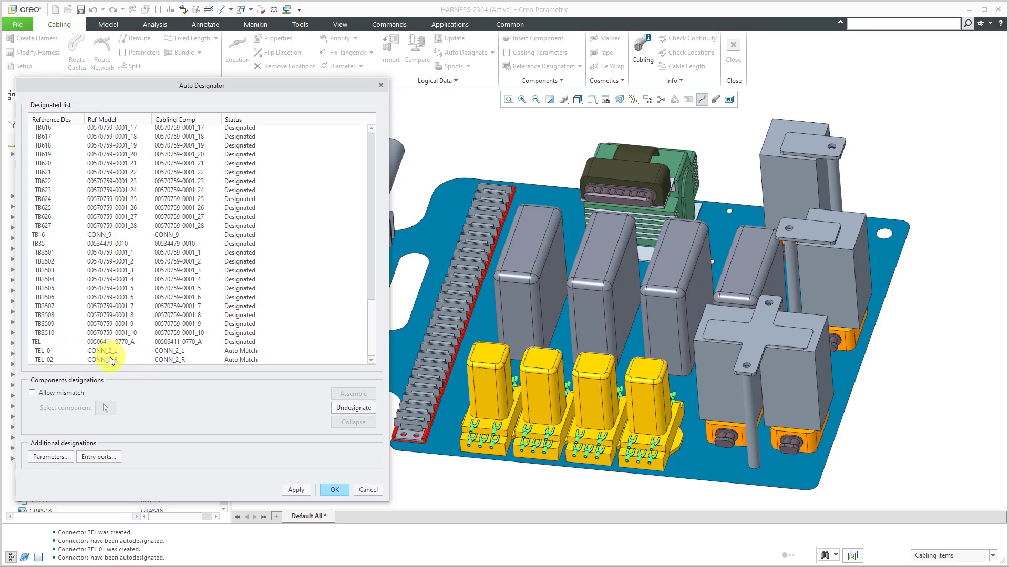
Preview the TEL-02, TEL, TB16 and TB6 entries' components in the model.
click(42, 351)
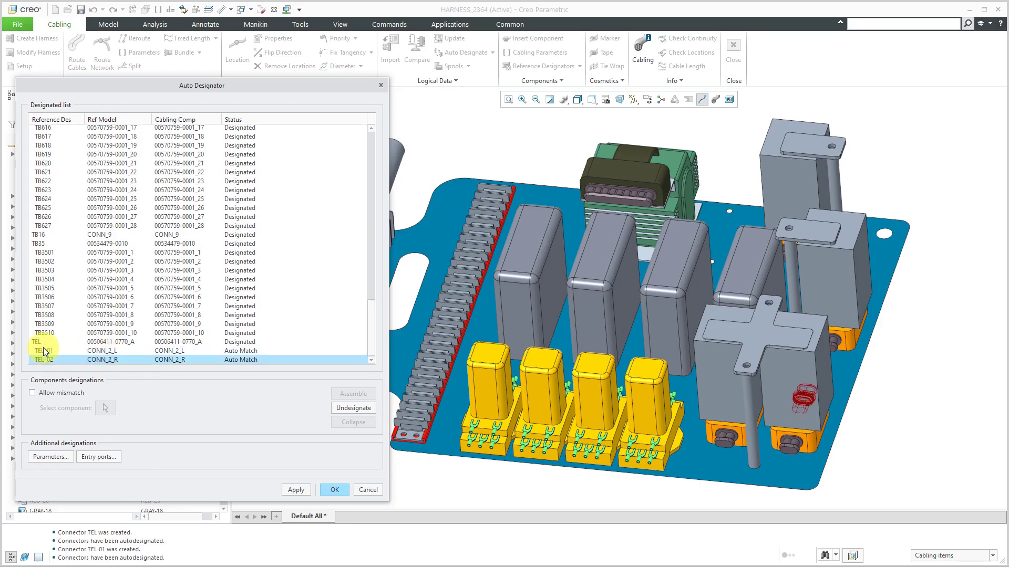
click(37, 342)
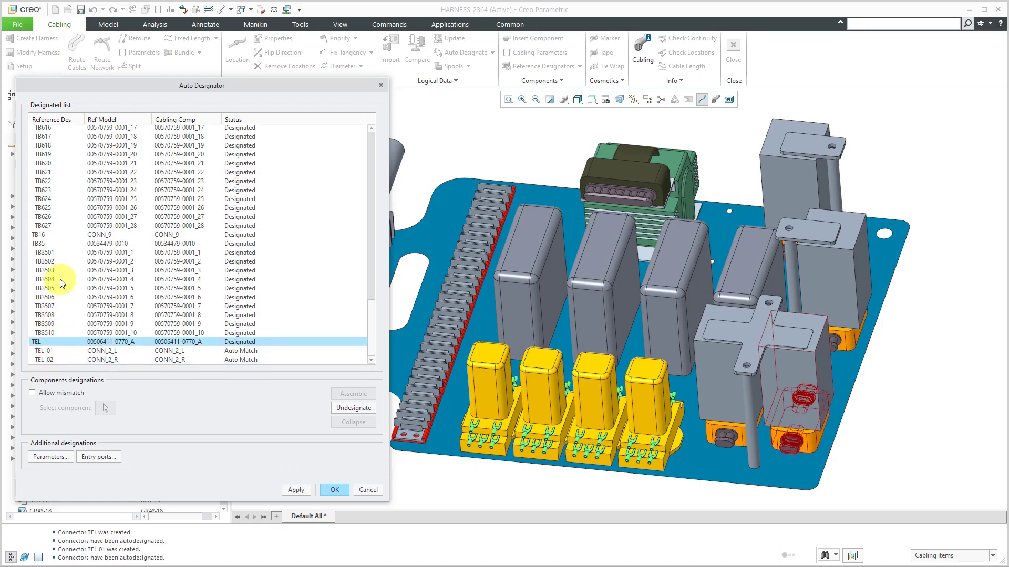
click(42, 242)
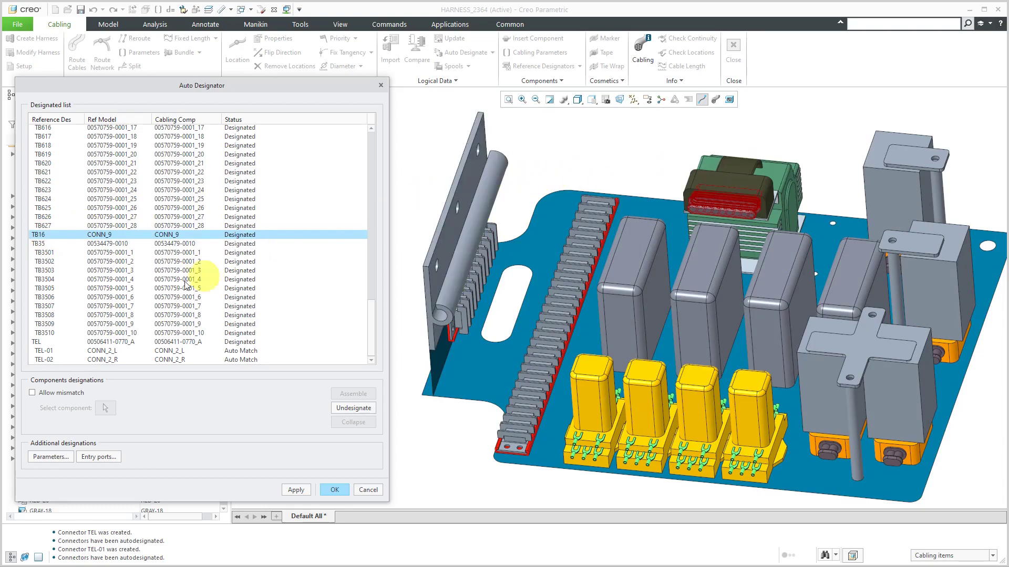
scroll(up, 3)
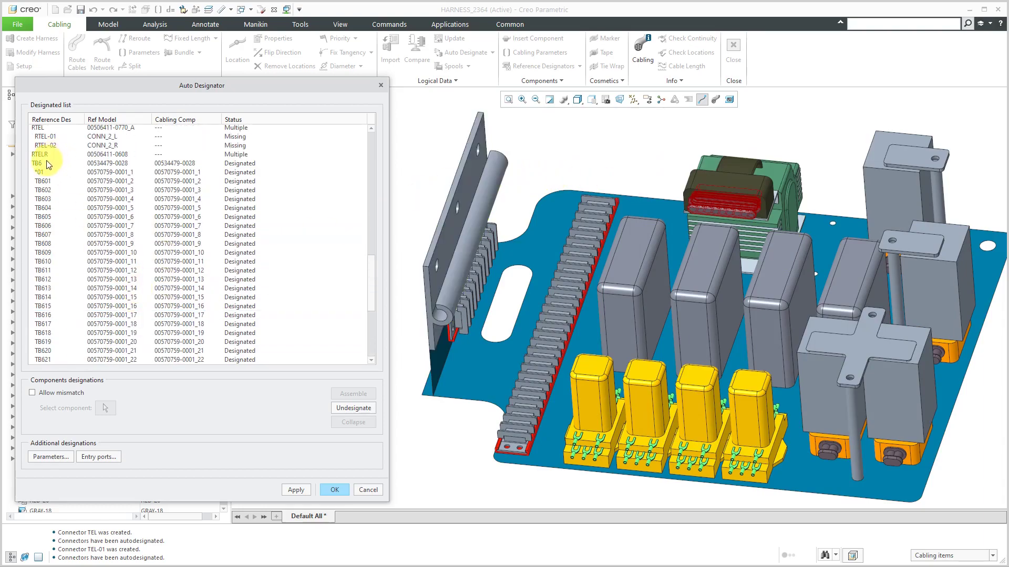
click(43, 162)
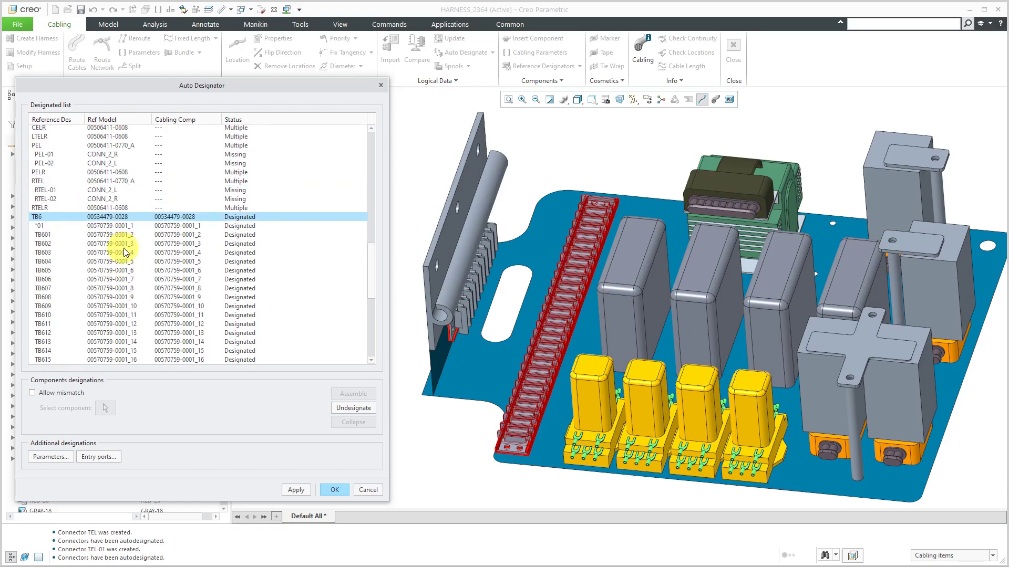
scroll(up, 3)
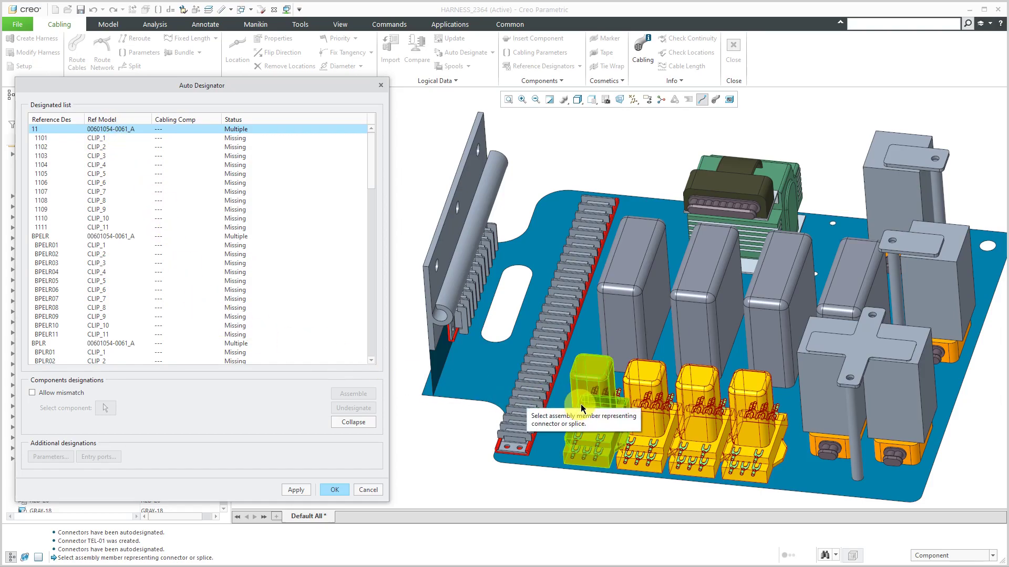
mouse_move(582, 405)
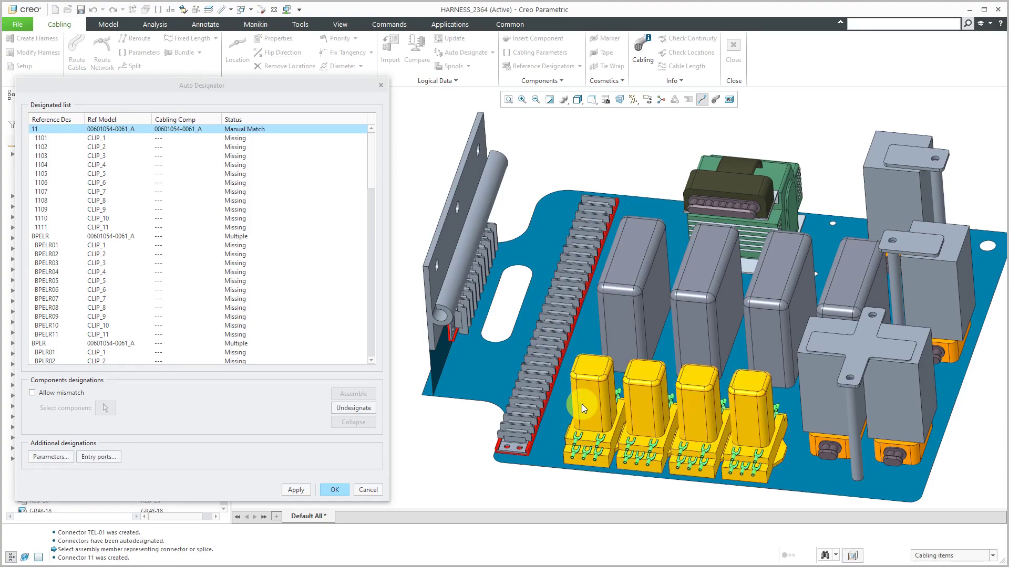
mouse_move(222, 222)
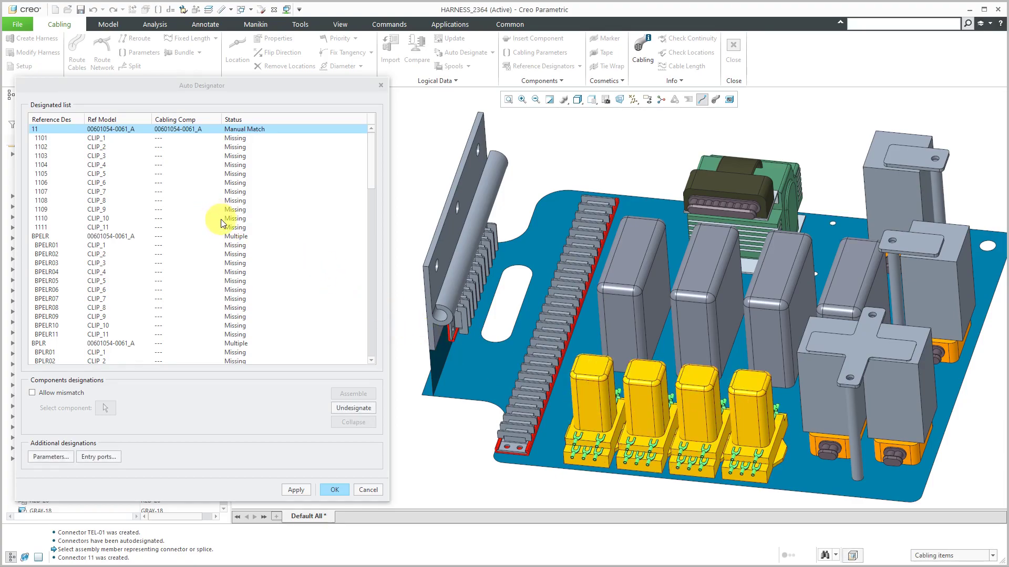
mouse_move(595, 451)
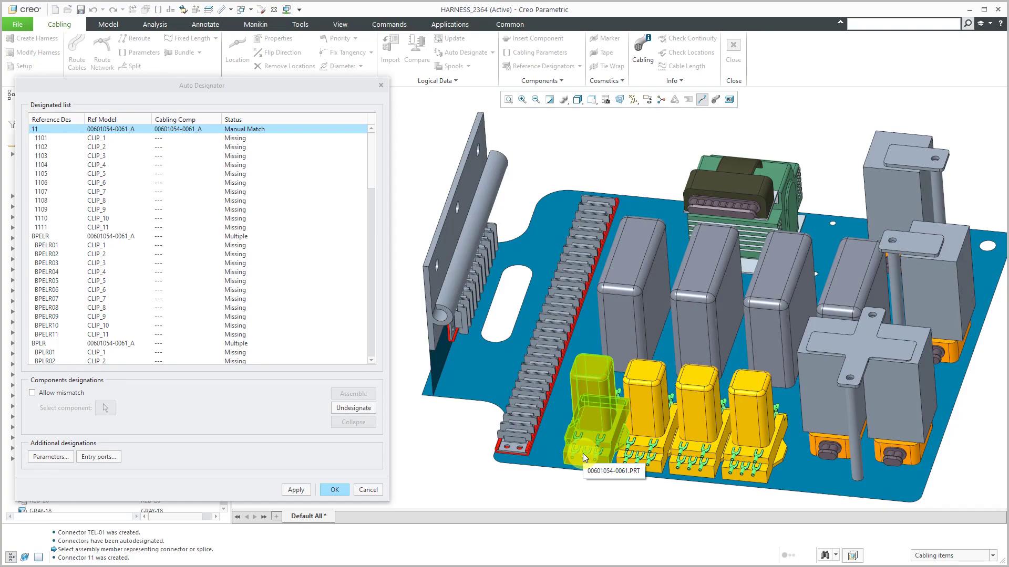
mouse_move(108, 235)
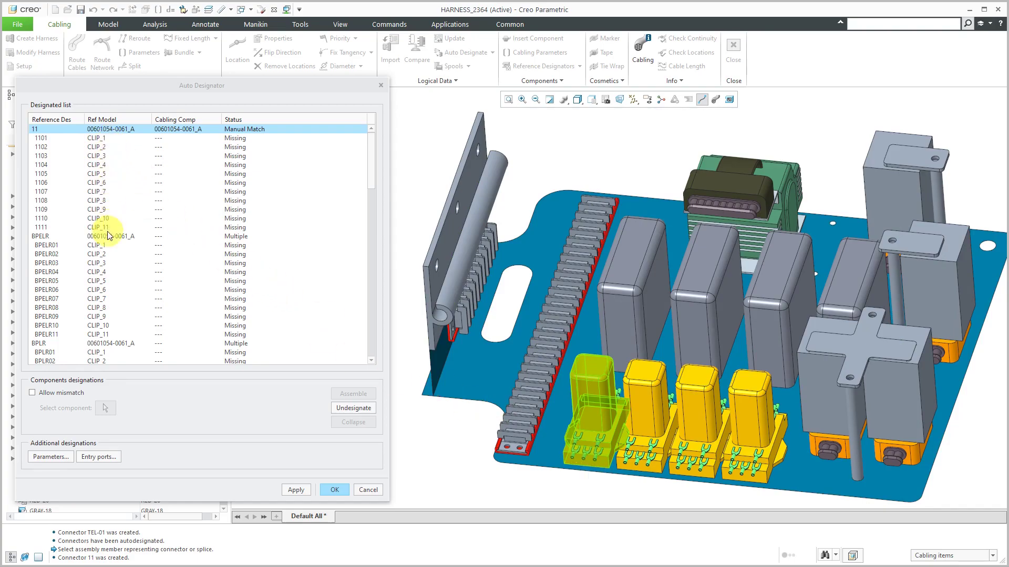
Apply the manual match for connector 11 so clips 1101–1111 auto-match CLIP_1–CLIP_11.
click(295, 490)
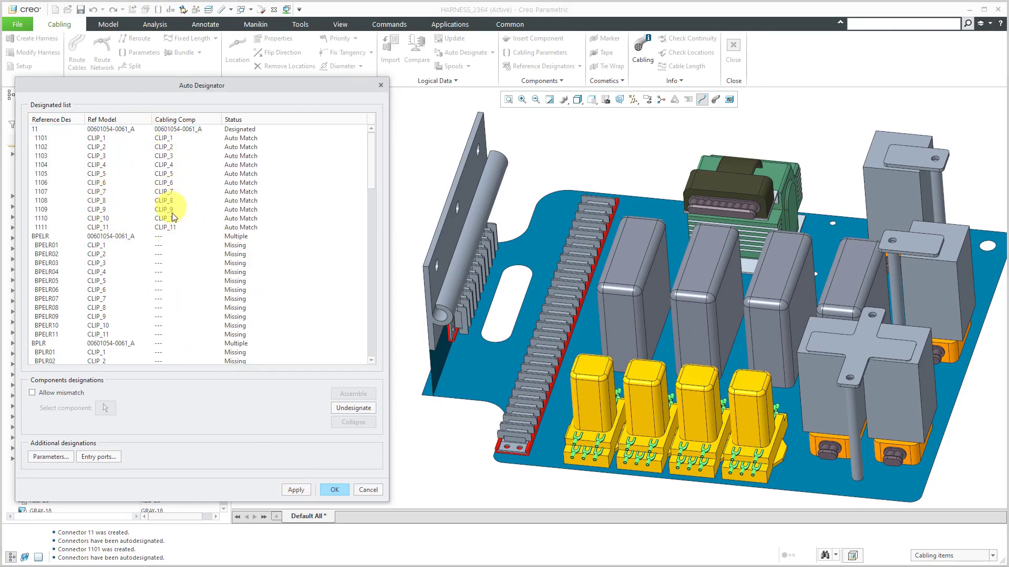
mouse_move(182, 212)
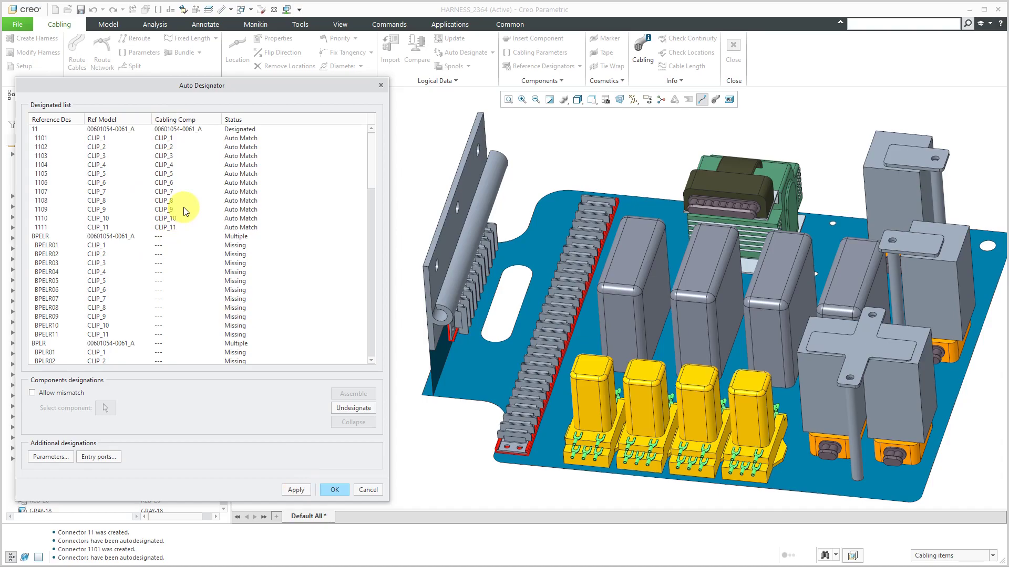
mouse_move(223, 180)
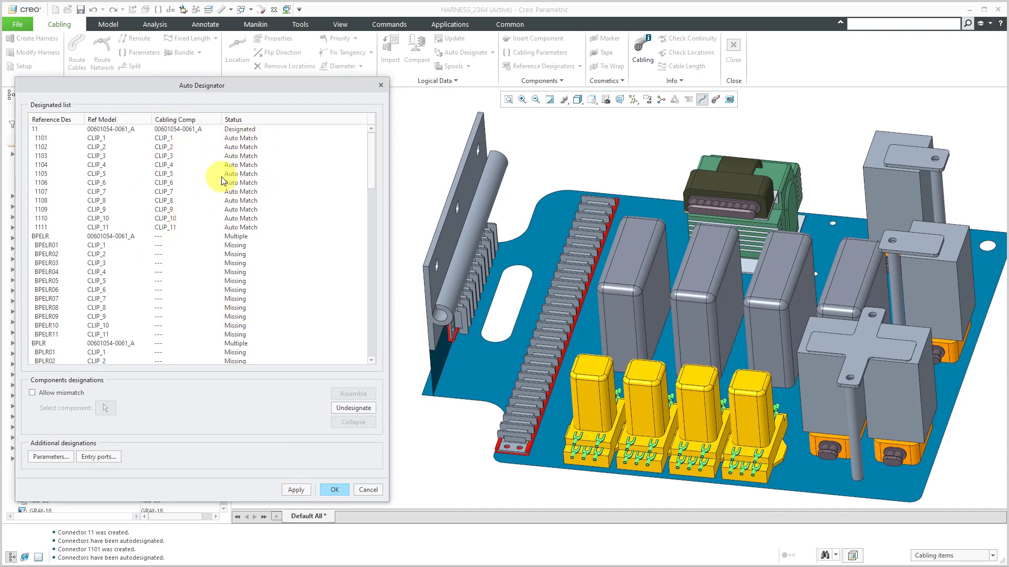
mouse_move(228, 233)
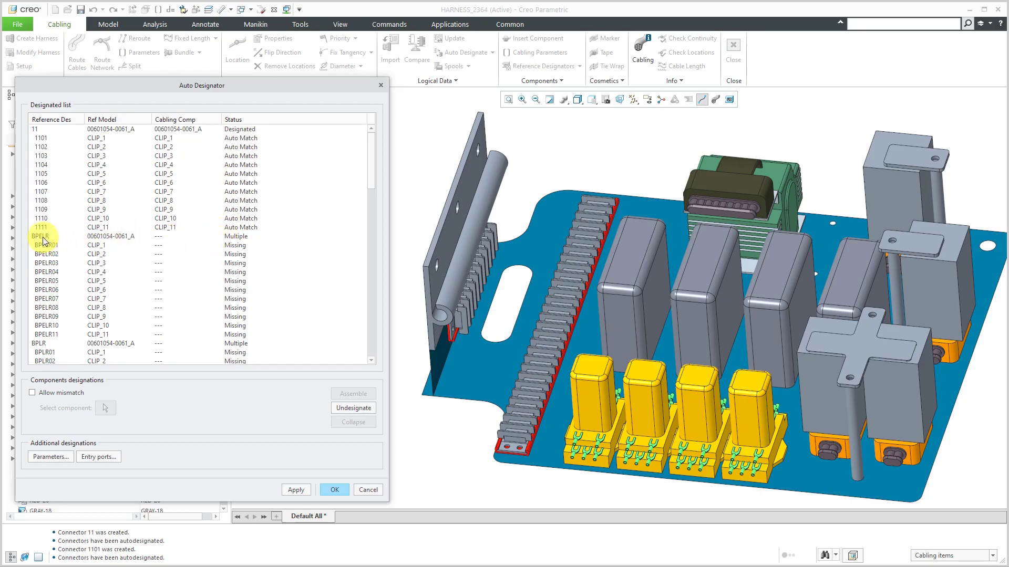
click(41, 236)
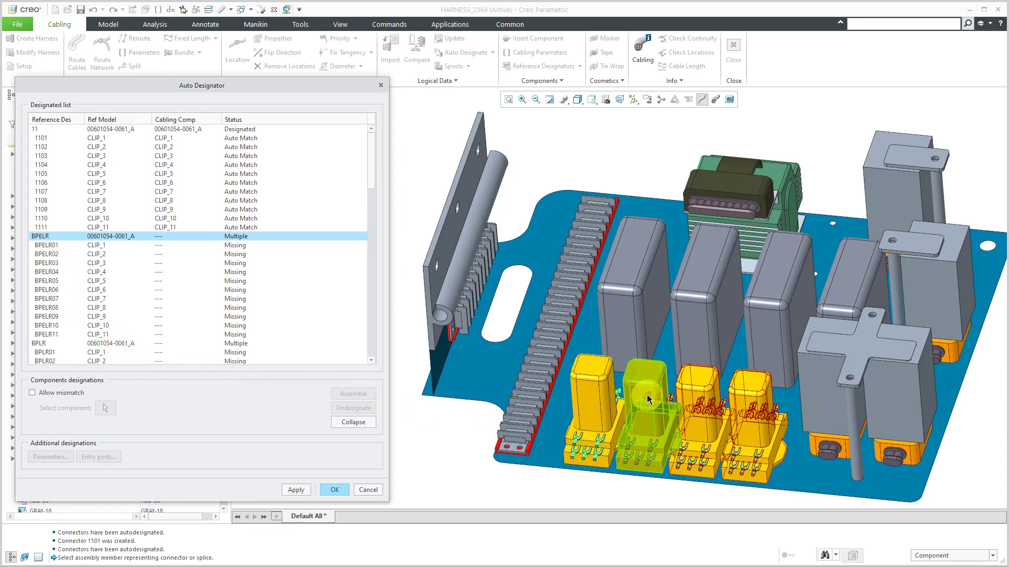
mouse_move(648, 399)
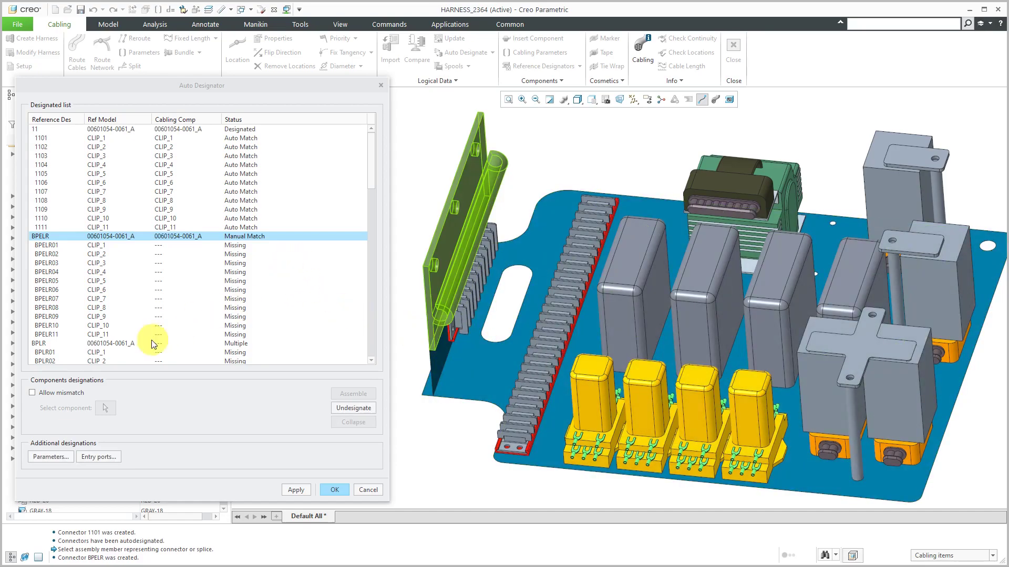
mouse_move(87, 303)
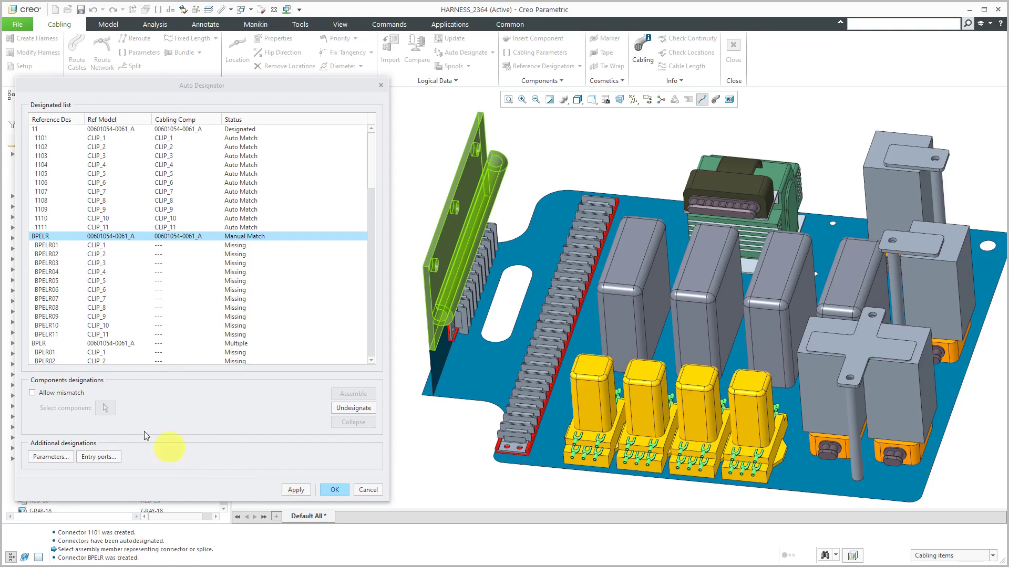
click(45, 343)
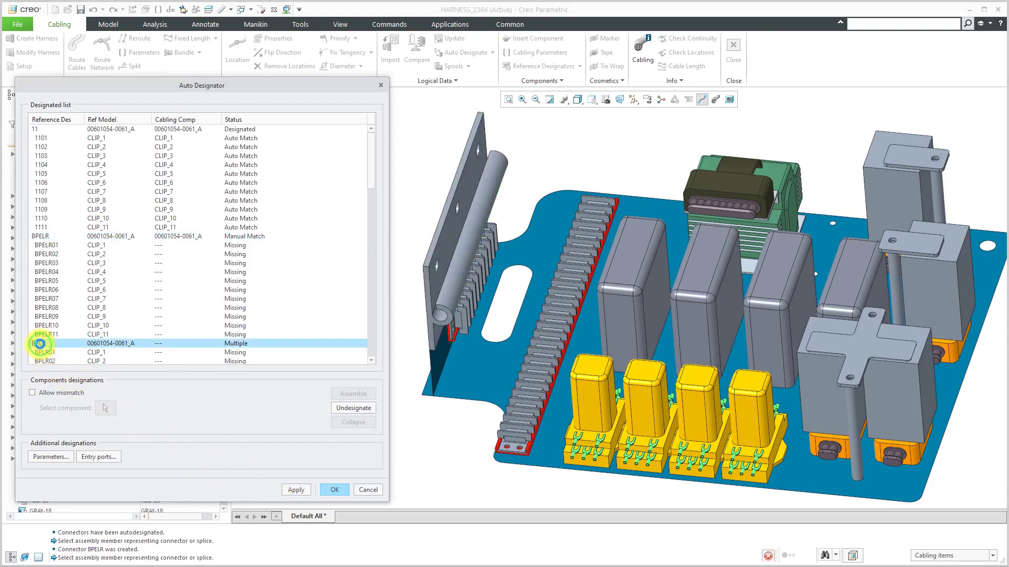
click(39, 342)
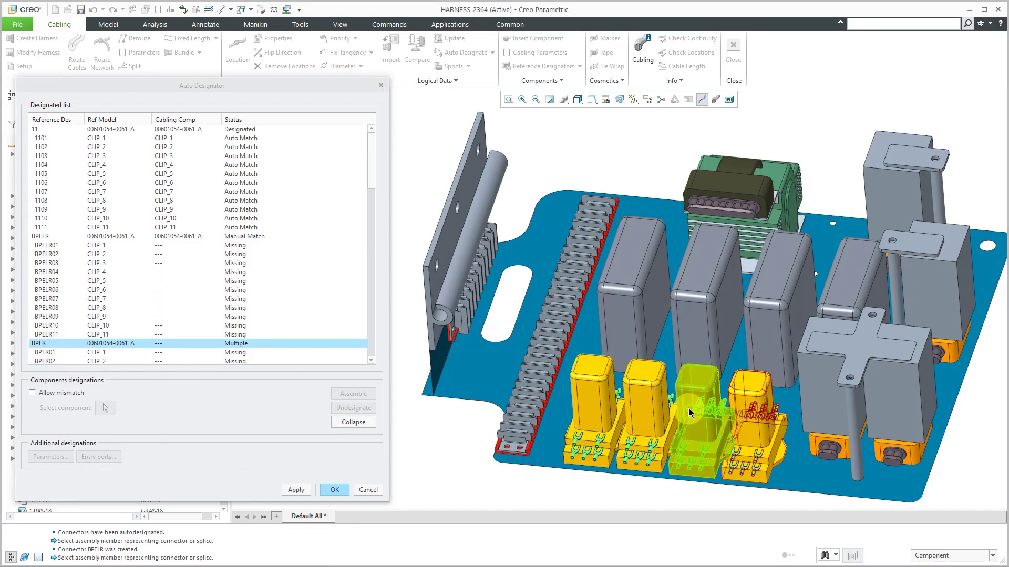
mouse_move(692, 414)
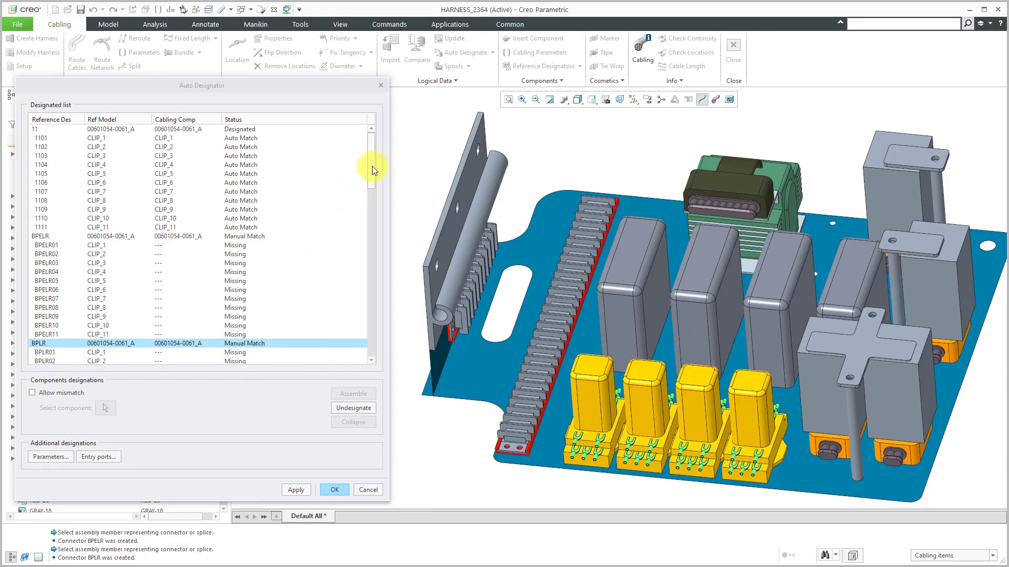
scroll(down, 3)
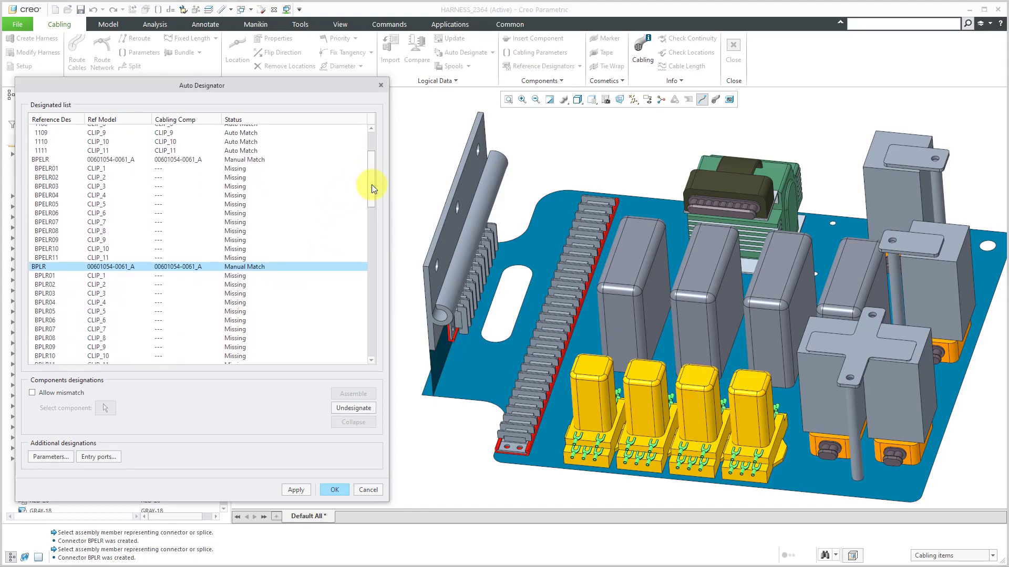
mouse_move(164, 190)
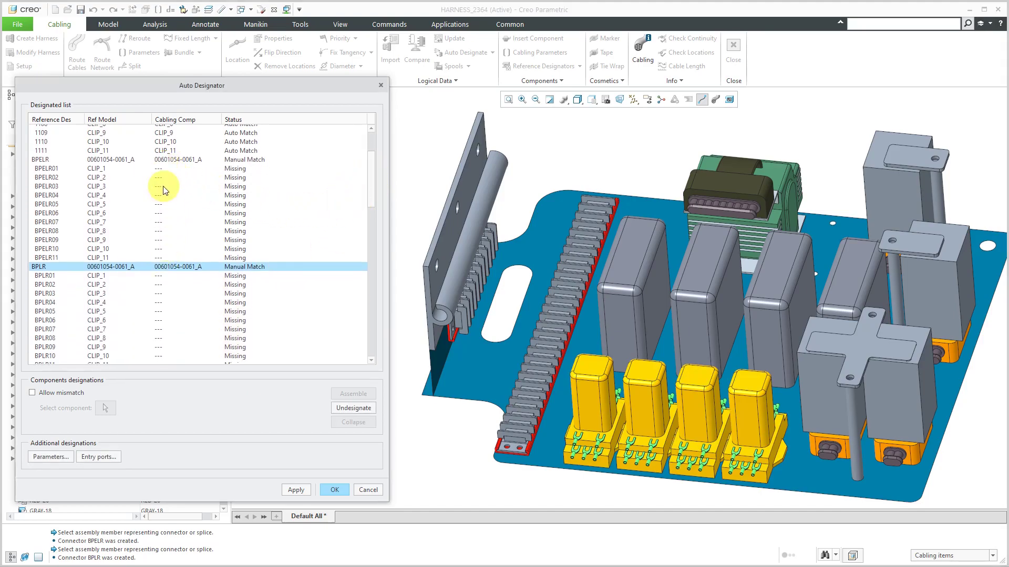
scroll(down, 3)
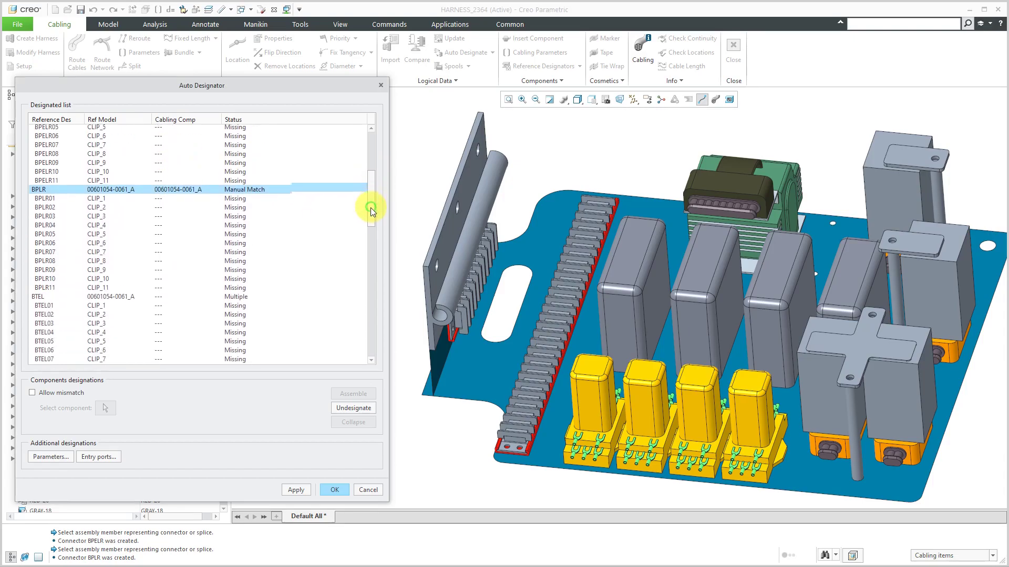
scroll(down, 3)
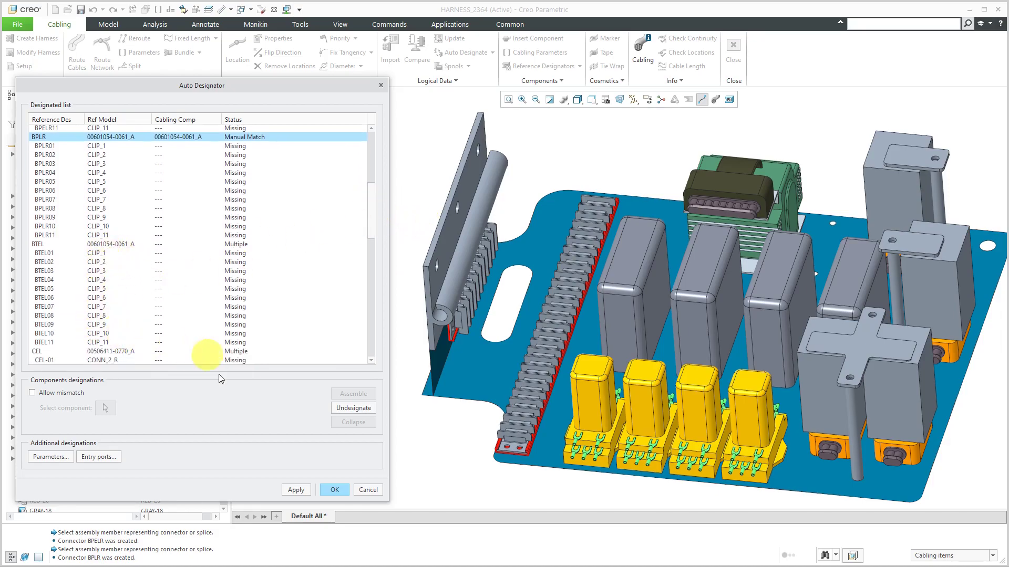
Apply the BPLR match so BPELR, BPLR and BTEL clips auto-match CLIP_1–CLIP_11.
click(295, 489)
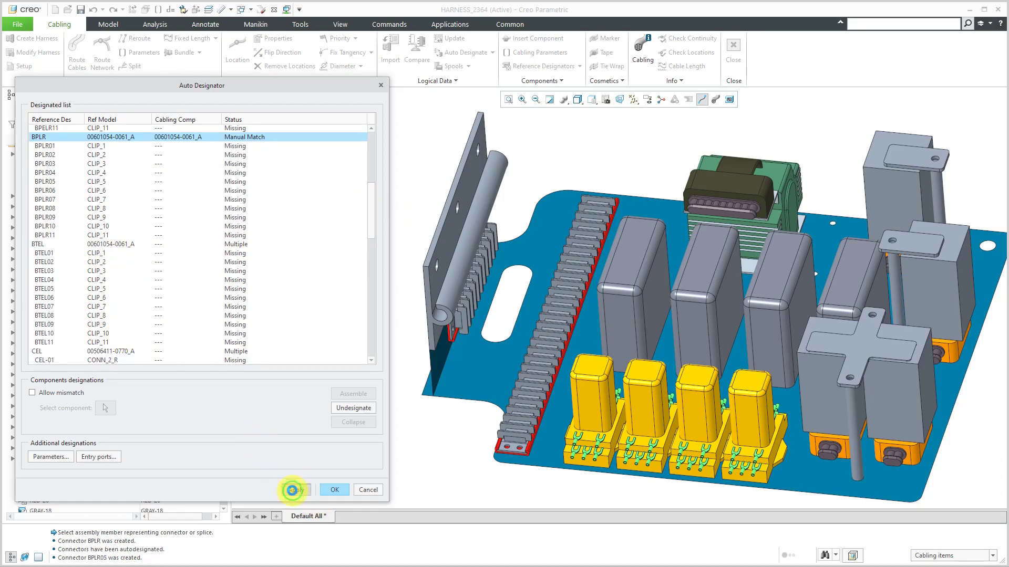
click(295, 490)
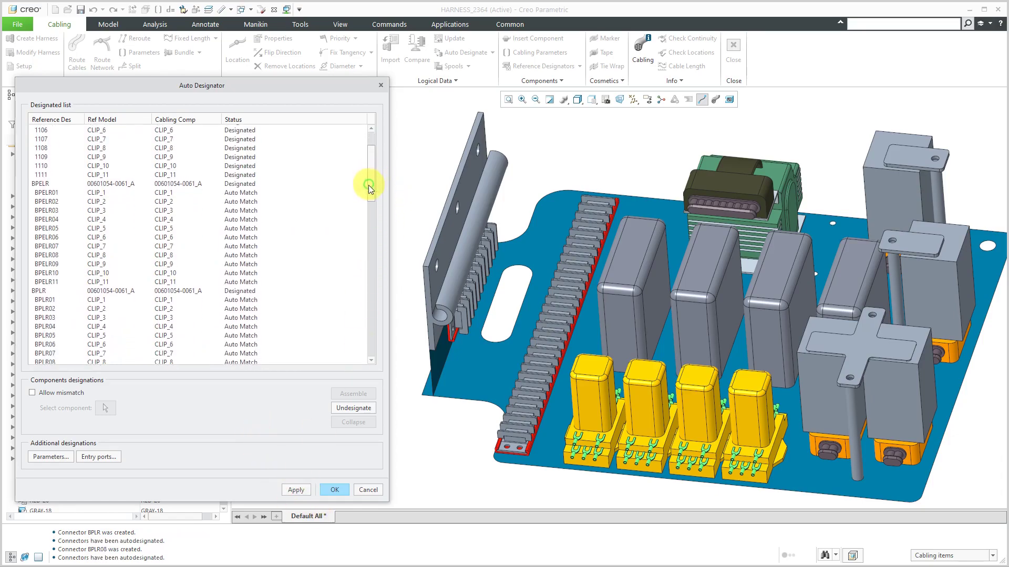
scroll(down, 3)
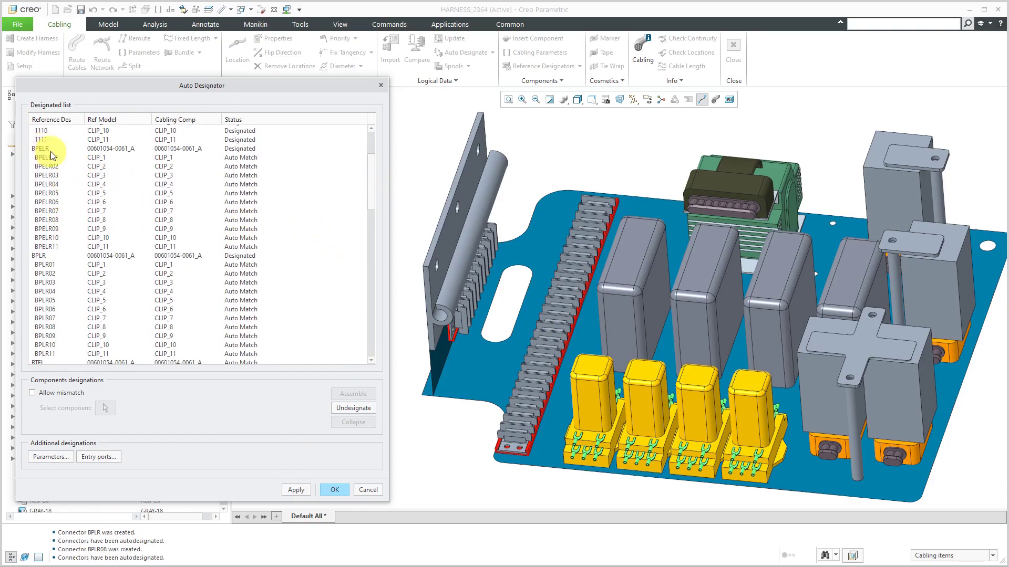
mouse_move(373, 250)
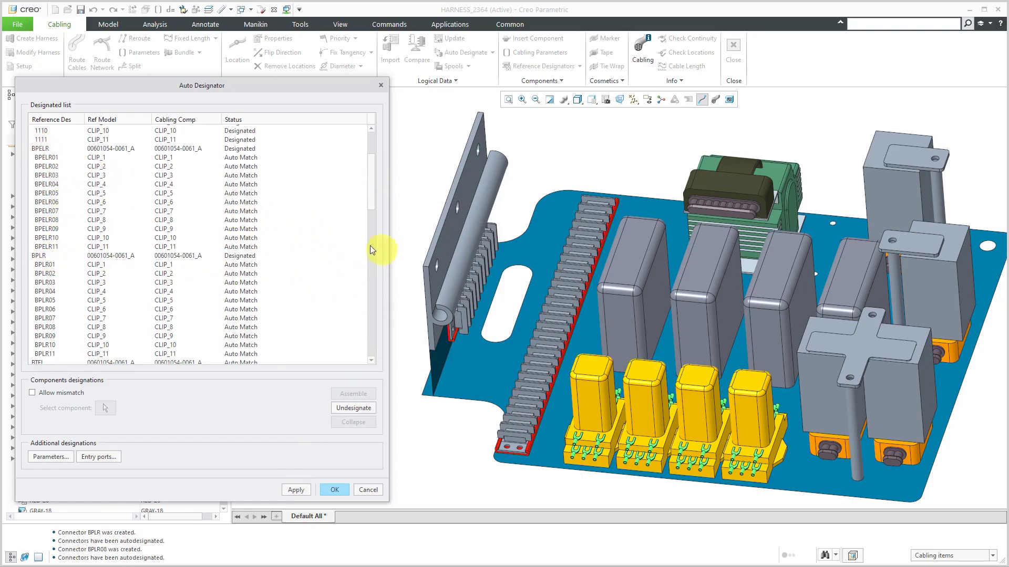
scroll(down, 3)
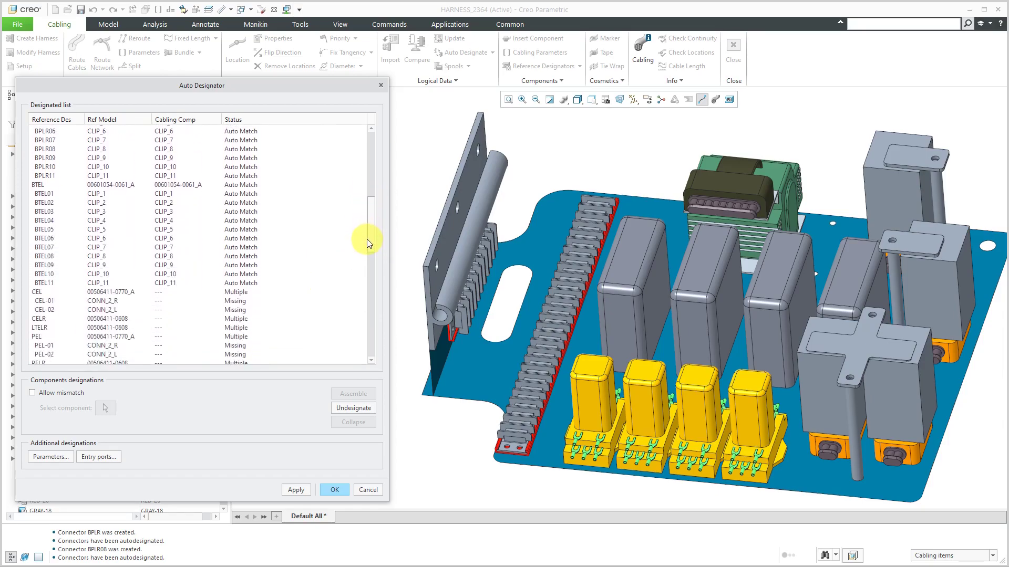
scroll(down, 3)
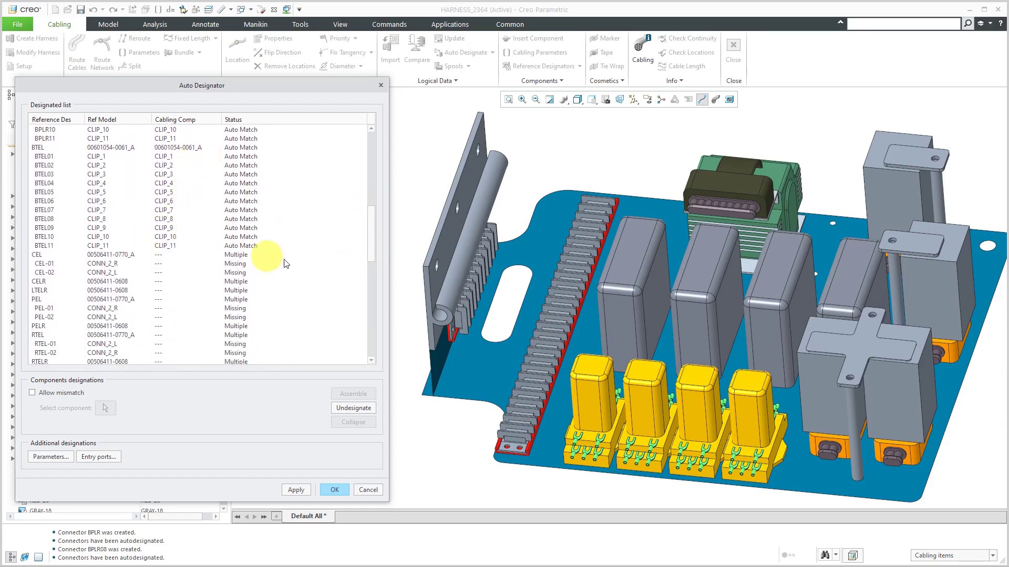
mouse_move(154, 309)
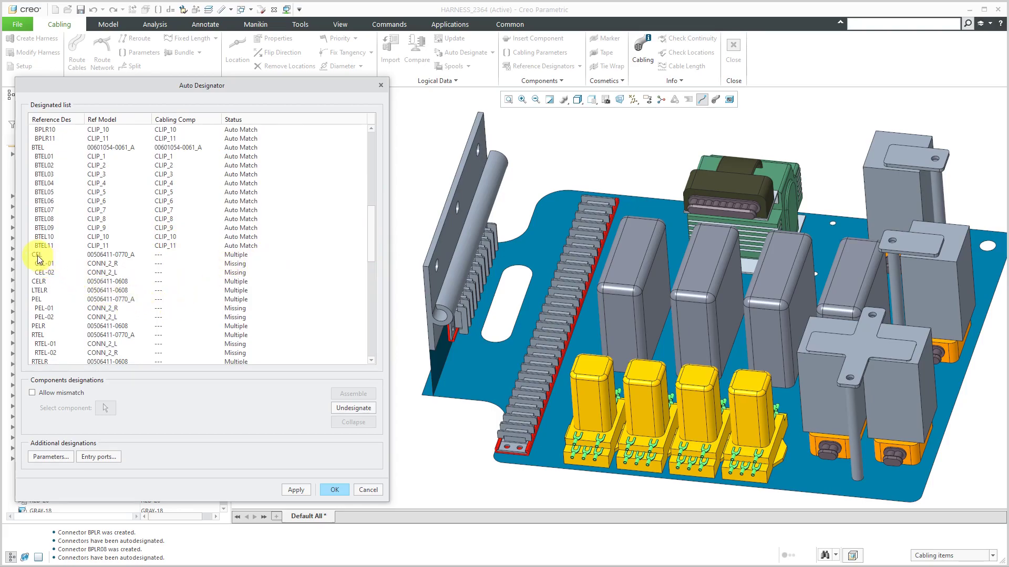
Match connectors CEL and CELR to their relays and apply.
click(45, 255)
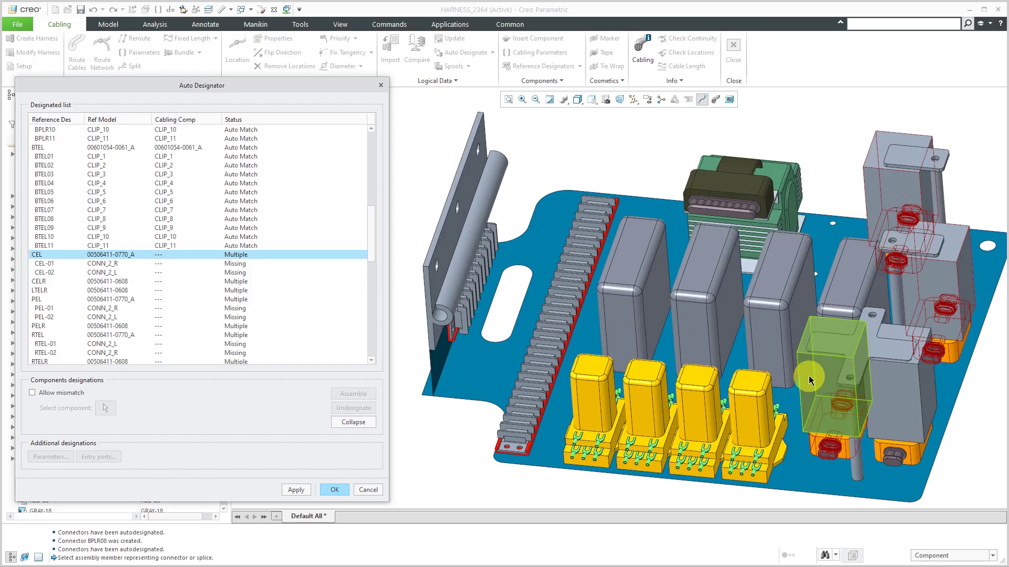
mouse_move(810, 379)
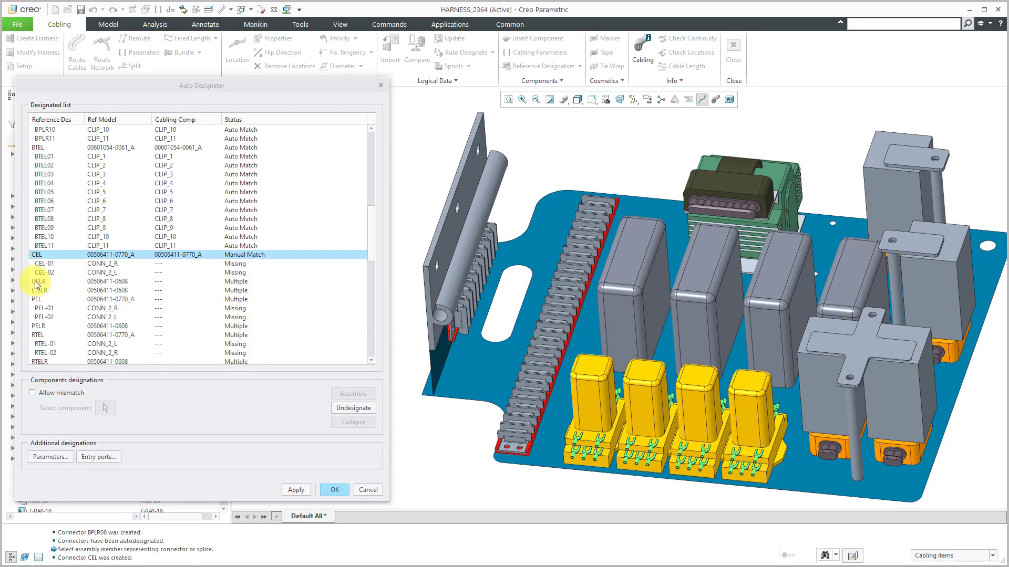
click(45, 282)
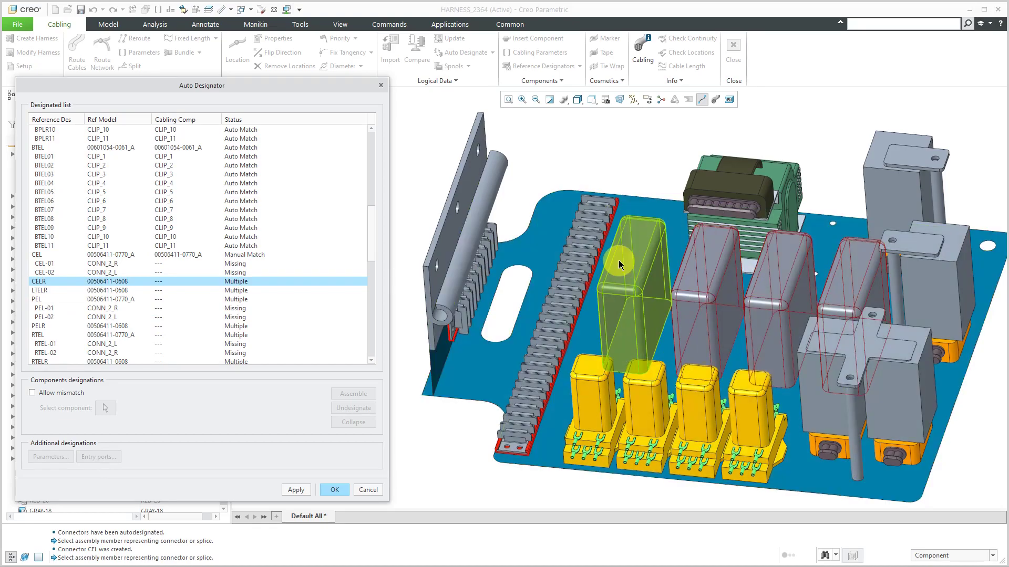
mouse_move(619, 265)
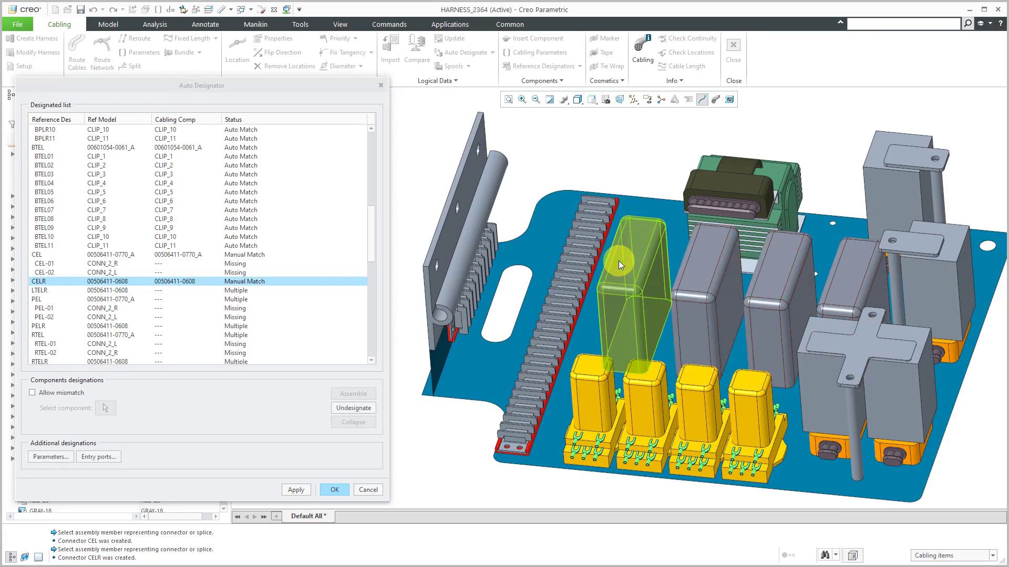
click(296, 489)
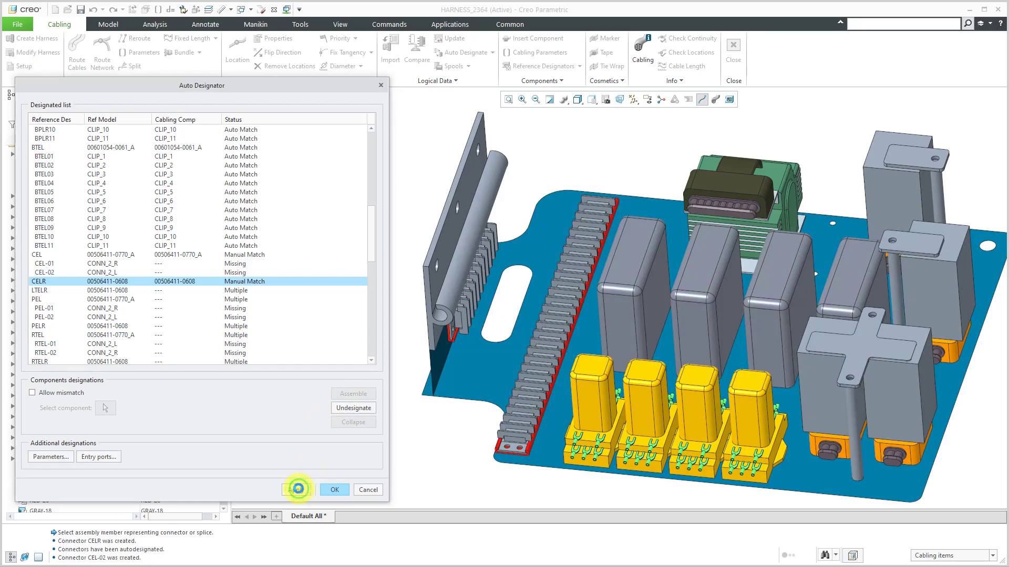
click(297, 490)
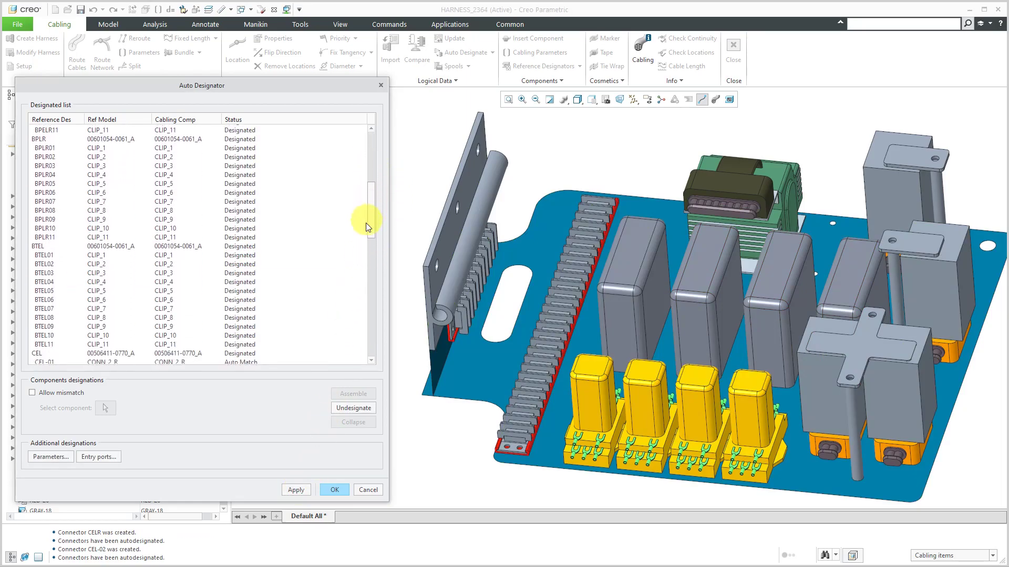
scroll(down, 3)
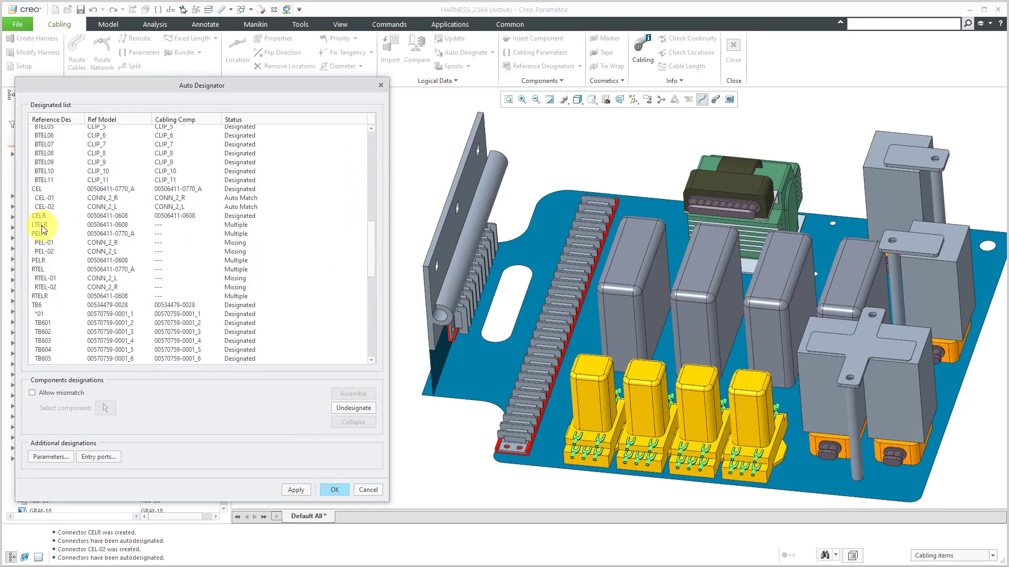
Match connectors LTELR and PEL to their relays and apply.
click(40, 225)
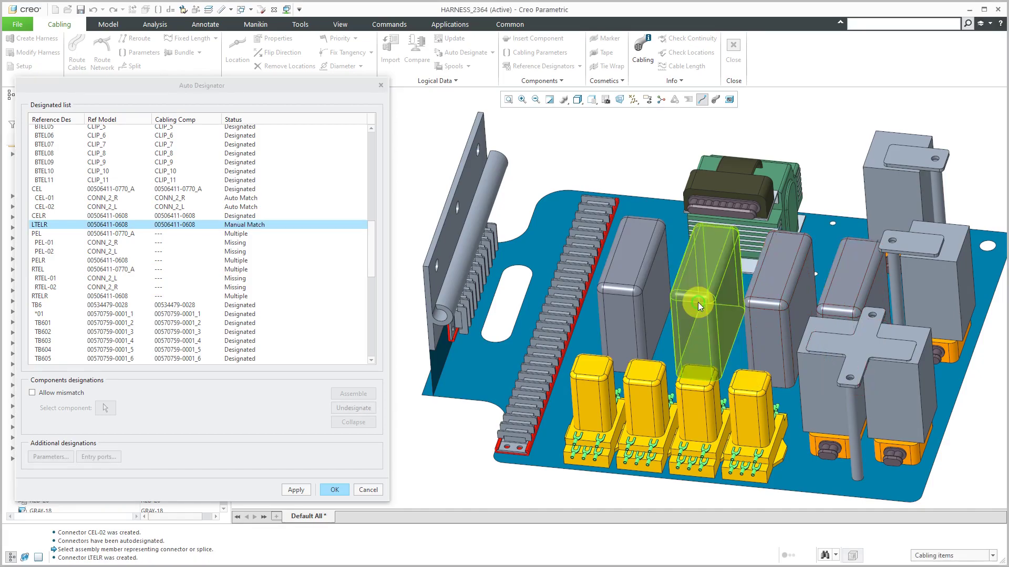
click(39, 233)
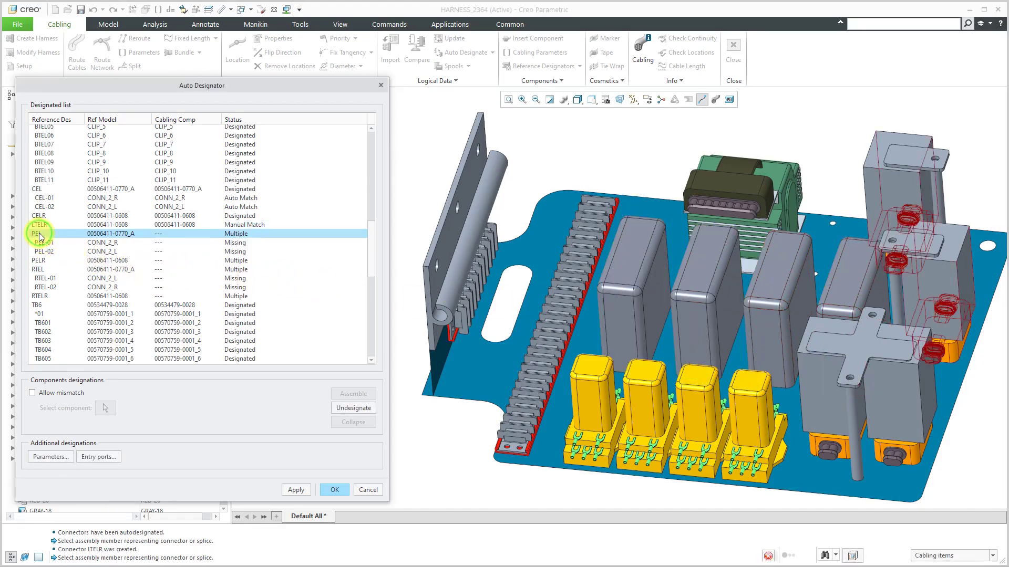
click(40, 233)
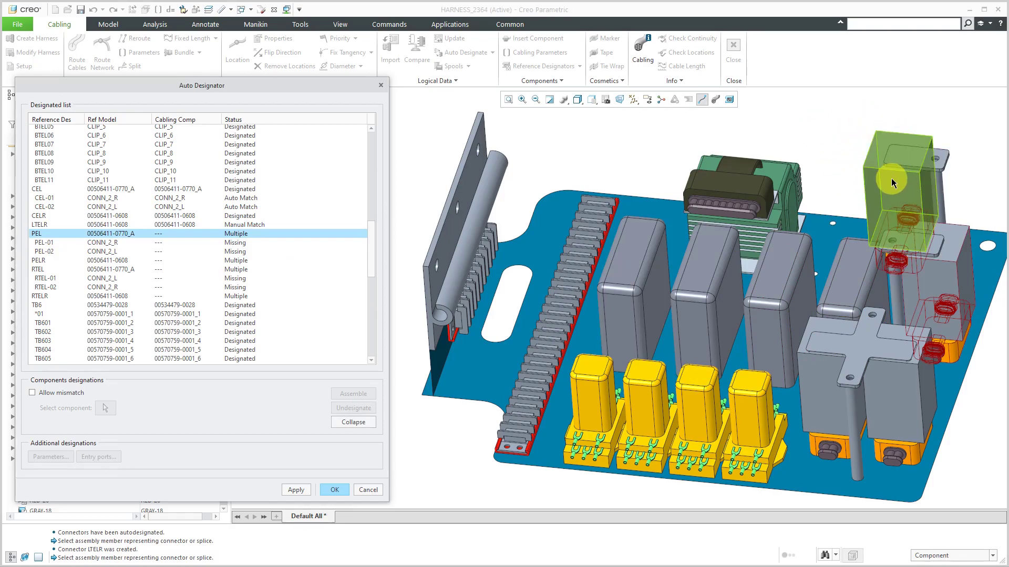
mouse_move(892, 181)
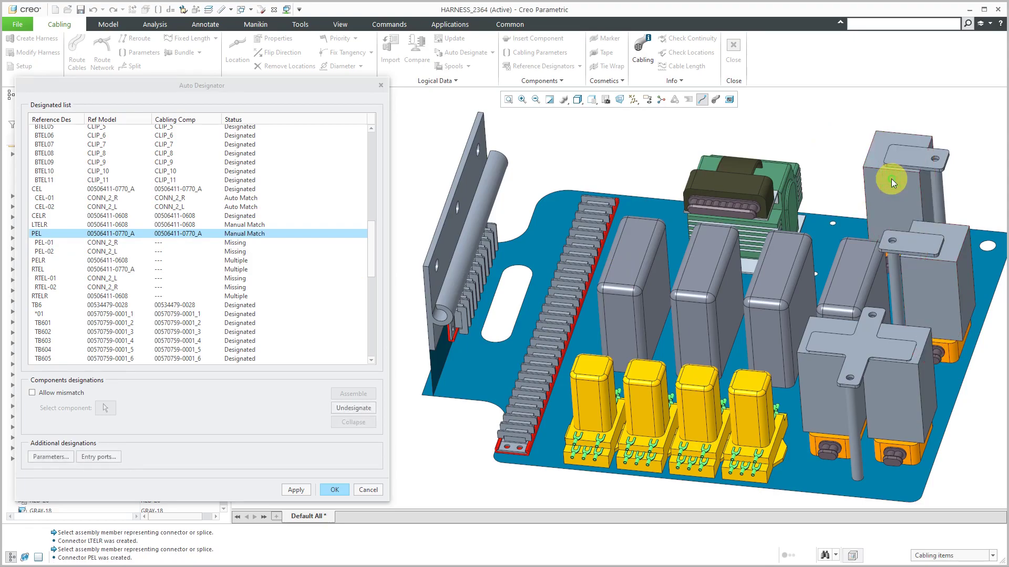
click(296, 490)
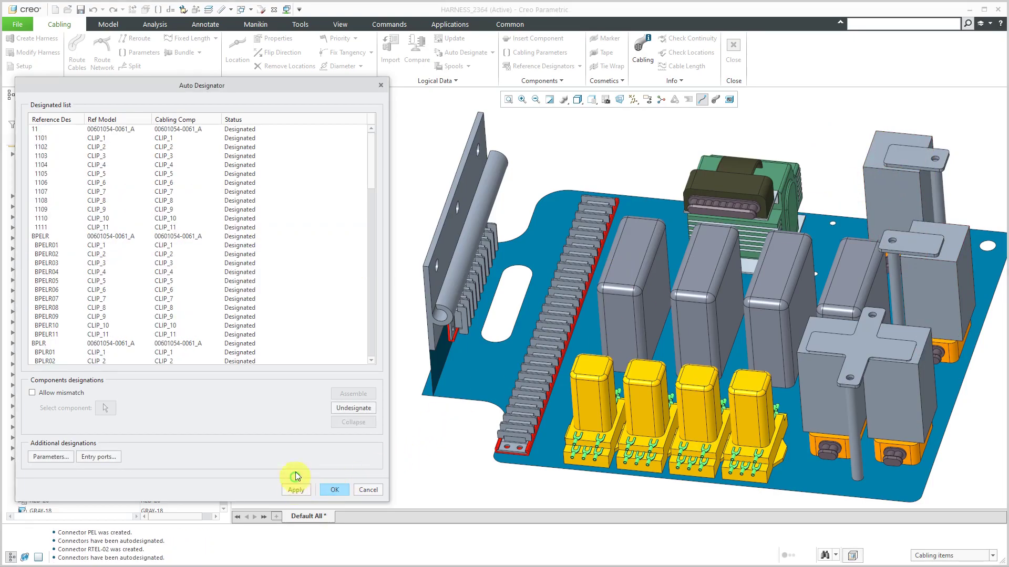
scroll(down, 3)
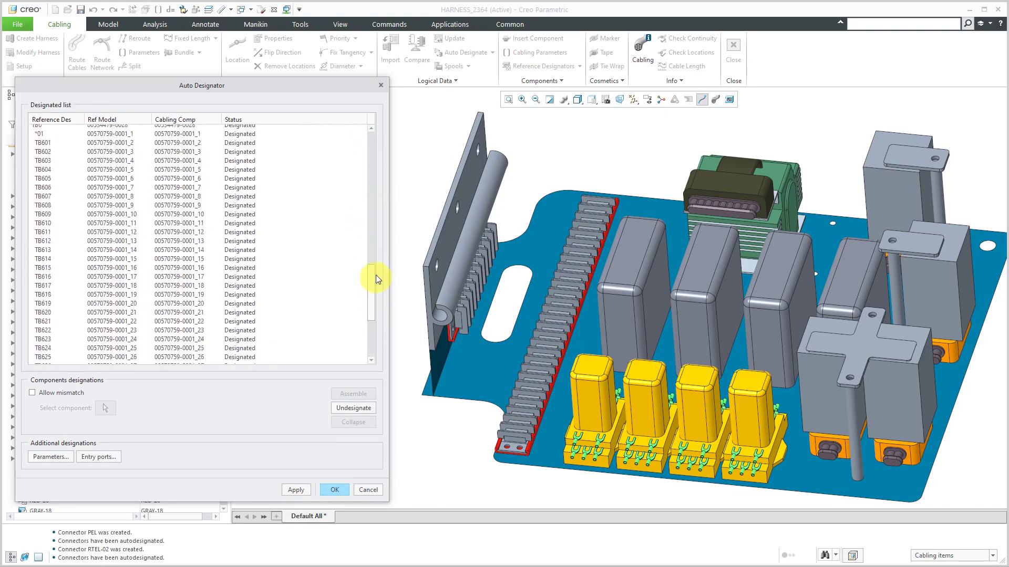
scroll(up, 3)
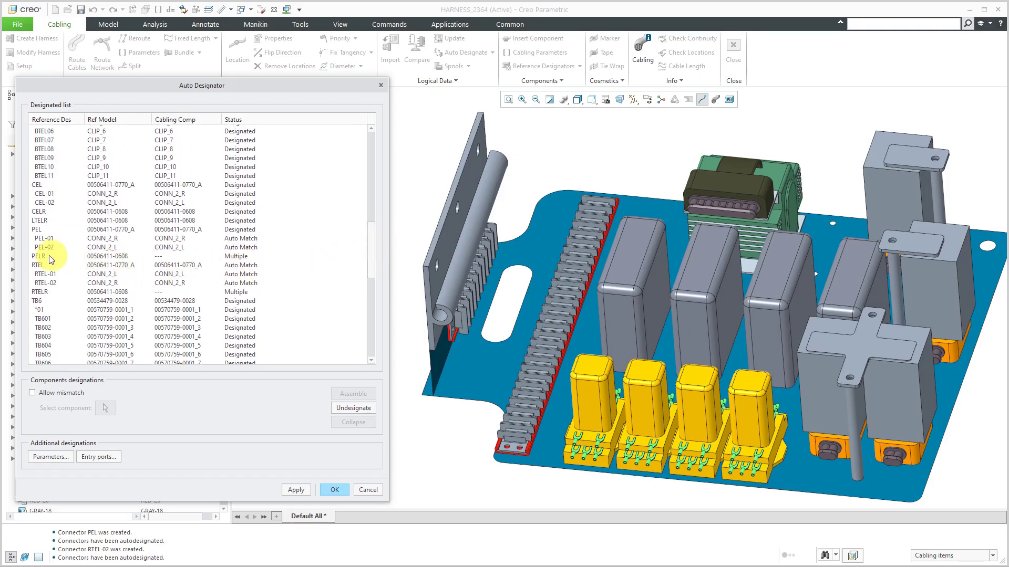
Match connector PELR to its relay in the model.
click(45, 256)
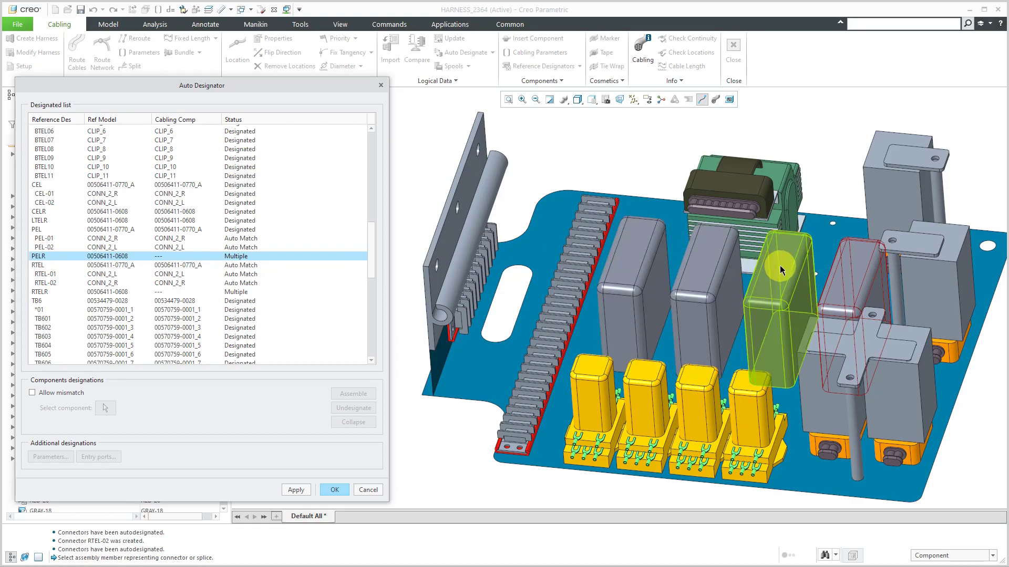
mouse_move(782, 270)
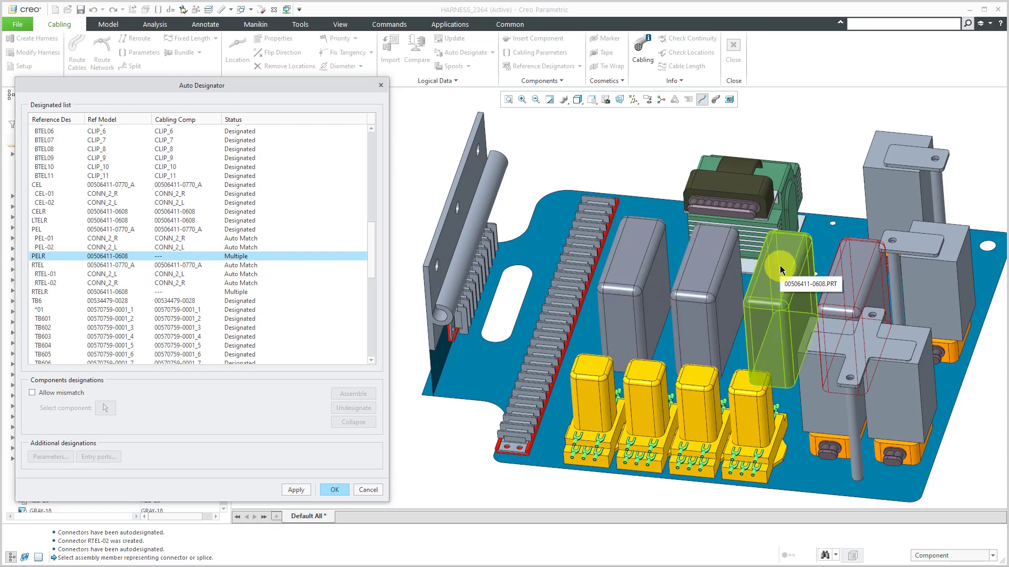
click(781, 266)
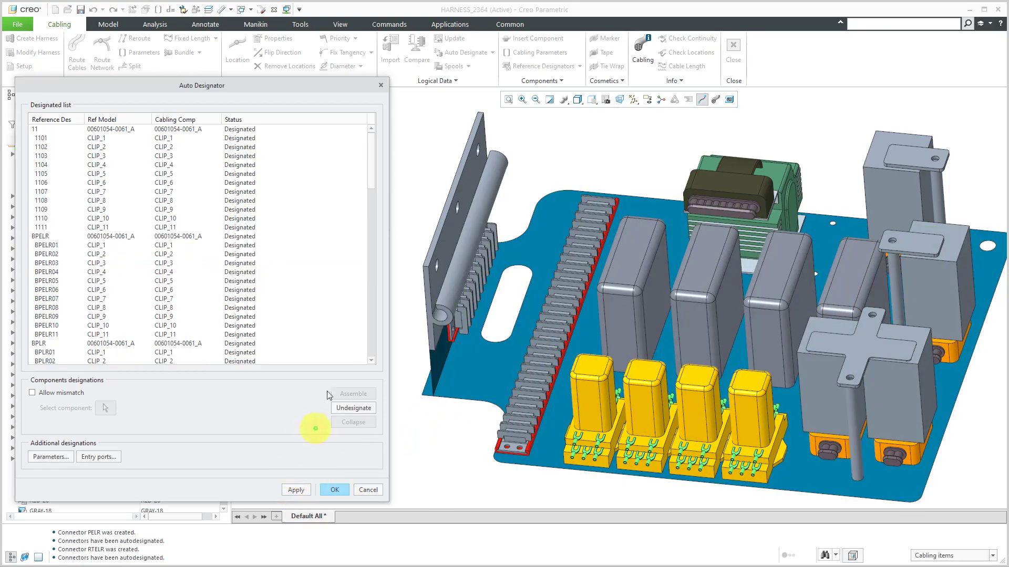
scroll(down, 3)
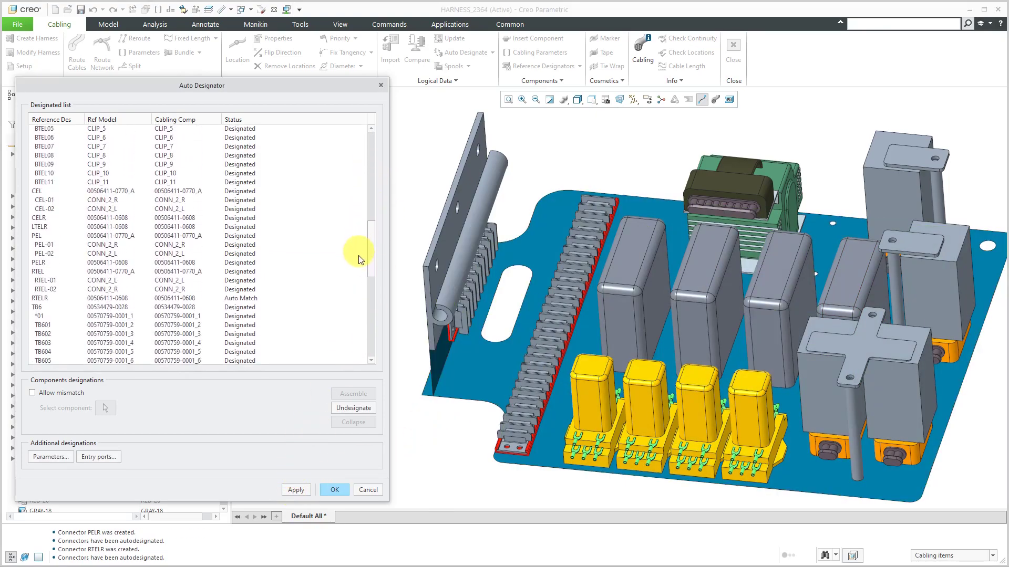
scroll(down, 3)
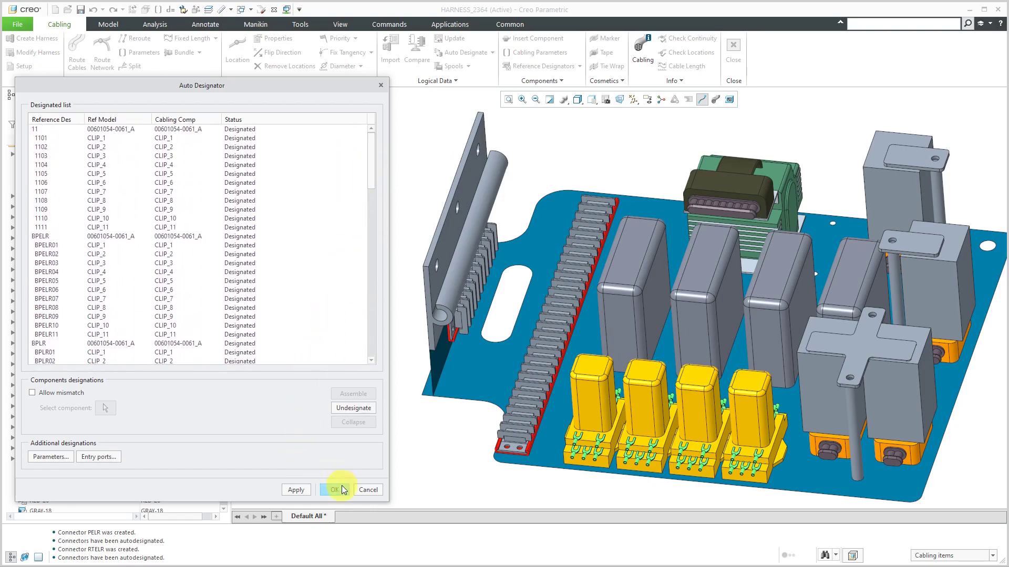
Accept all designations and expand the TEL assembly to check TEL-01 and TEL-02.
click(333, 490)
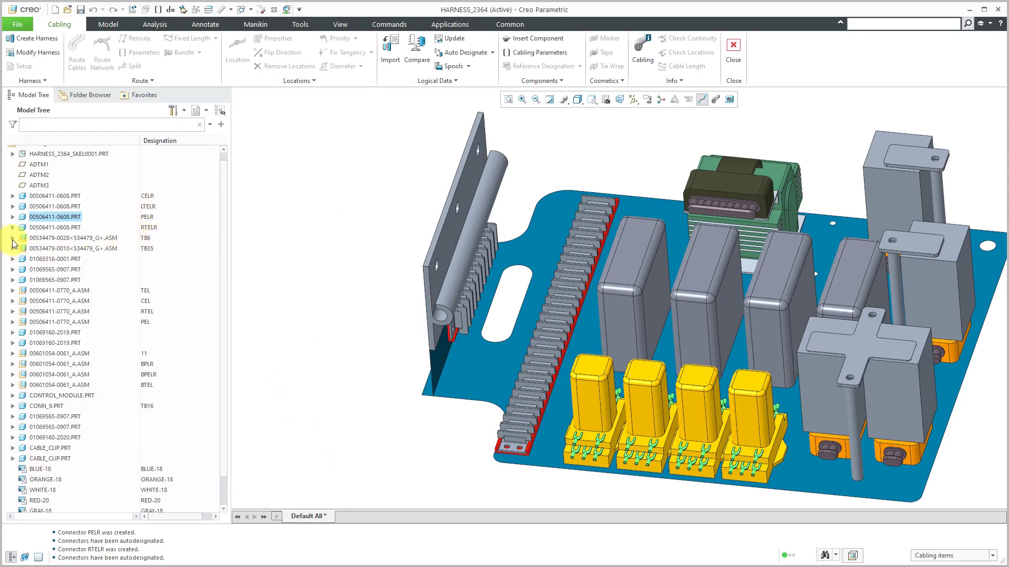
click(12, 237)
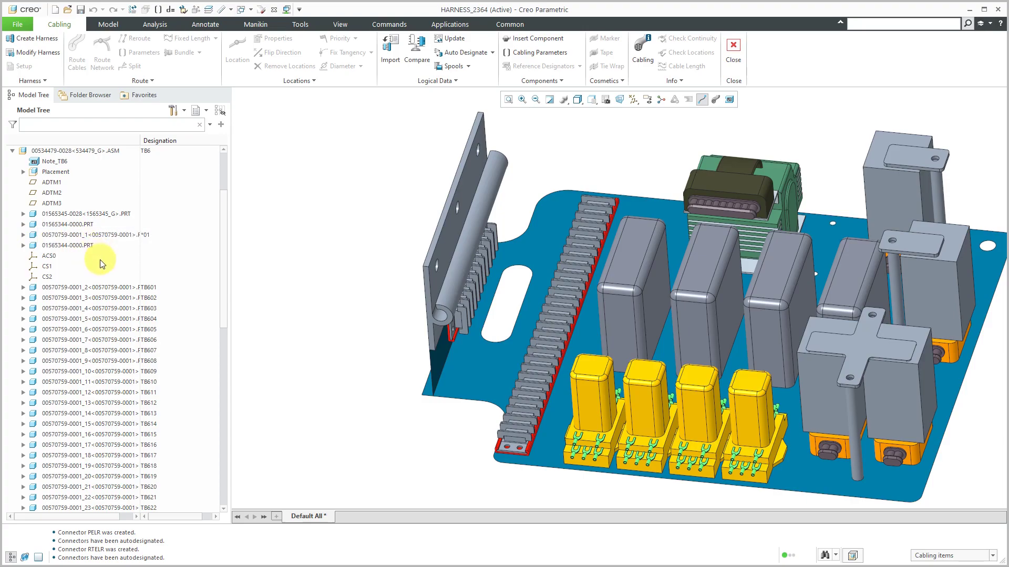
scroll(down, 3)
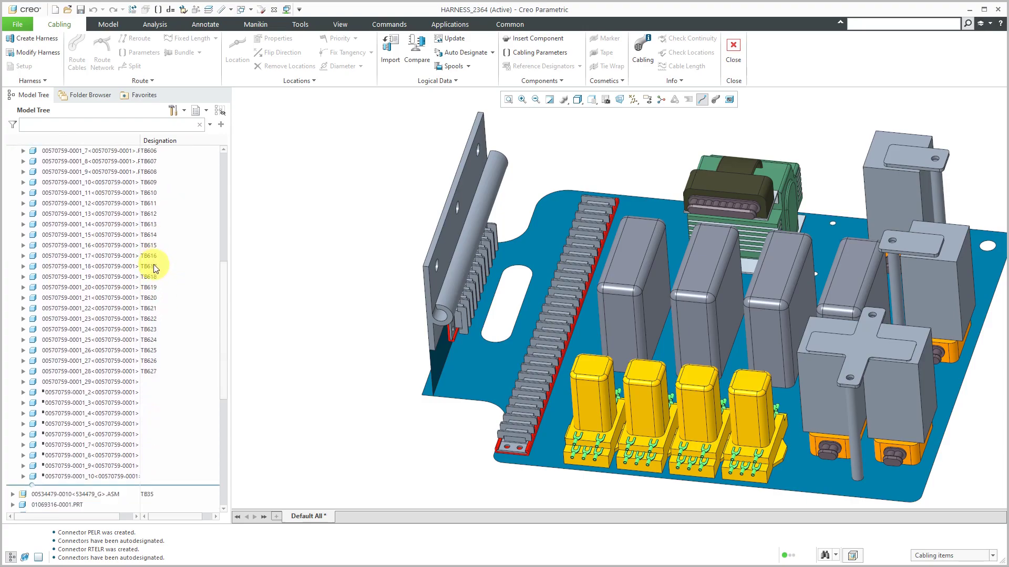
scroll(down, 3)
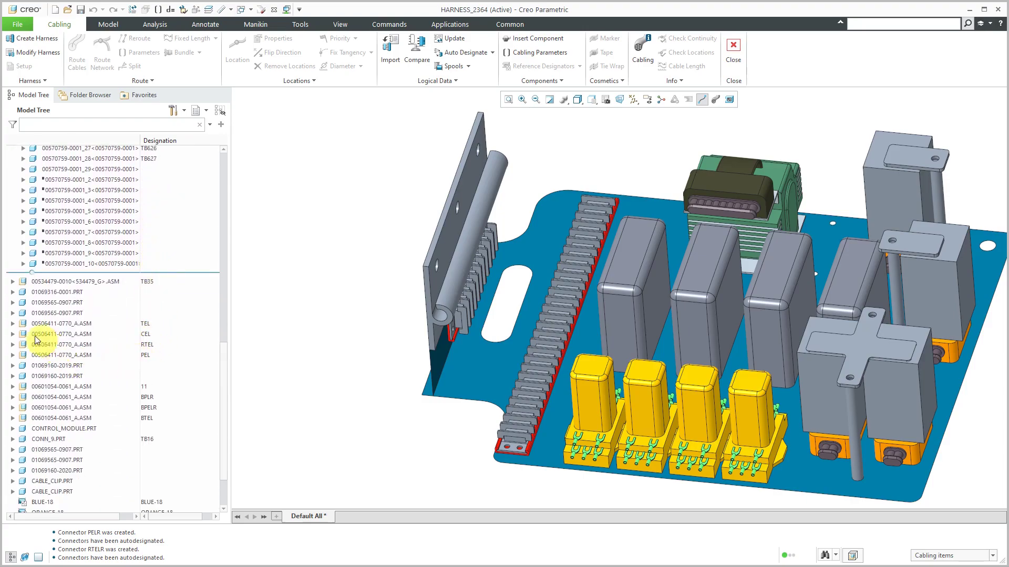
click(13, 300)
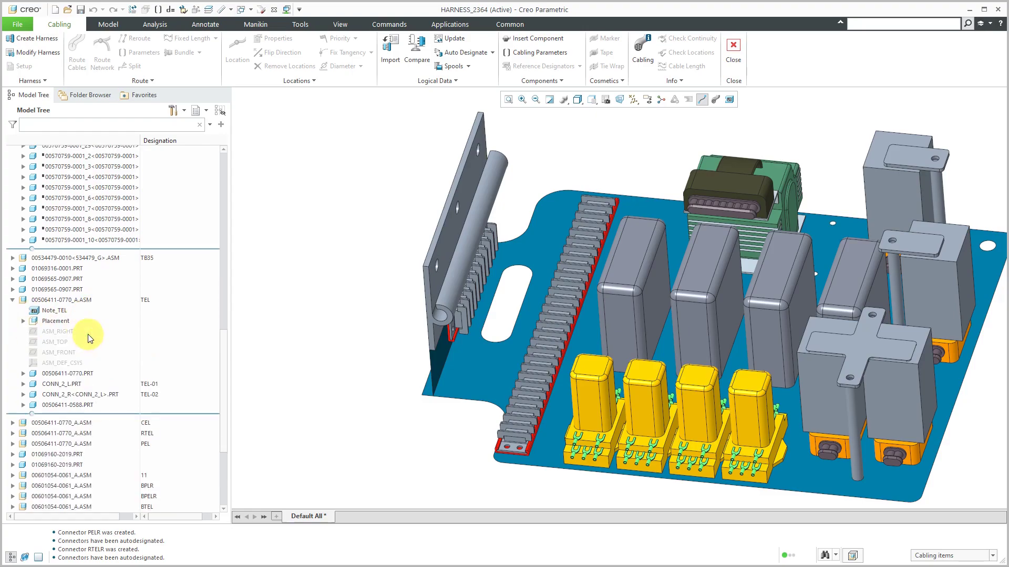
Expand the BPLR clip assembly to verify clip designations BPLR01–BPLR11.
scroll(down, 3)
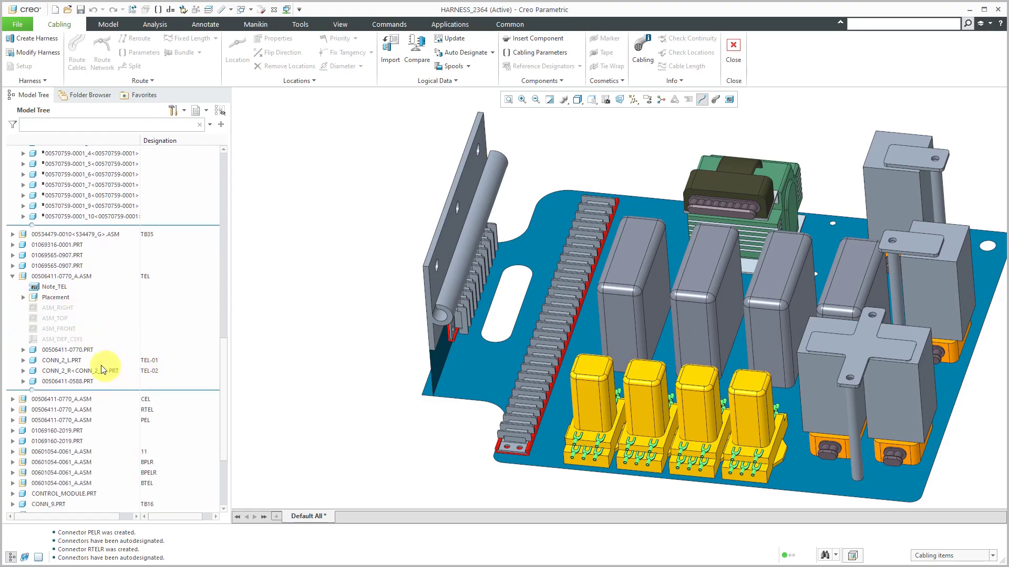
scroll(down, 3)
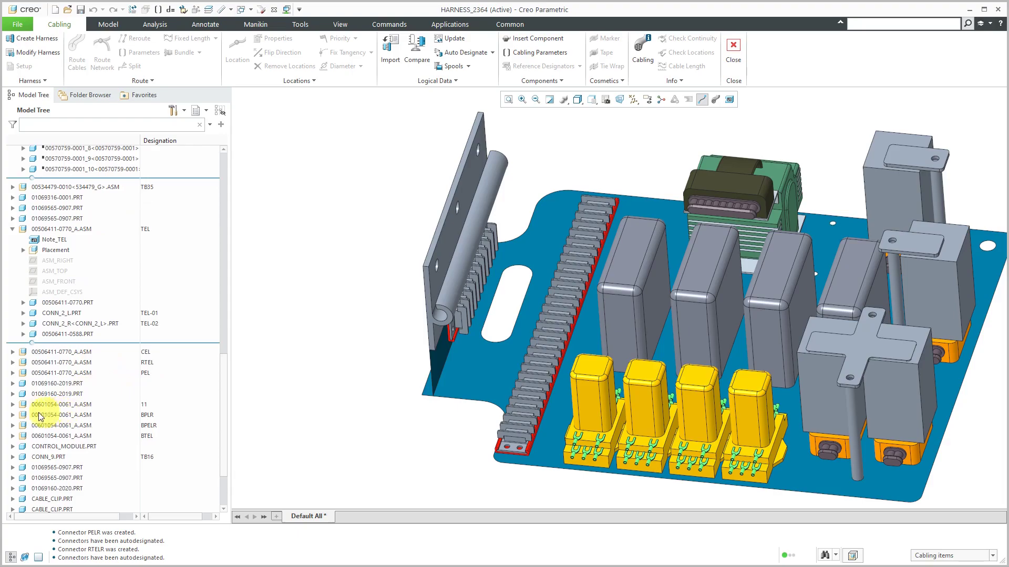
click(12, 415)
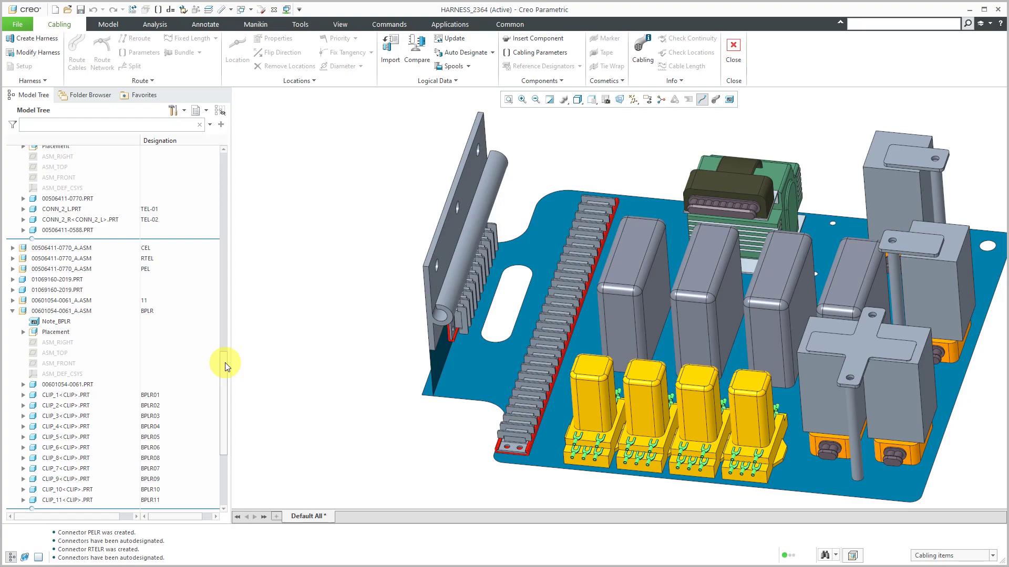
mouse_move(227, 372)
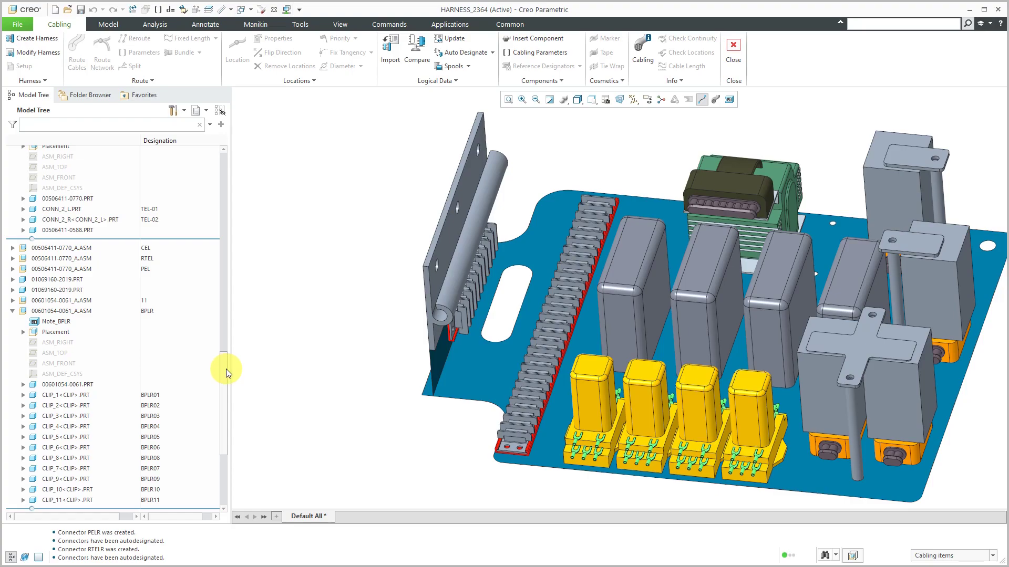
scroll(down, 3)
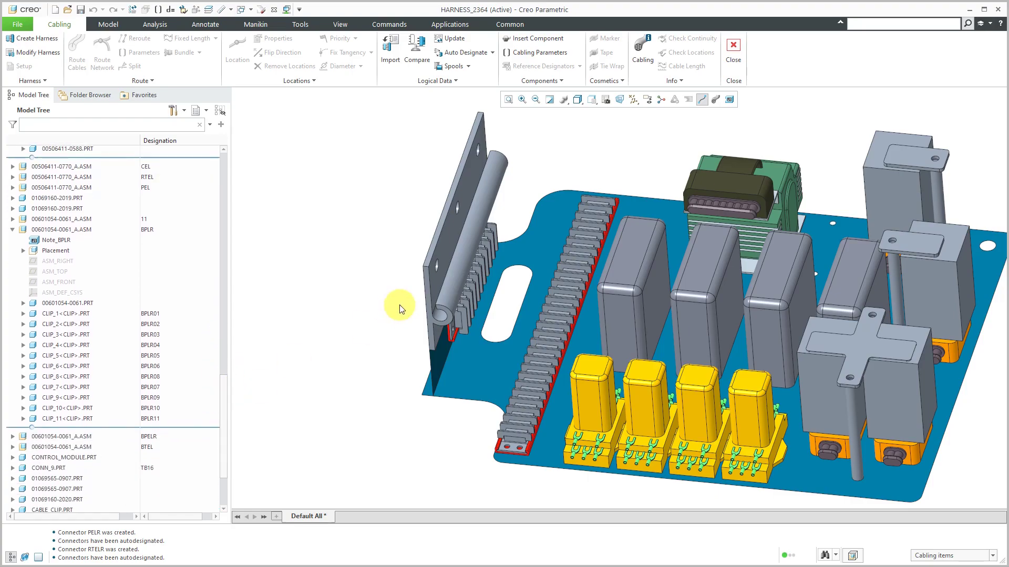
mouse_move(389, 303)
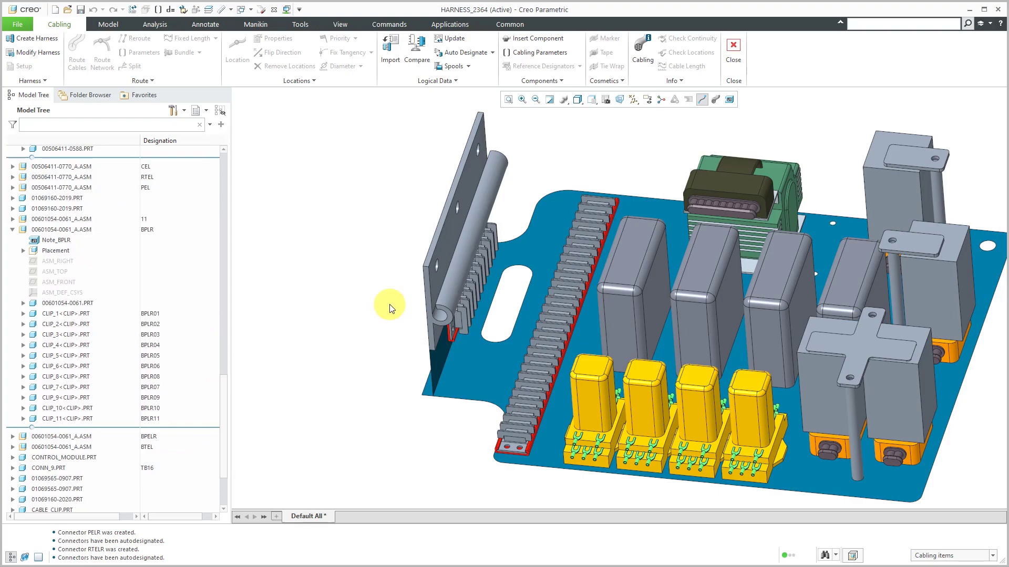
mouse_move(361, 294)
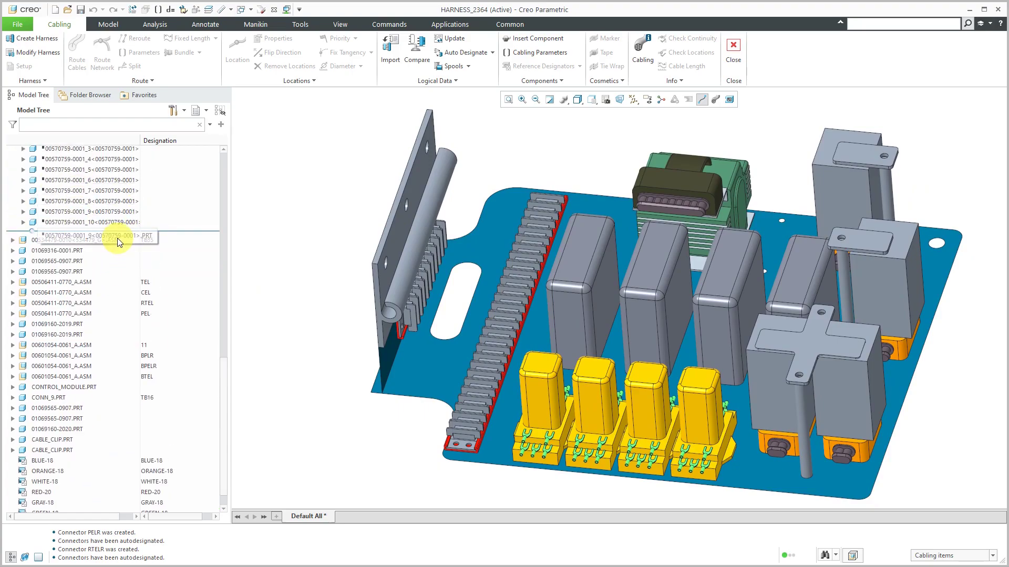
Create a new harness part named harness_2364-01 with the Harness subtype.
scroll(up, 3)
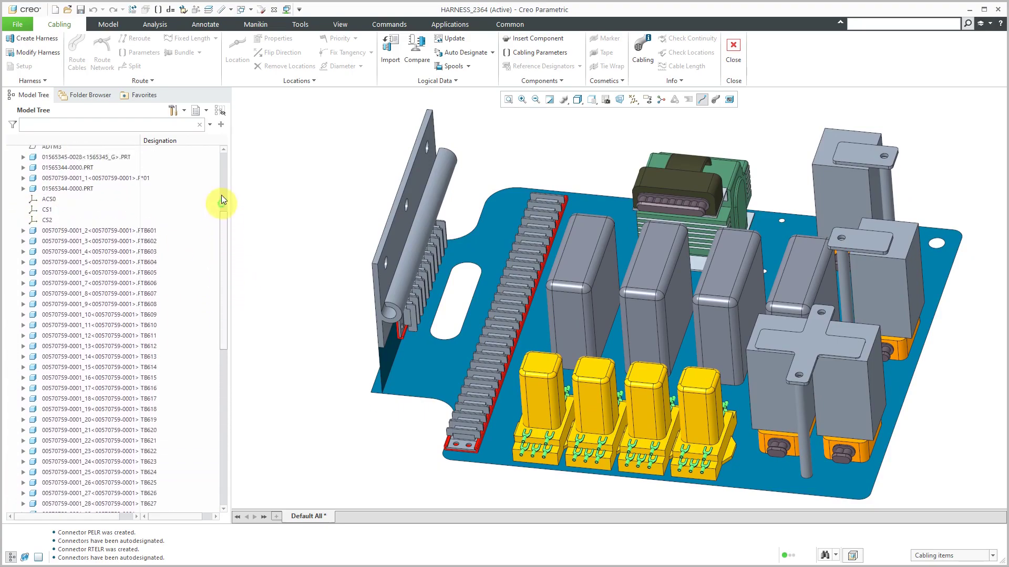
scroll(up, 3)
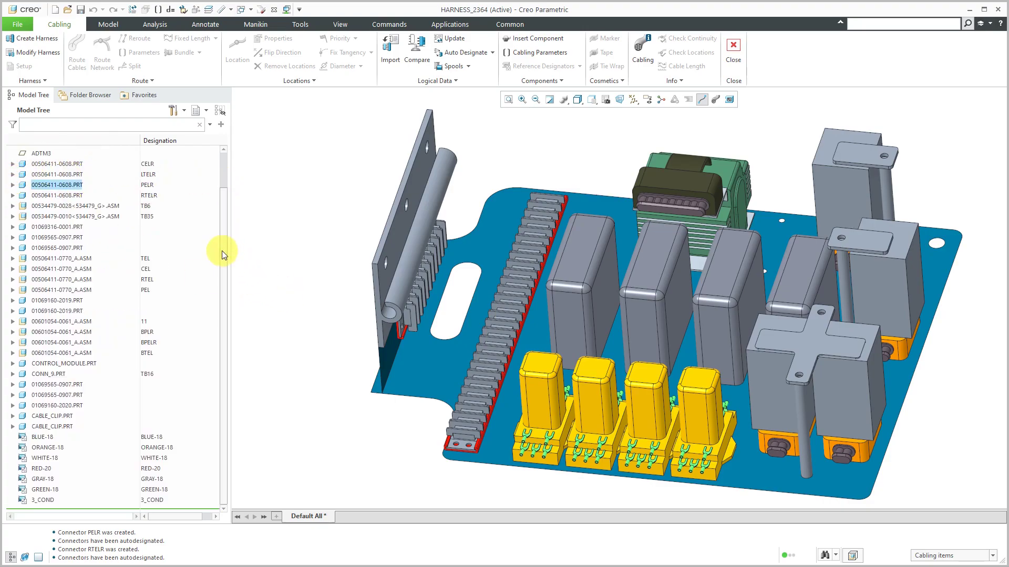
scroll(up, 3)
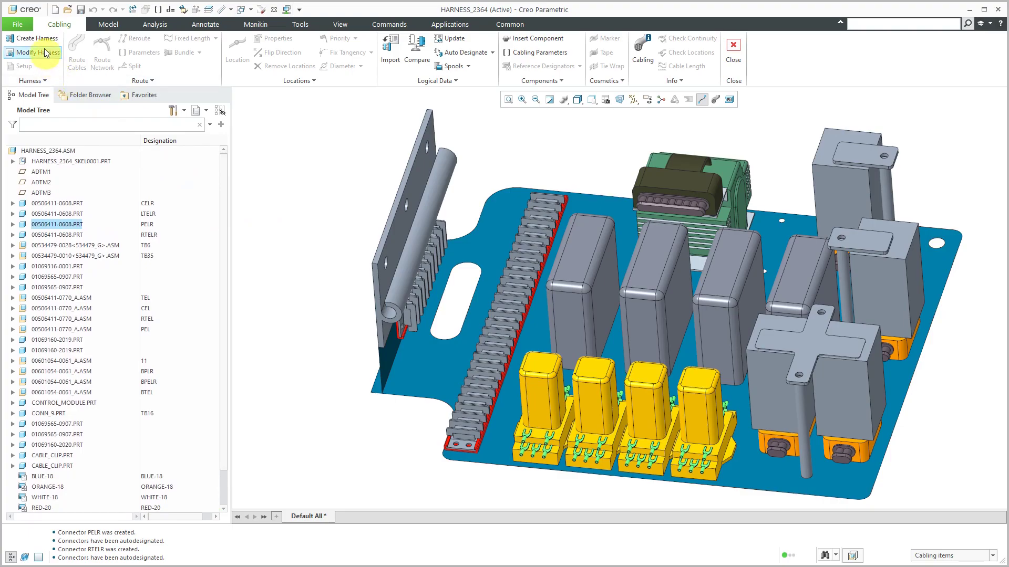
click(33, 37)
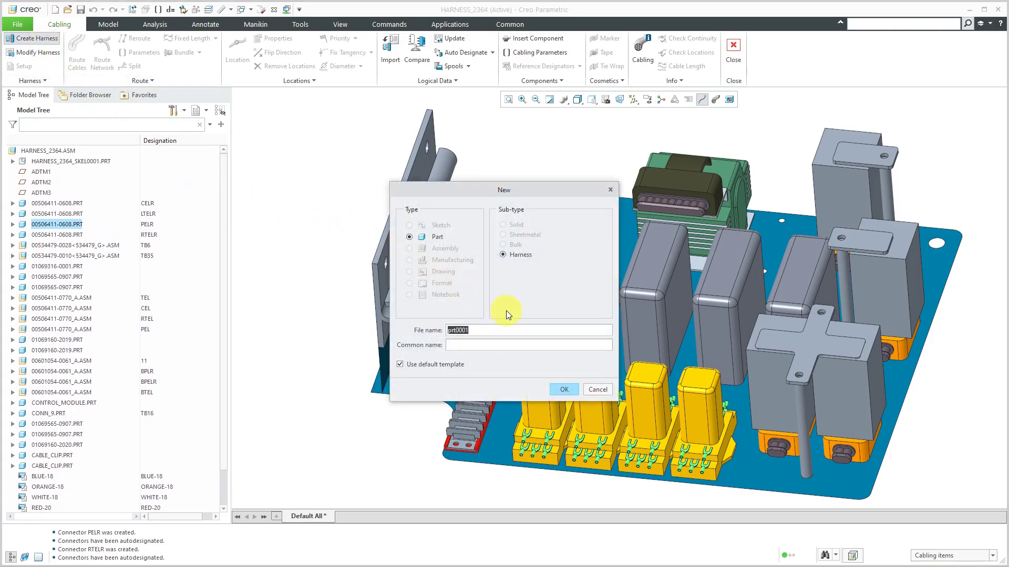
text(ha)
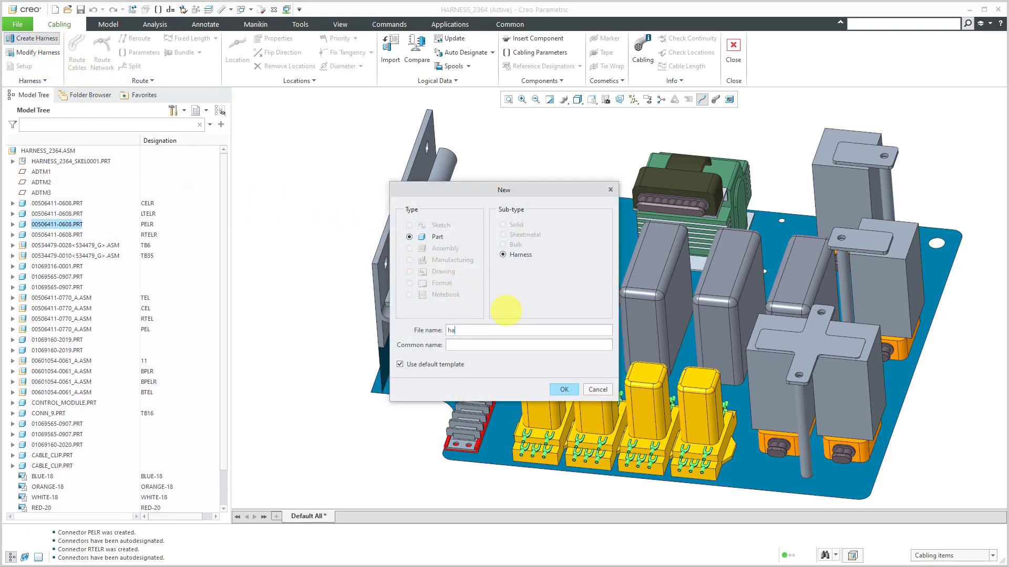
text(rness)
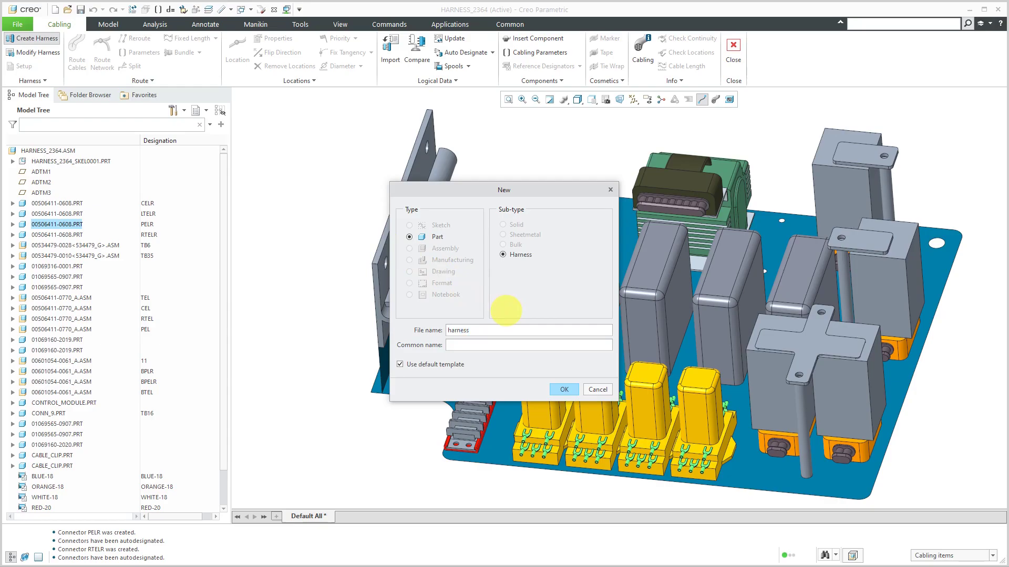
text(_2364-)
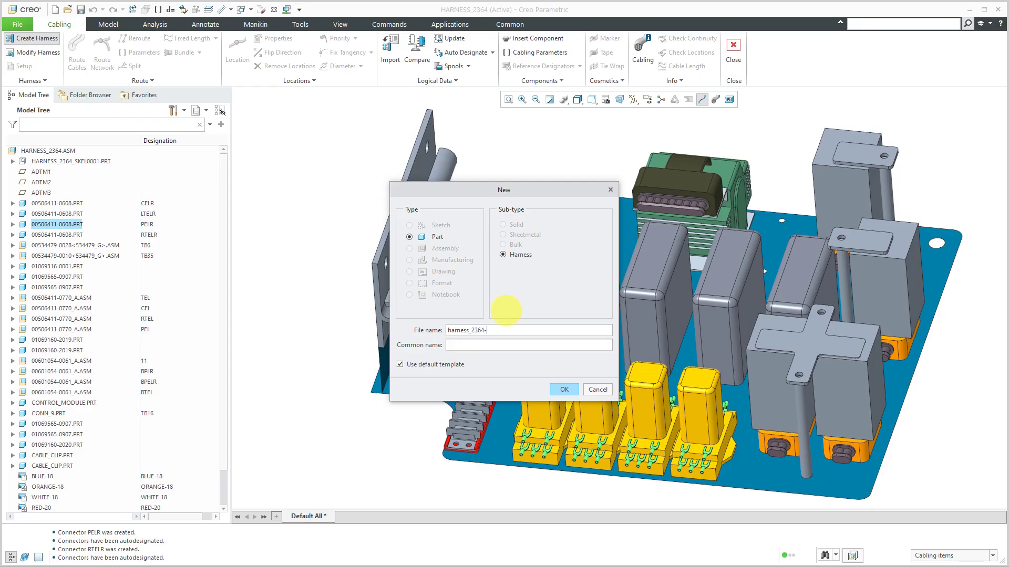
text(01)
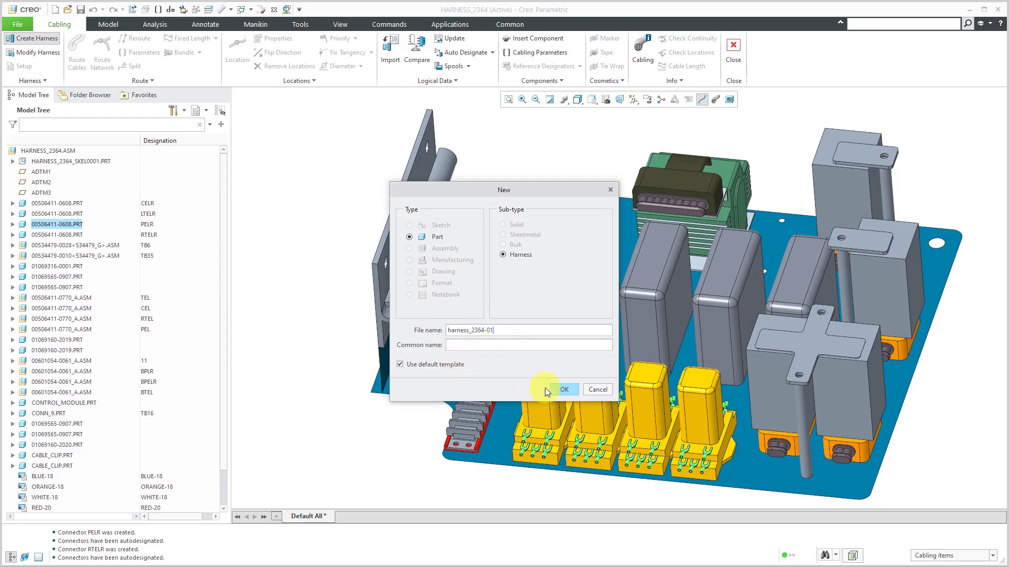
click(564, 389)
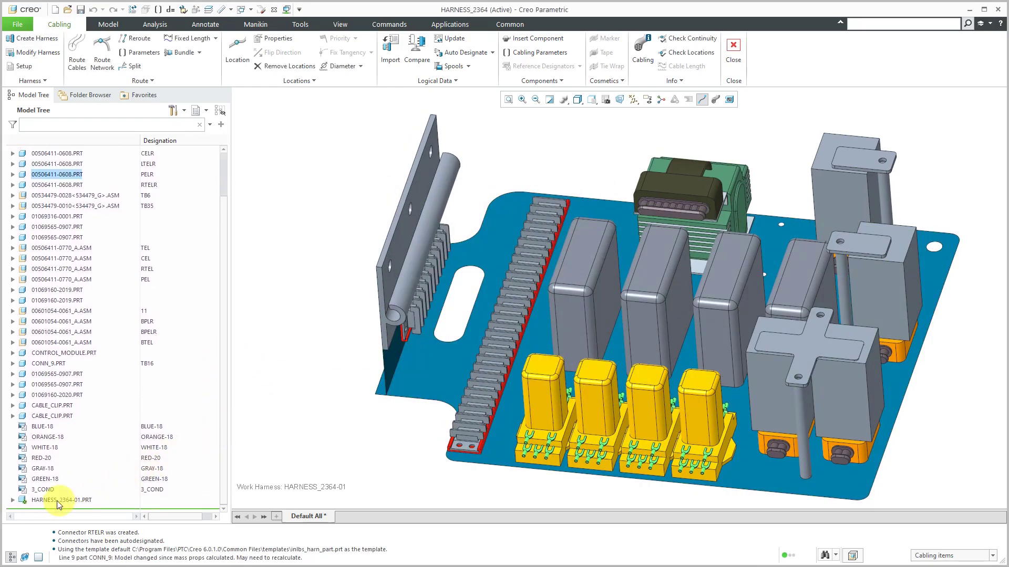
mouse_move(69, 503)
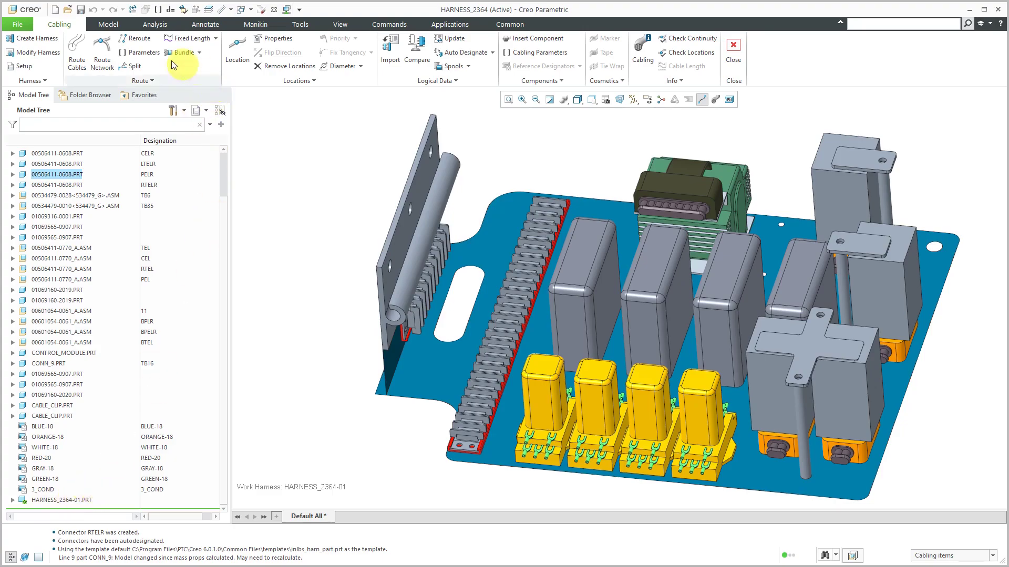
mouse_move(174, 76)
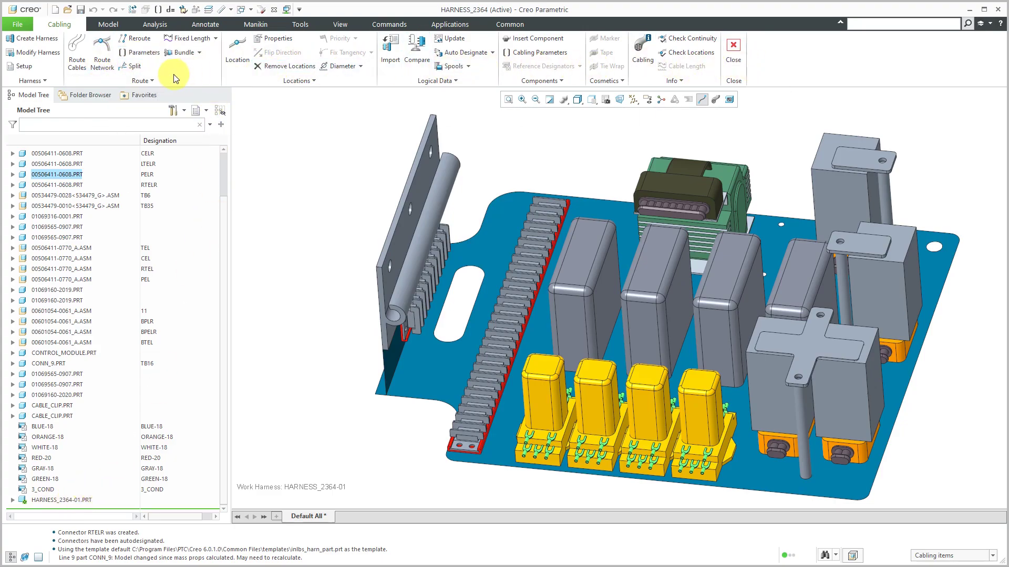
mouse_move(286, 181)
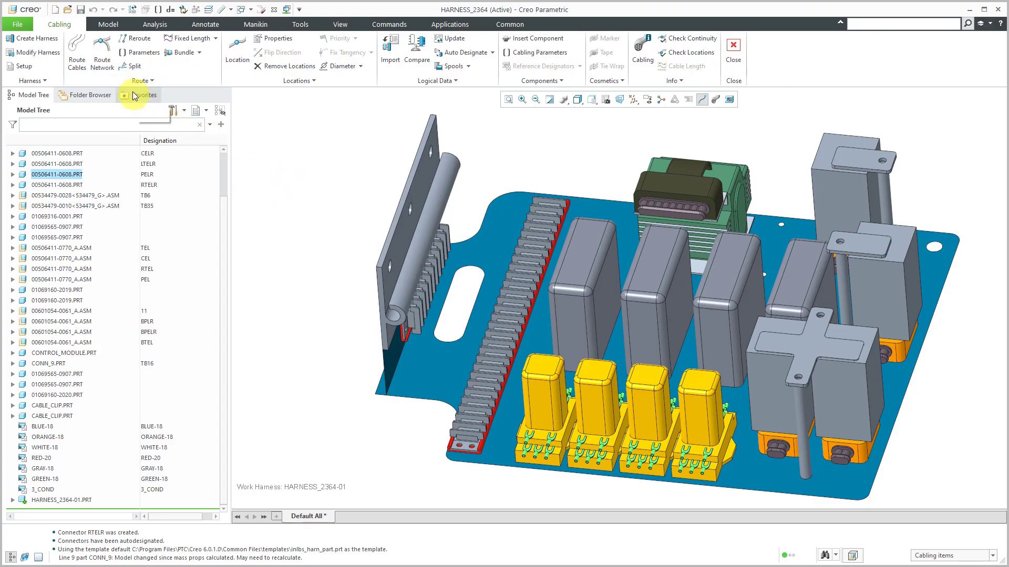
mouse_move(101, 52)
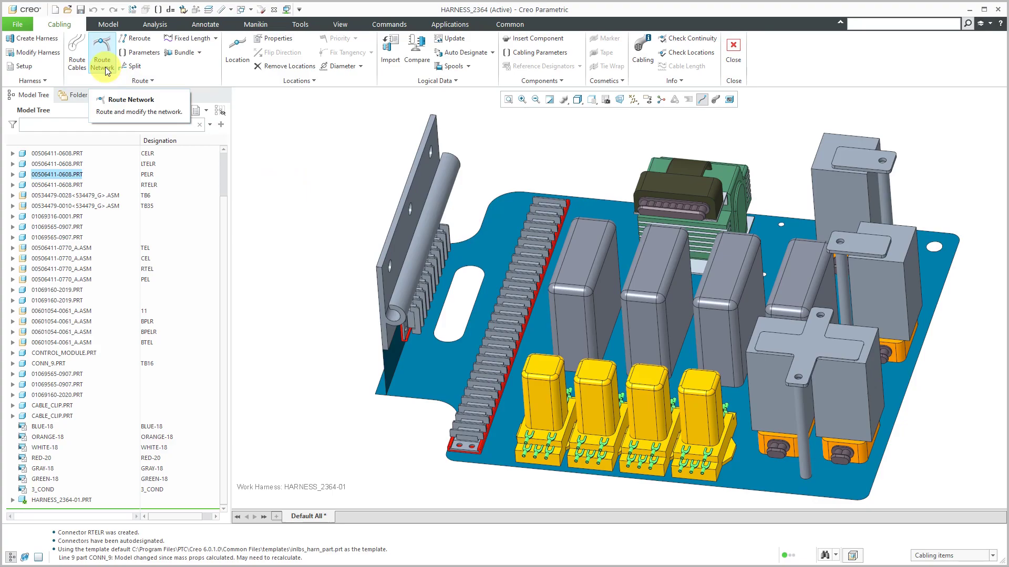
mouse_move(75, 51)
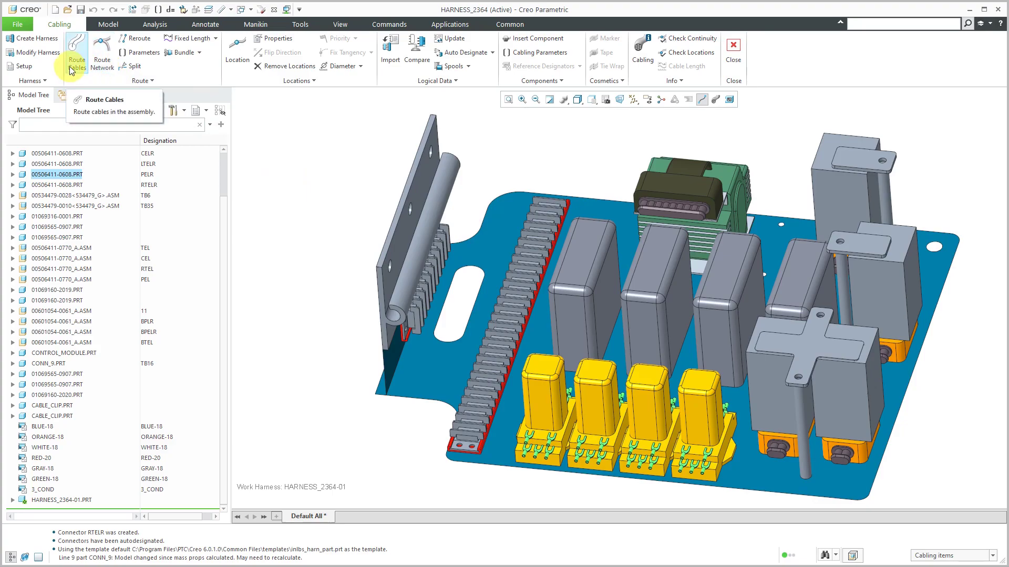
mouse_move(277, 132)
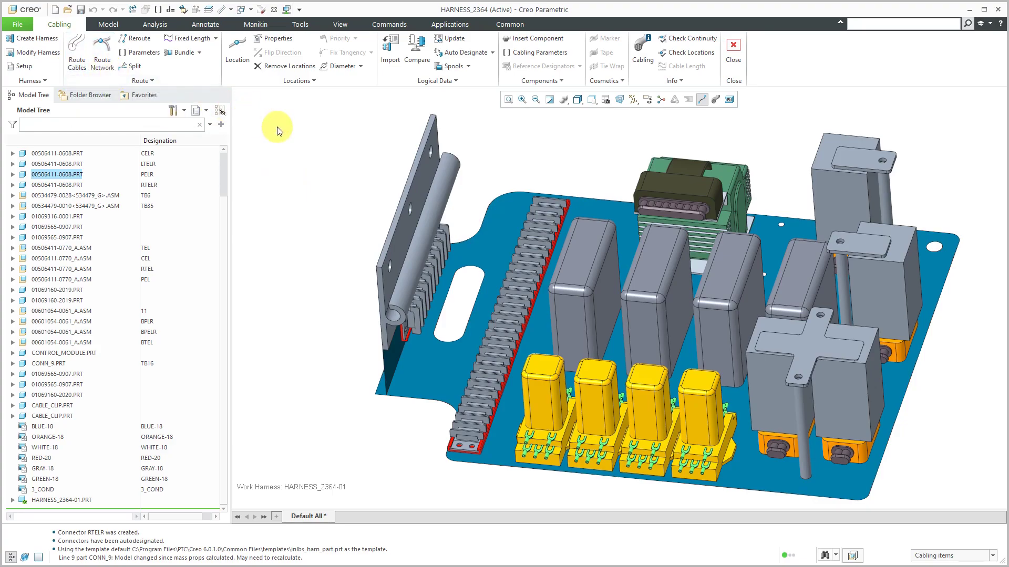